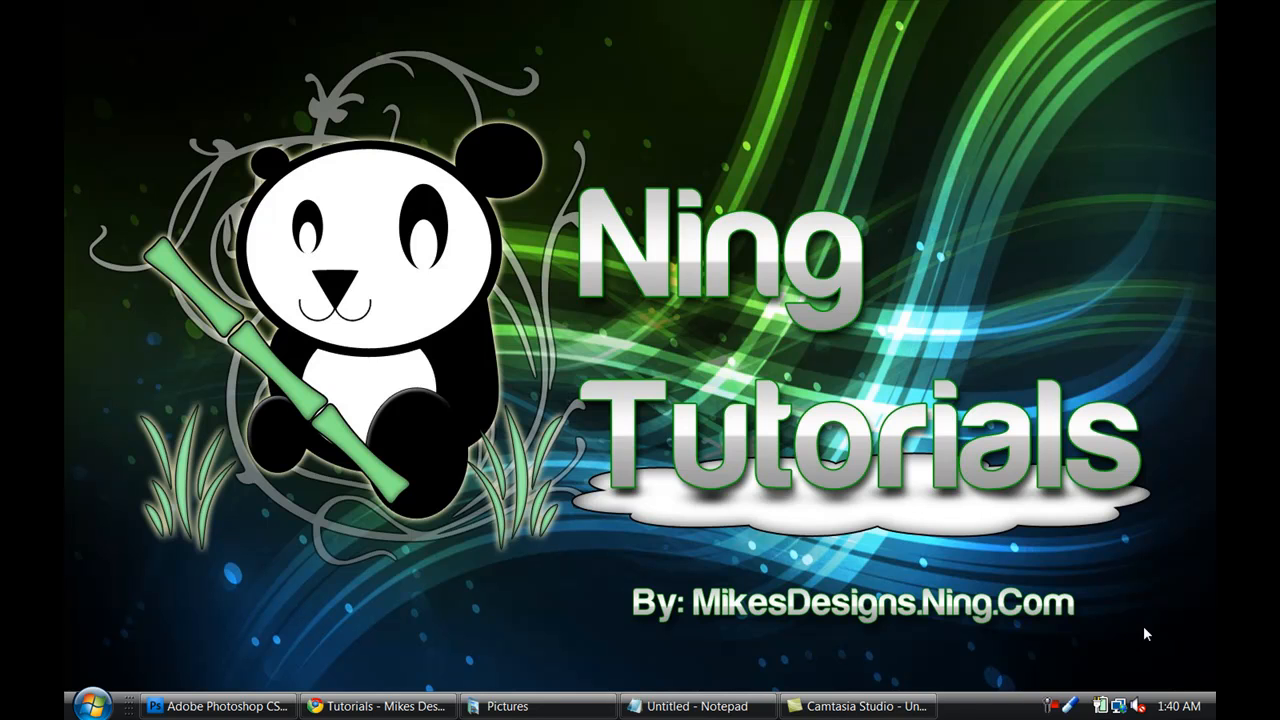
pyautogui.moveTo(688, 652)
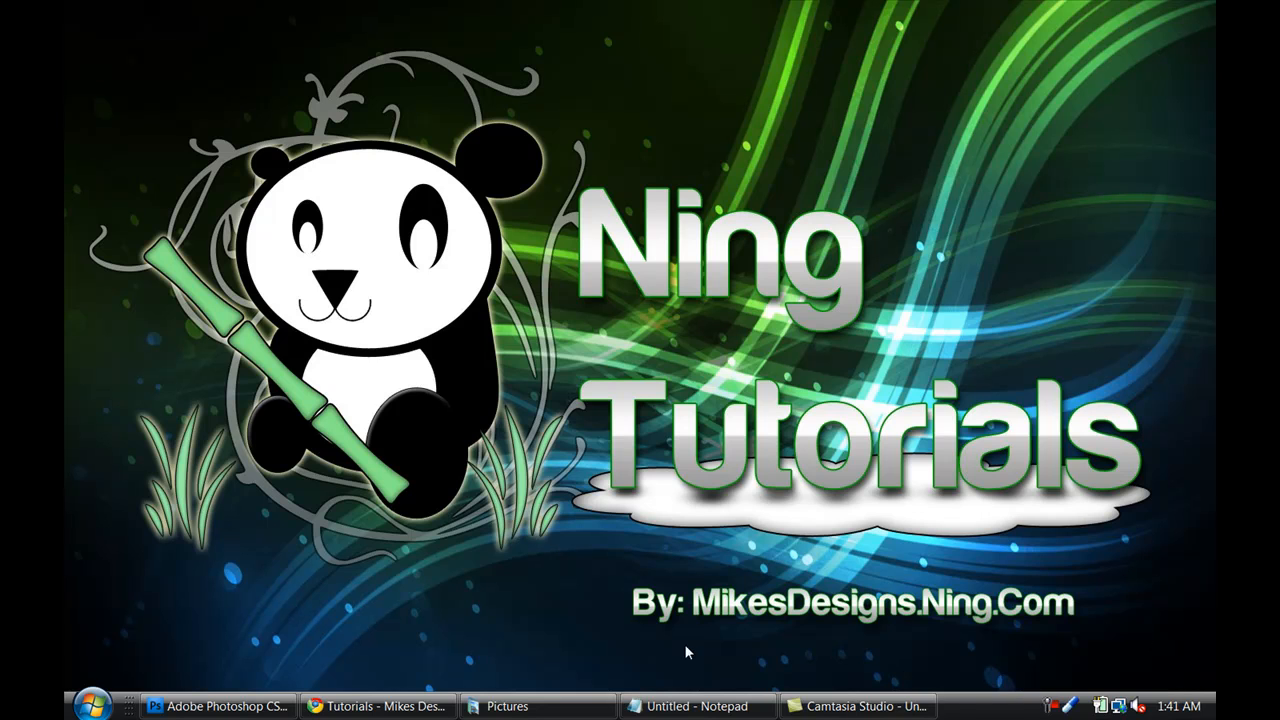
pyautogui.moveTo(440, 688)
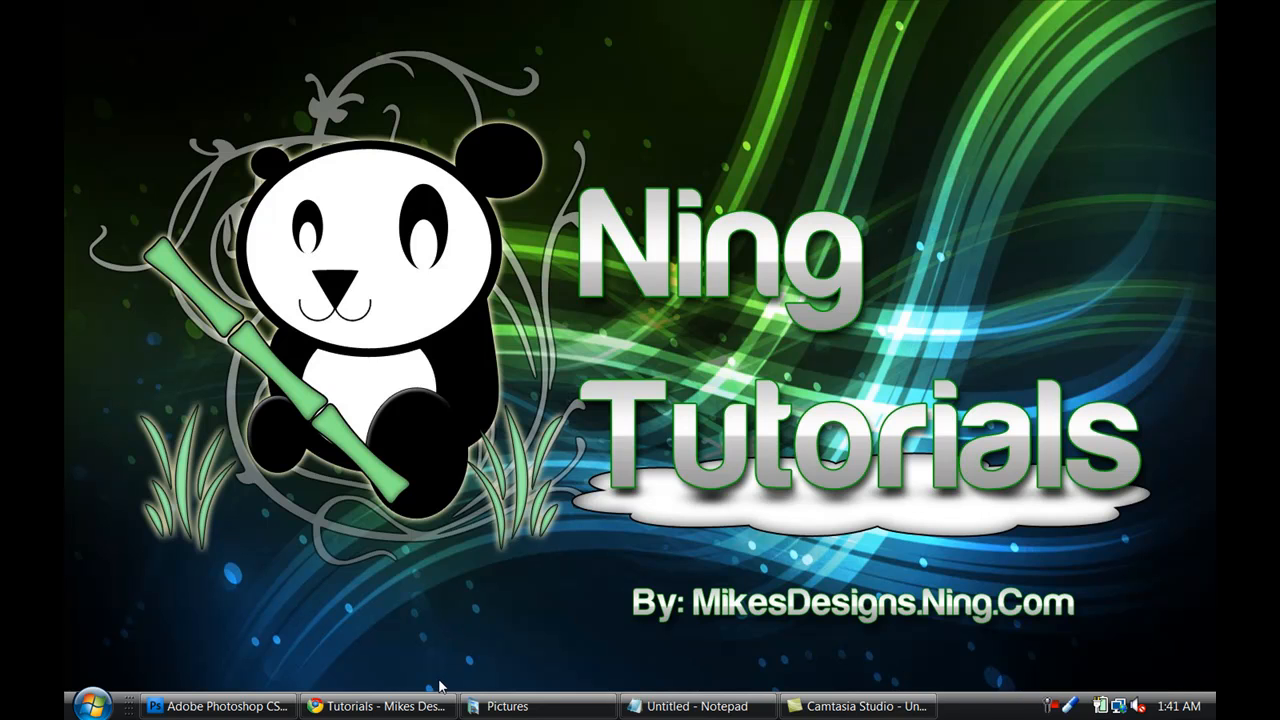
# Restore the blank untitled Notepad window from the taskbar.
pyautogui.click(696, 704)
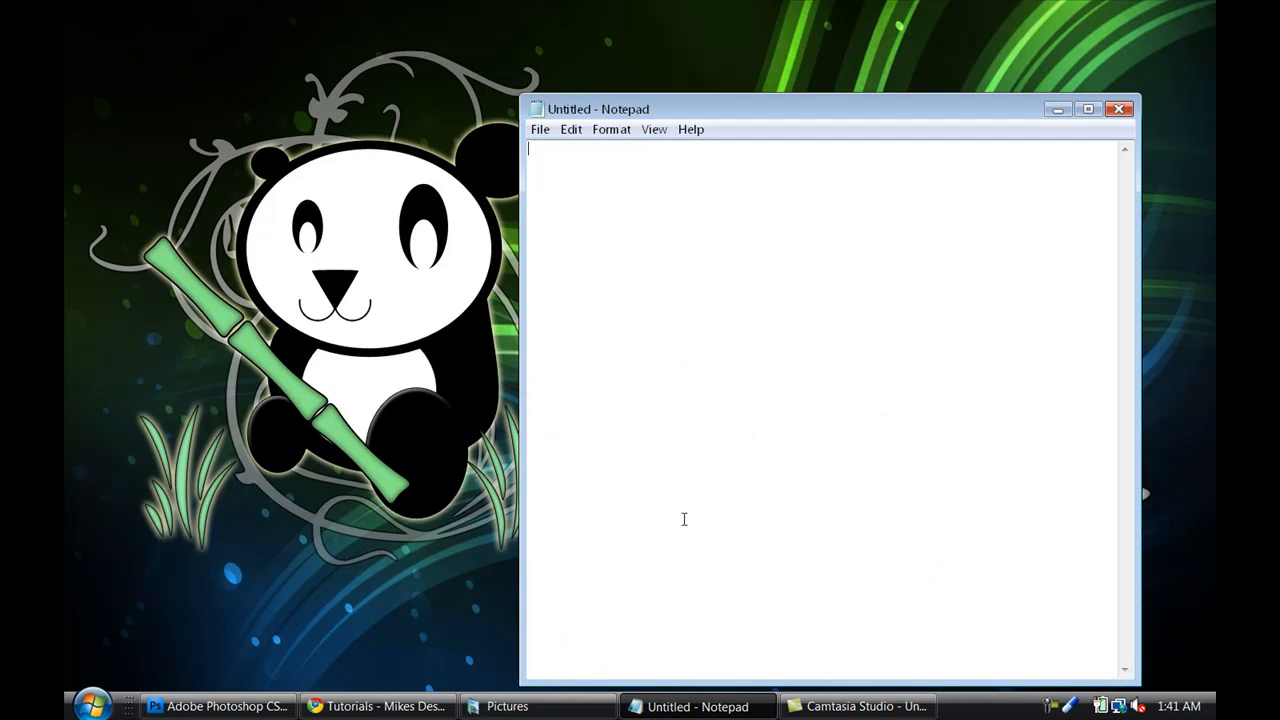
pyautogui.moveTo(724, 304)
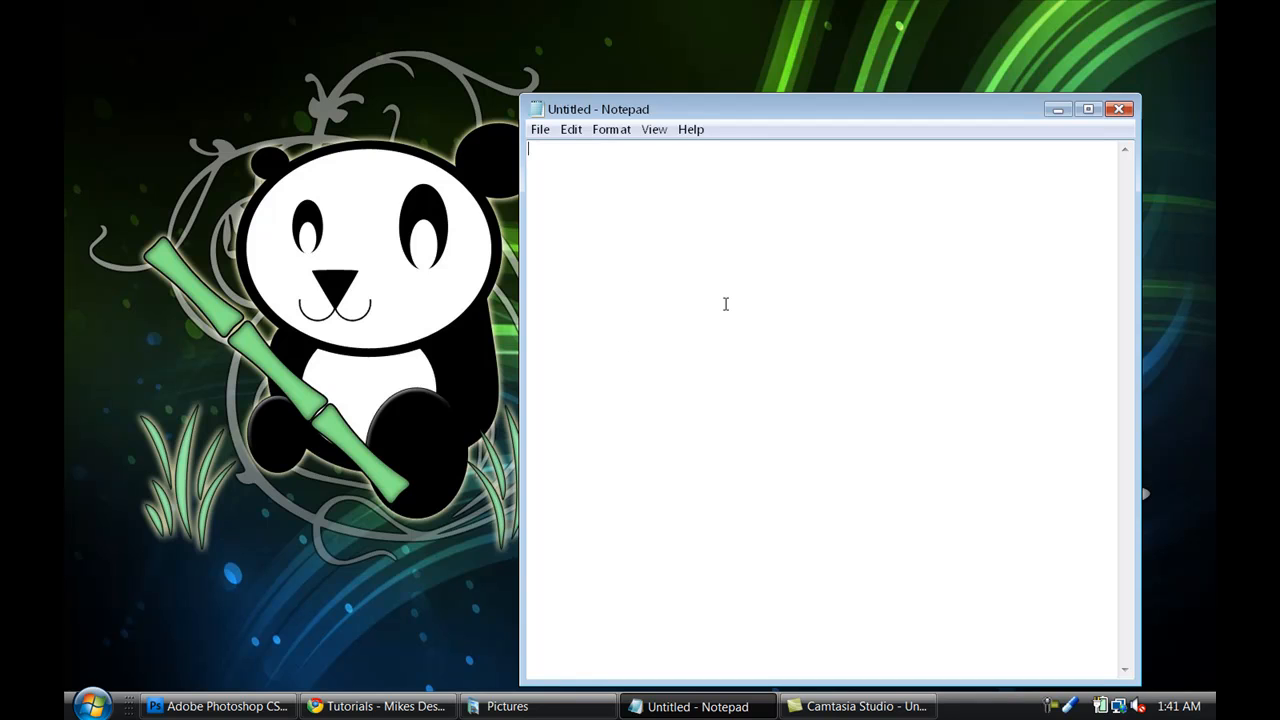
pyautogui.moveTo(684, 330)
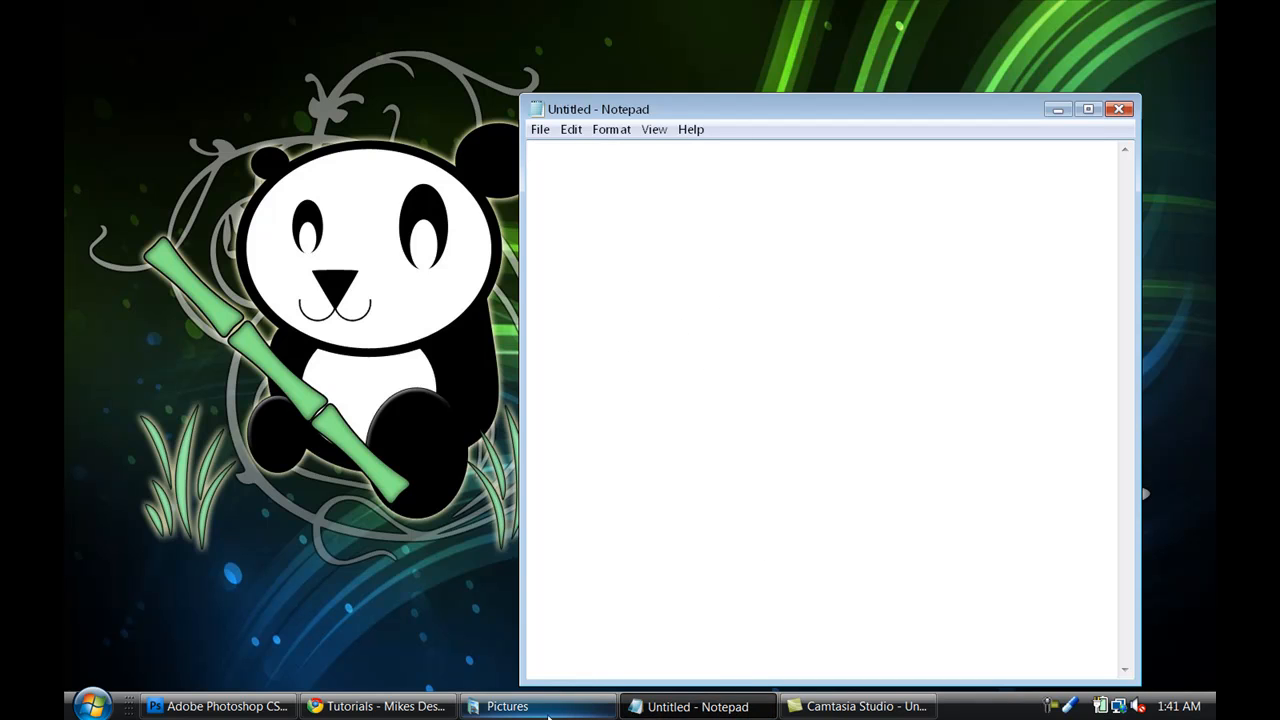
# Show the JenSocial tip 'Add different CSS layout to groups' with its stylesheet link code.
pyautogui.click(378, 706)
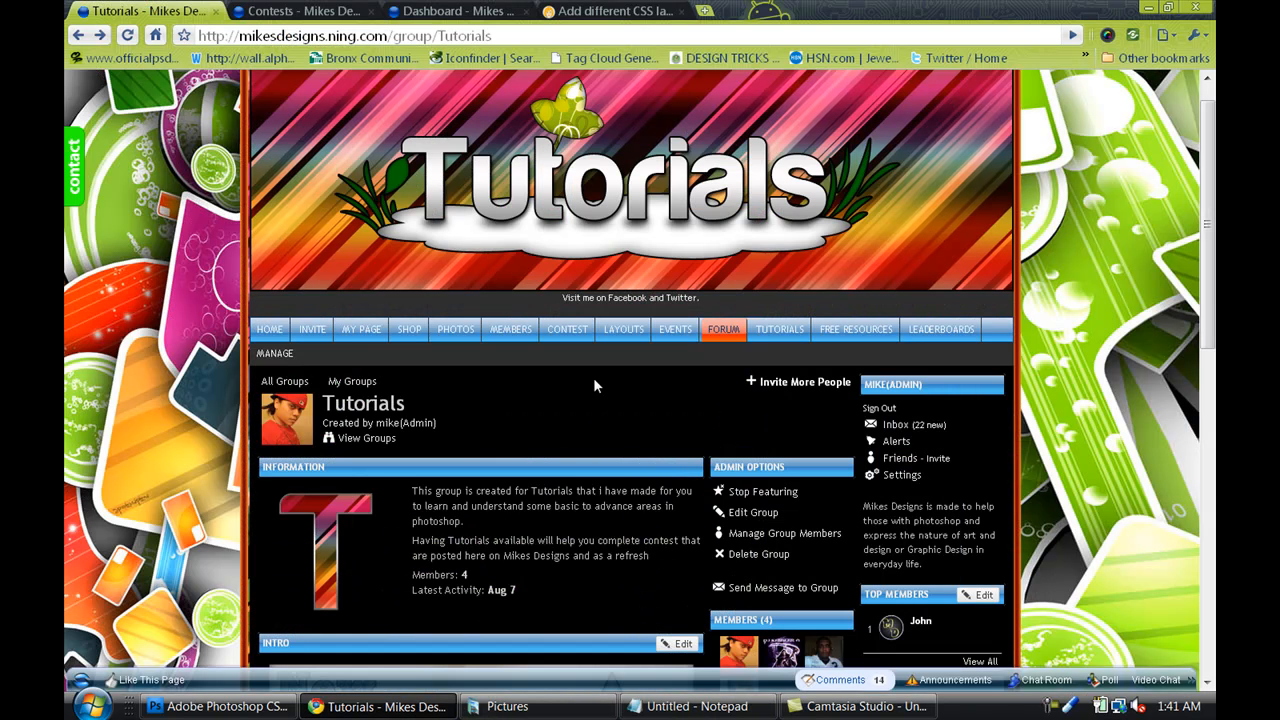
pyautogui.moveTo(588, 390)
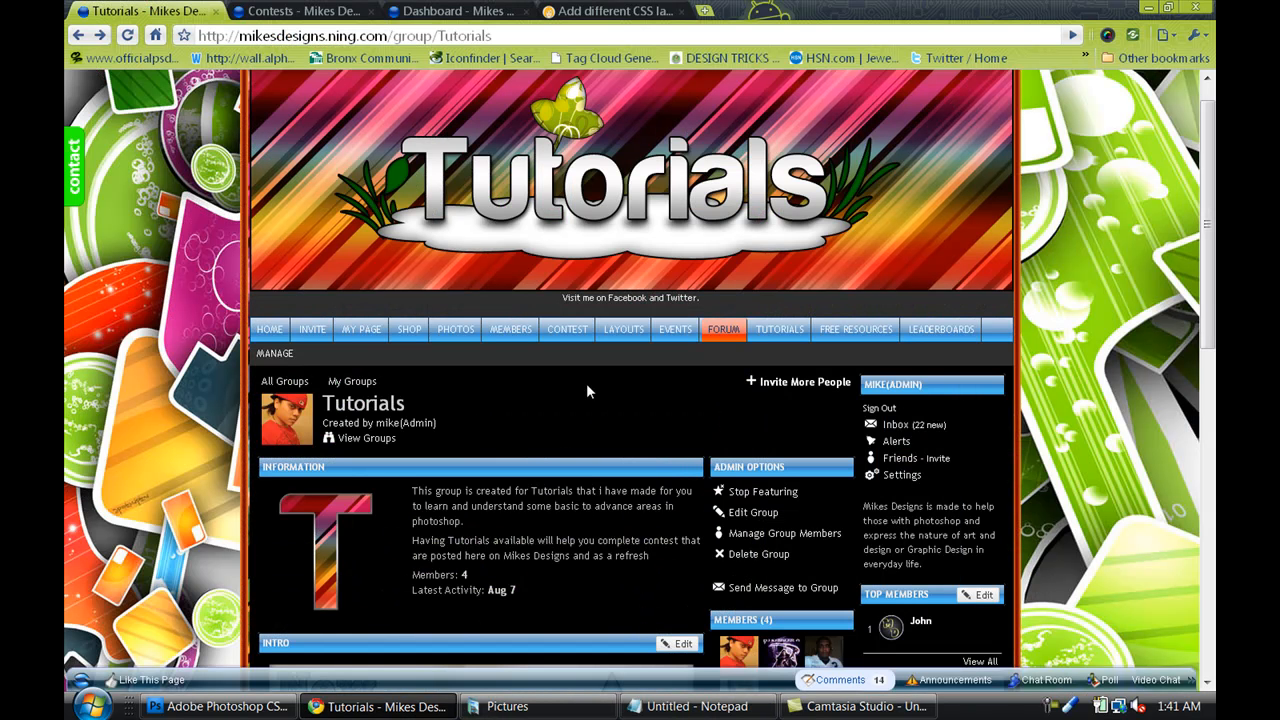
pyautogui.click(610, 12)
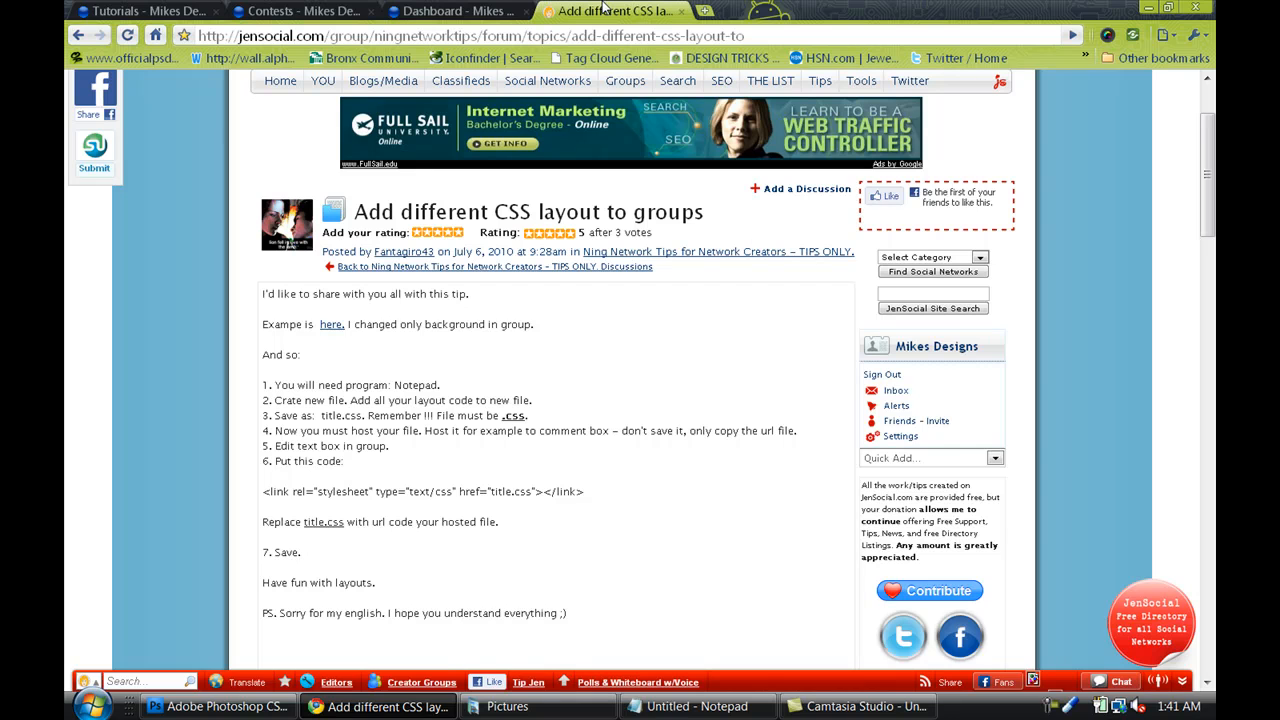
pyautogui.moveTo(428, 340)
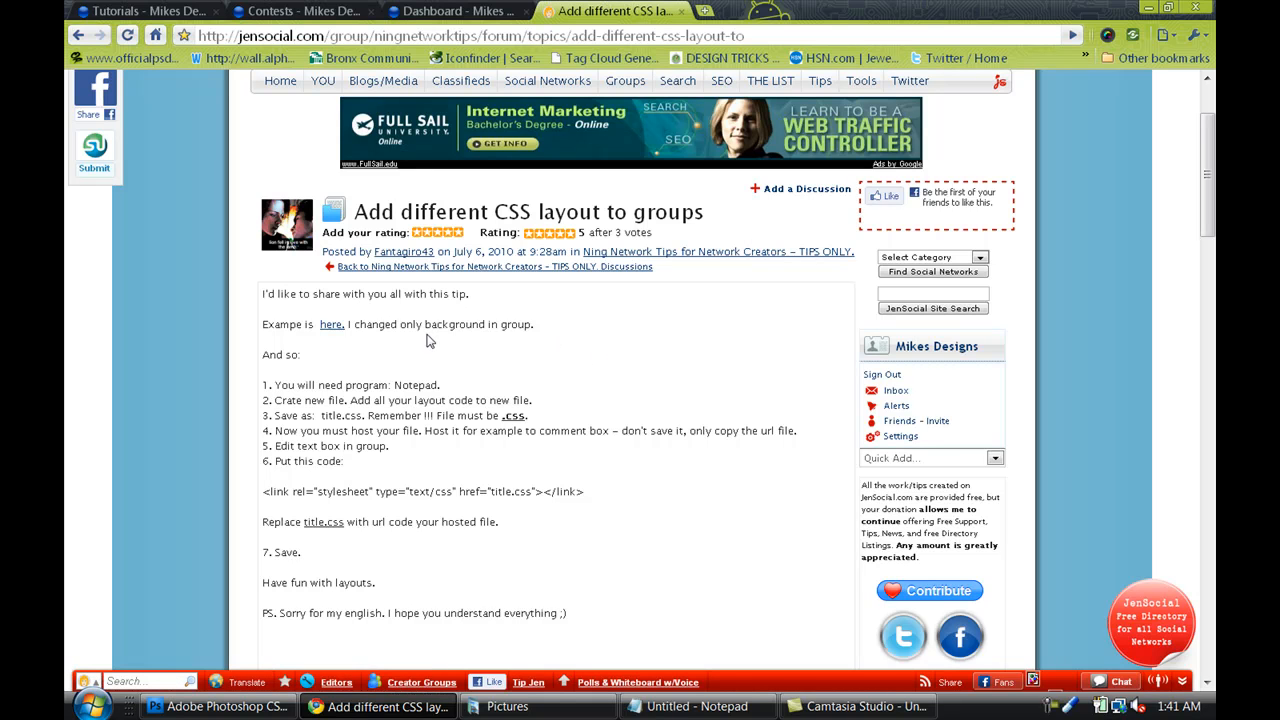
pyautogui.moveTo(396, 452)
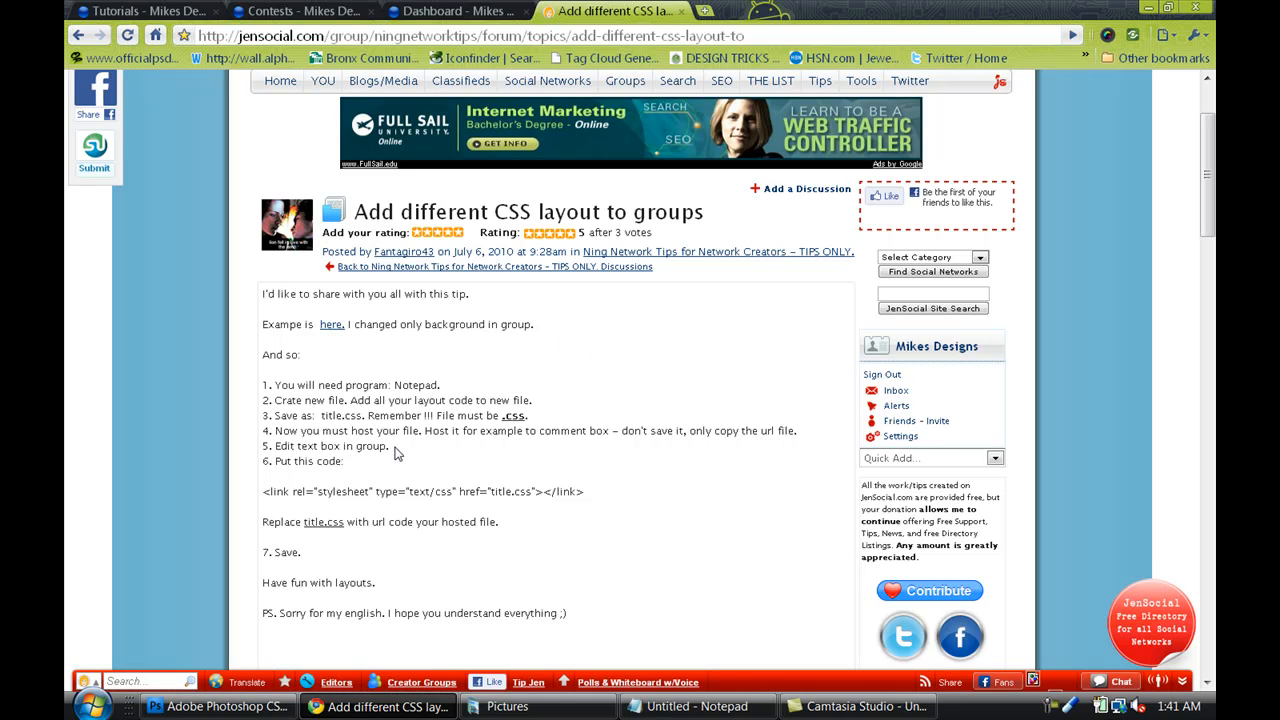
pyautogui.moveTo(280, 388)
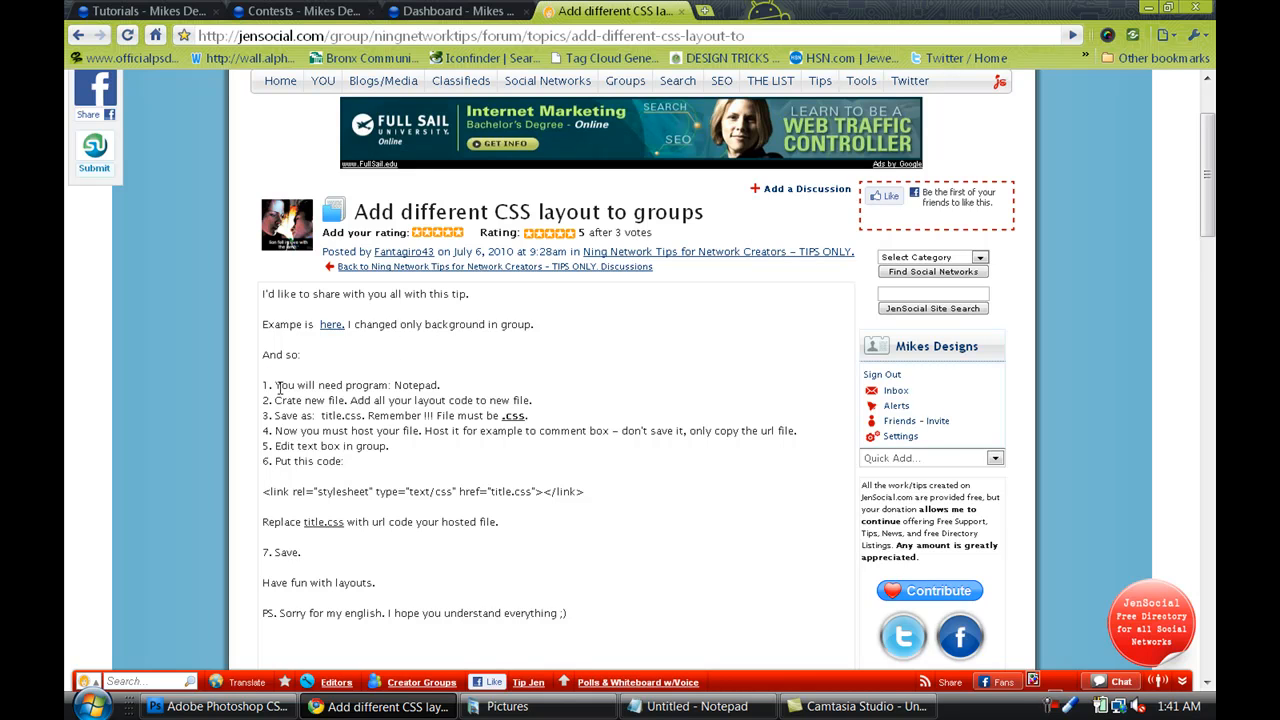
pyautogui.moveTo(300, 380)
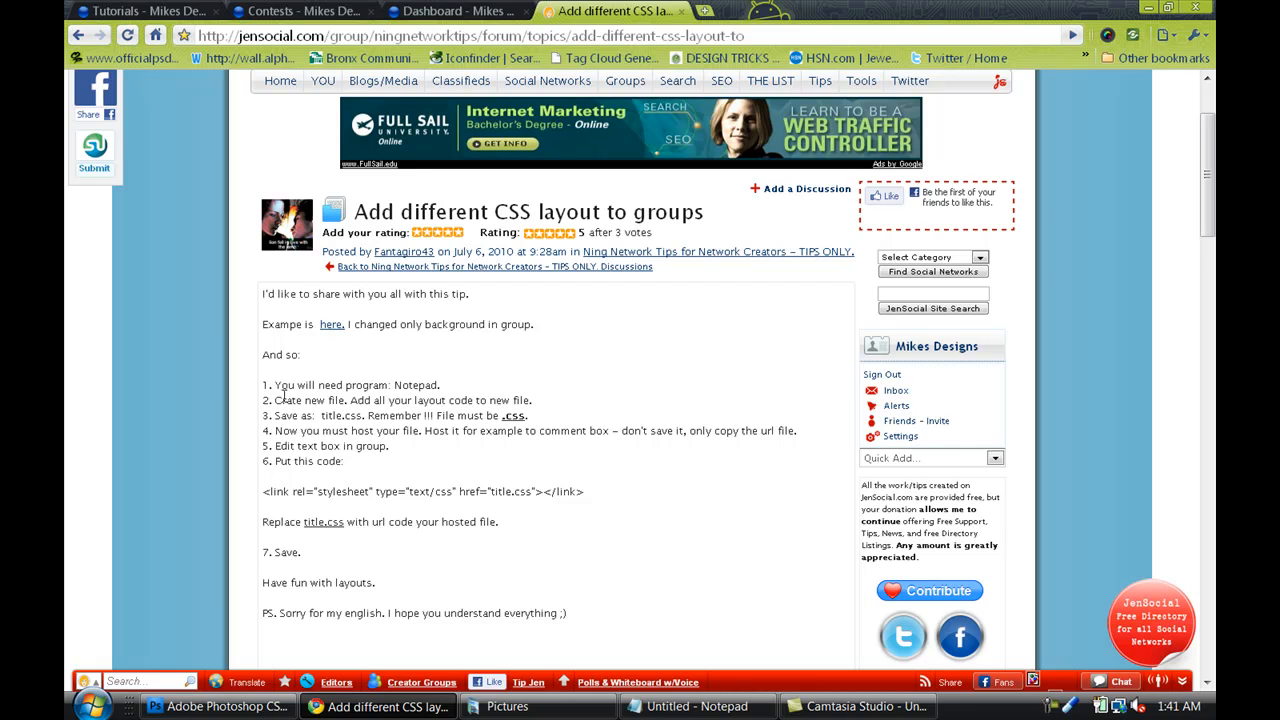
pyautogui.moveTo(378, 360)
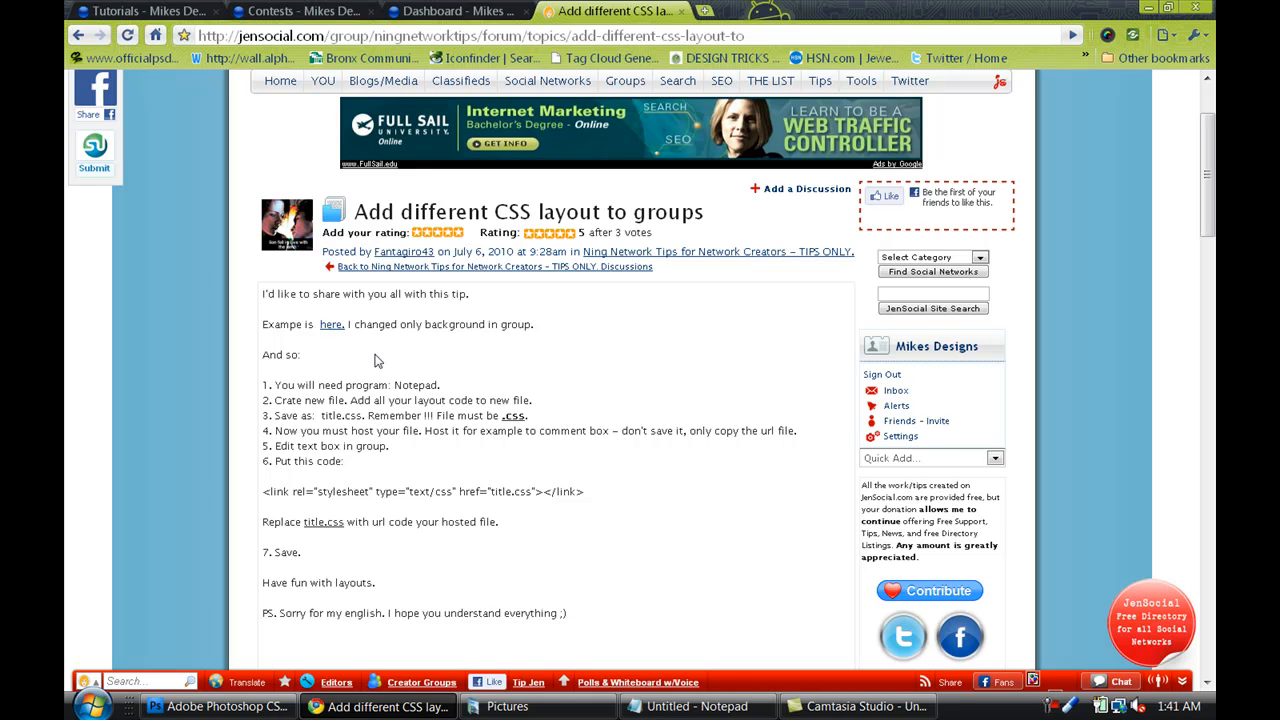
pyautogui.moveTo(368, 304)
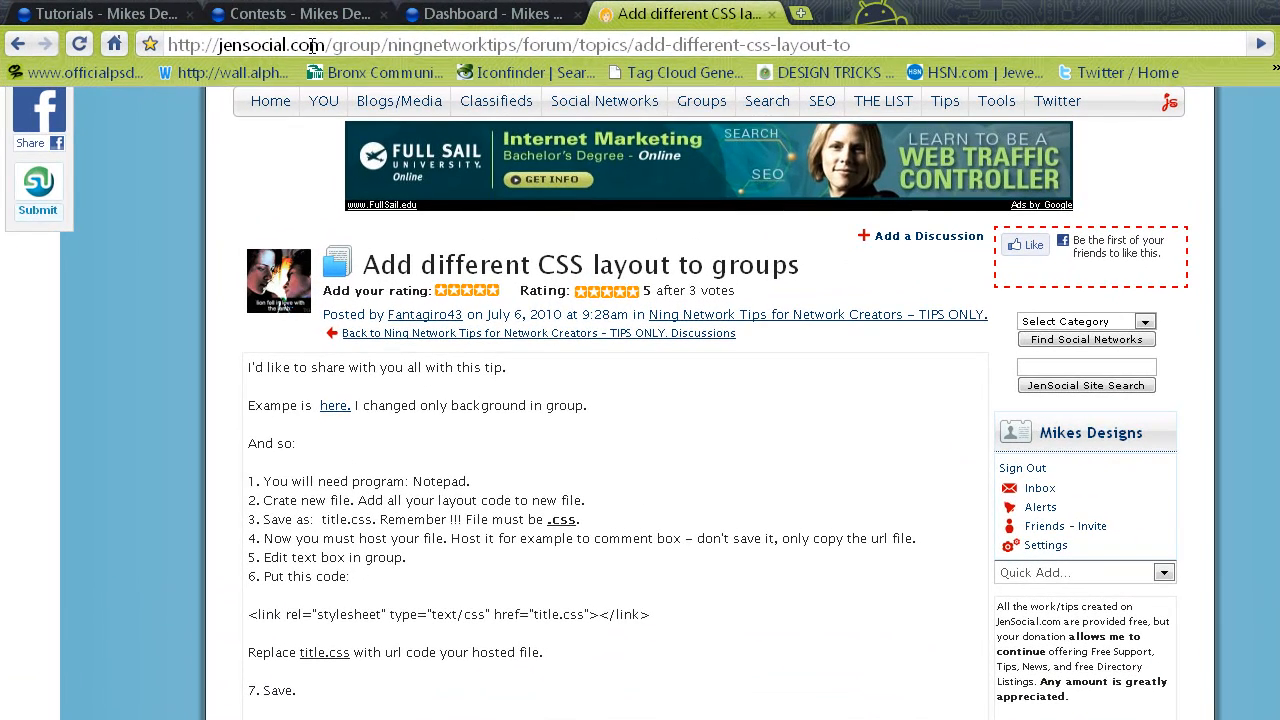
pyautogui.click(500, 44)
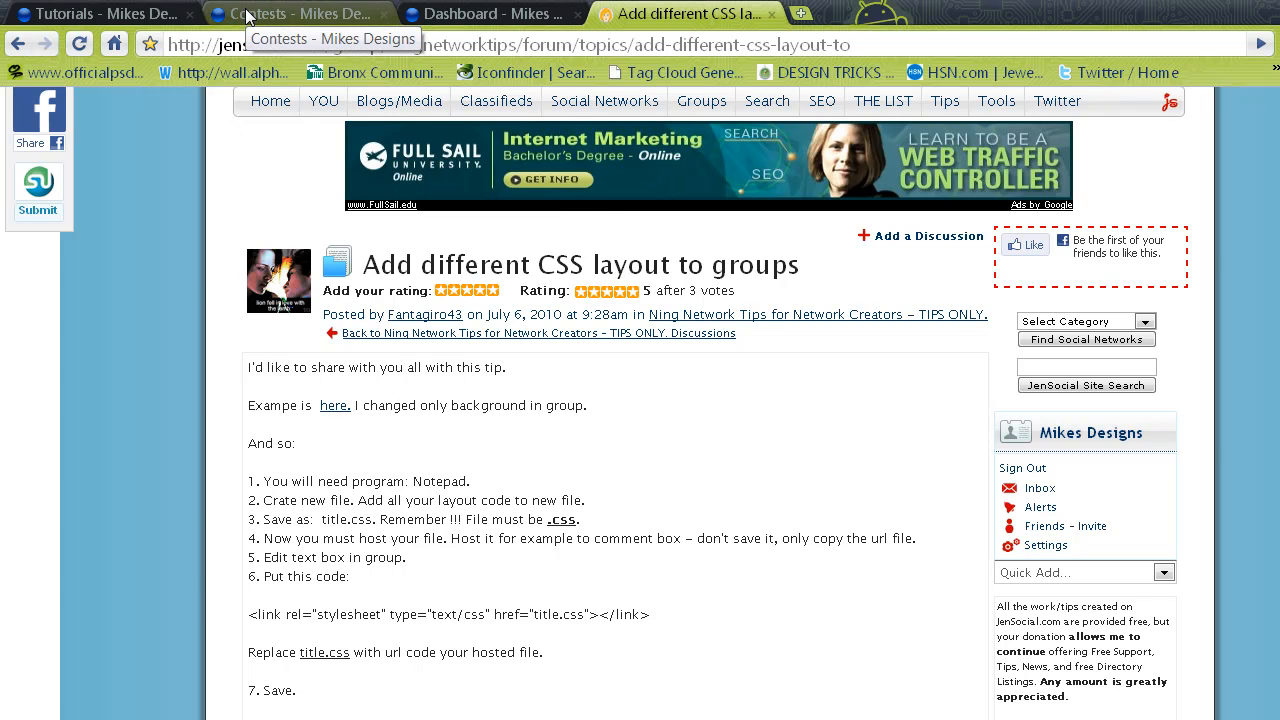
# Compare the Contests group page, then view the Tutorials group page with its banner and background.
pyautogui.click(290, 12)
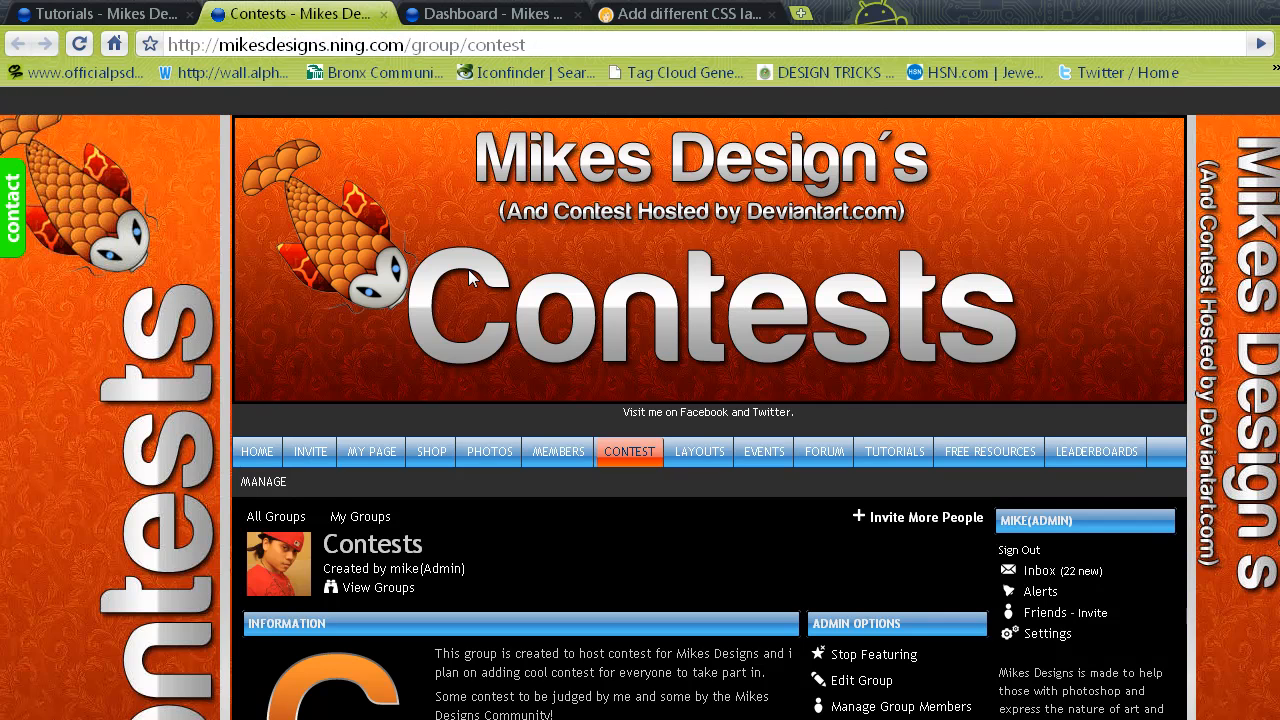
pyautogui.scroll(-3)
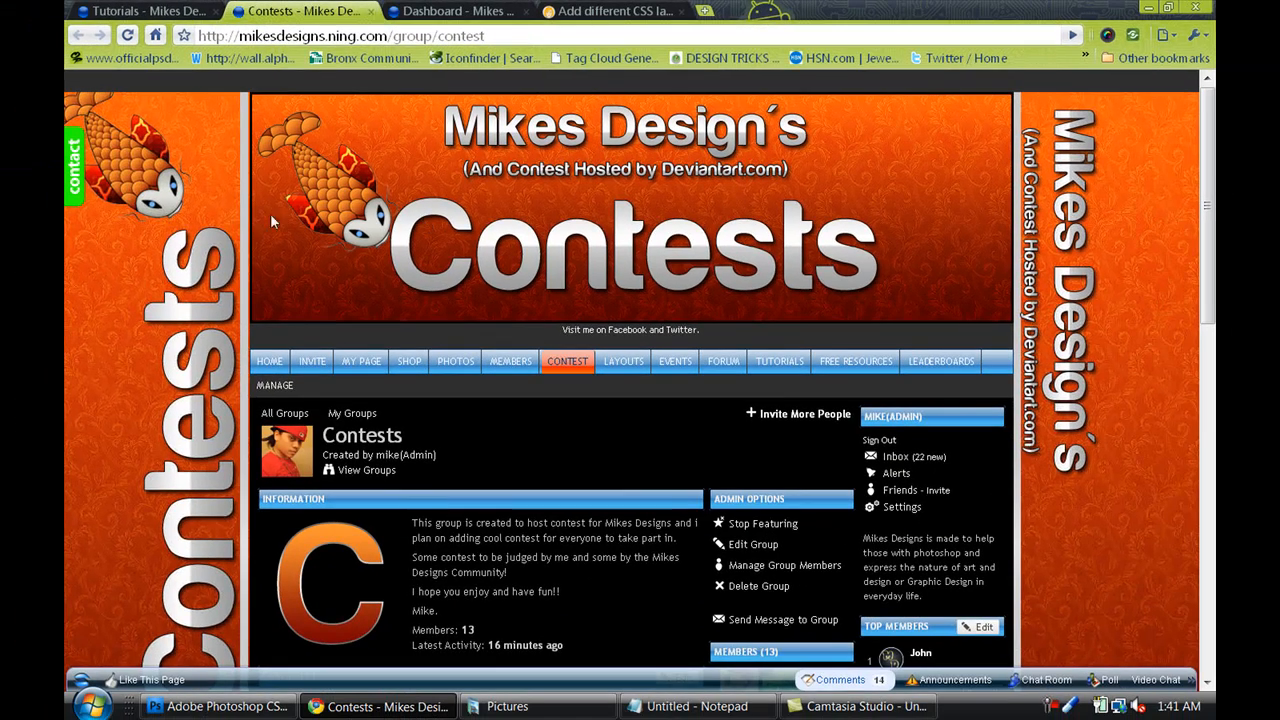
pyautogui.moveTo(470, 212)
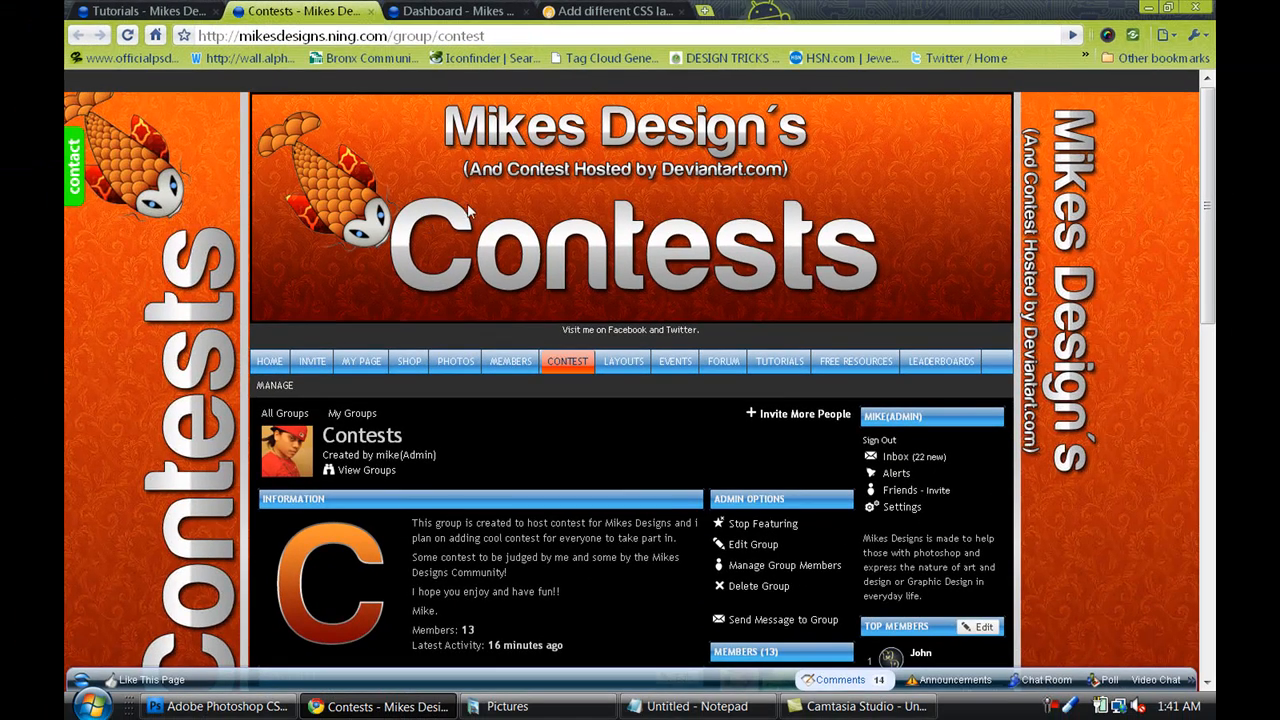
pyautogui.moveTo(398, 260)
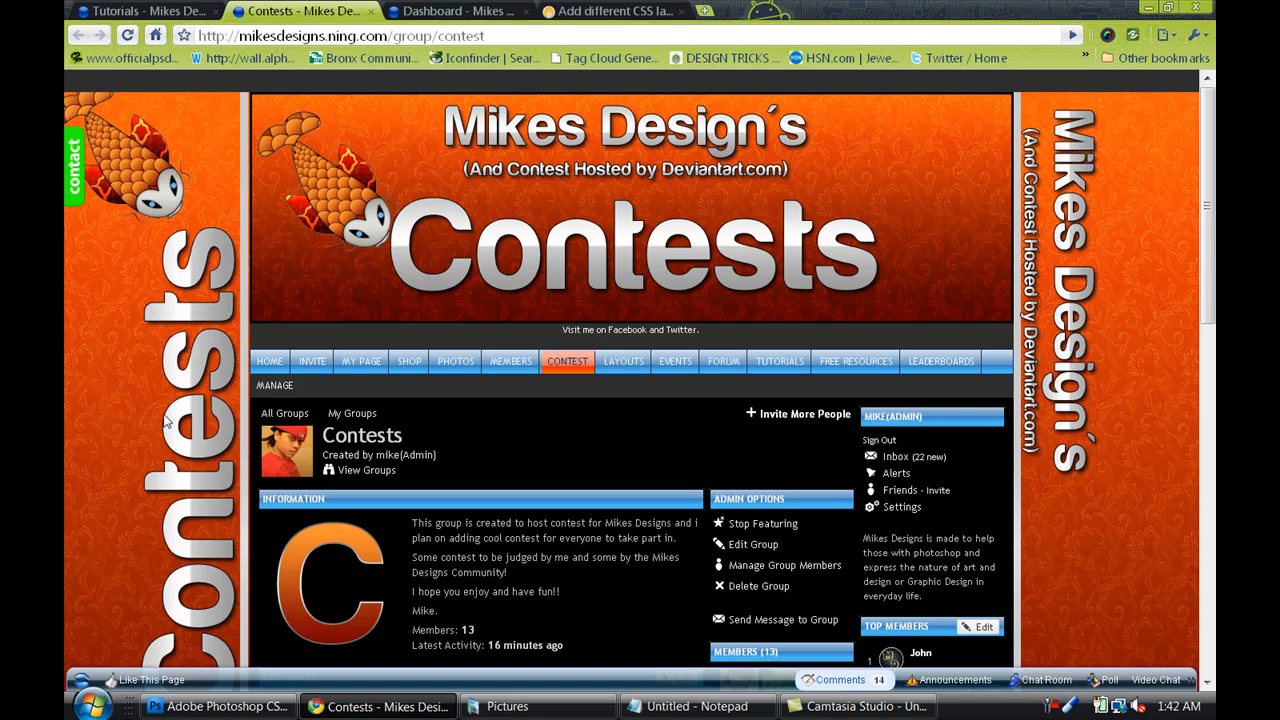
pyautogui.moveTo(144, 12)
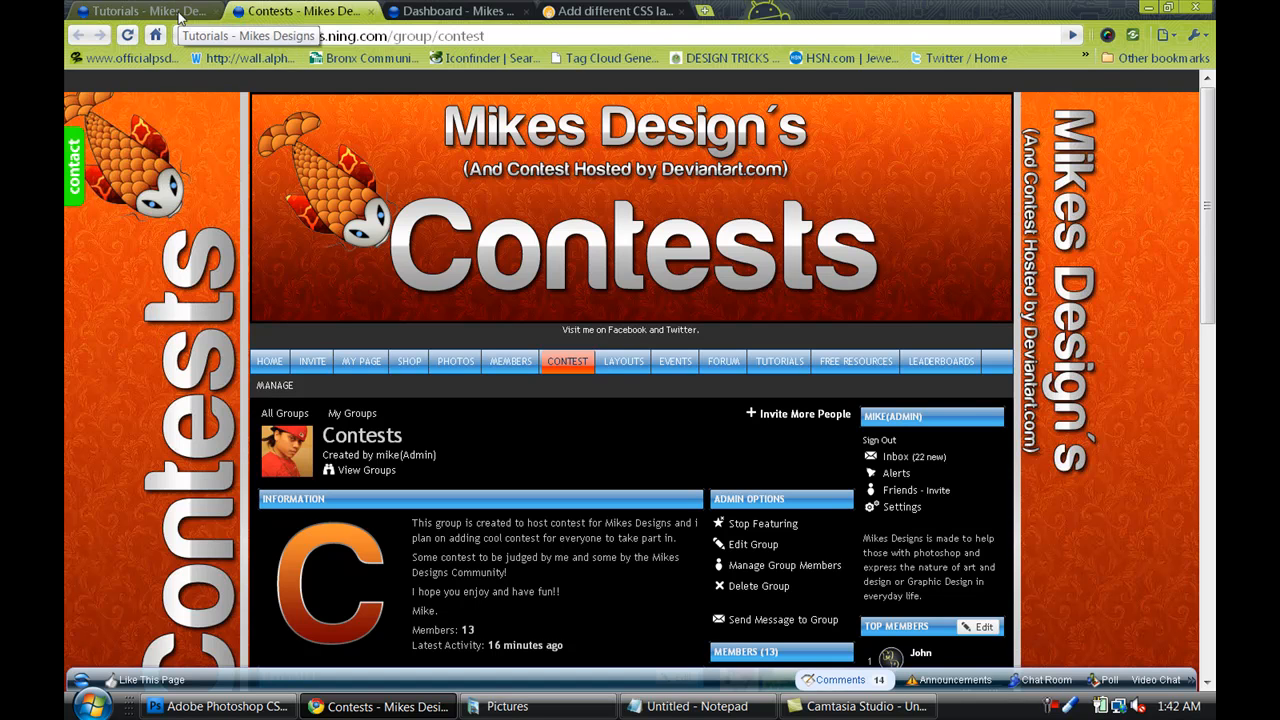
pyautogui.click(144, 12)
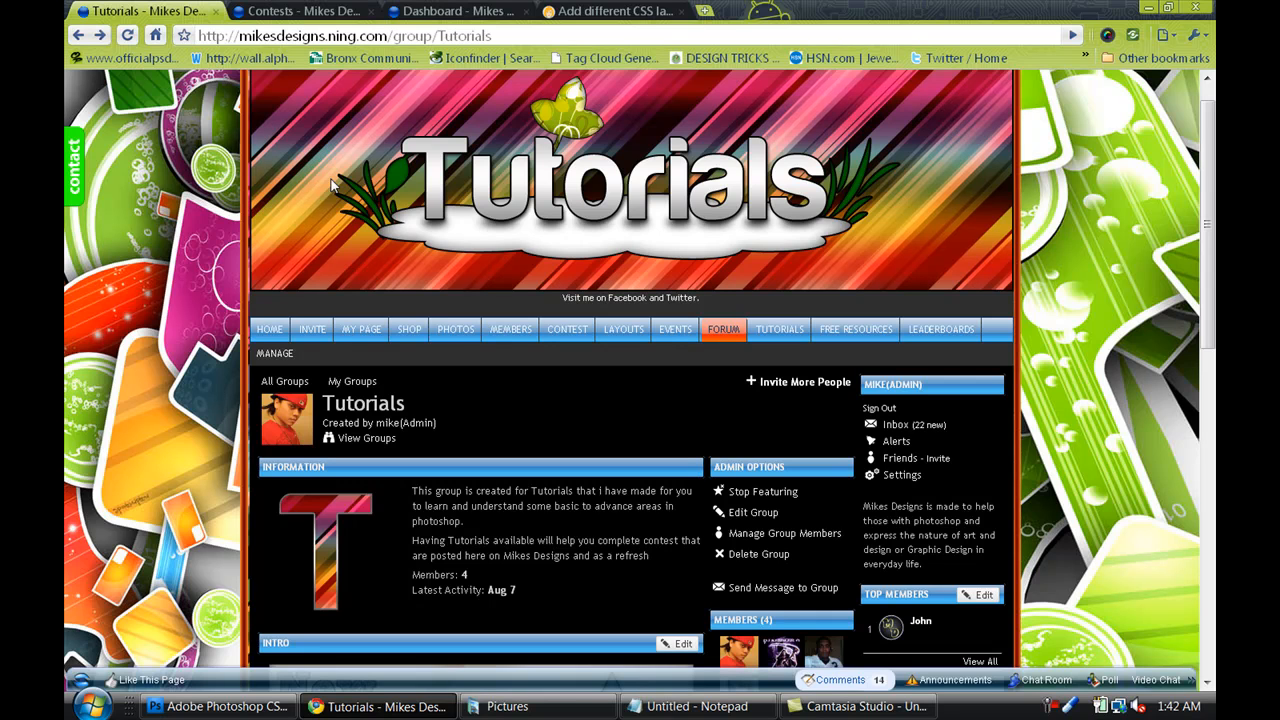
pyautogui.moveTo(478, 290)
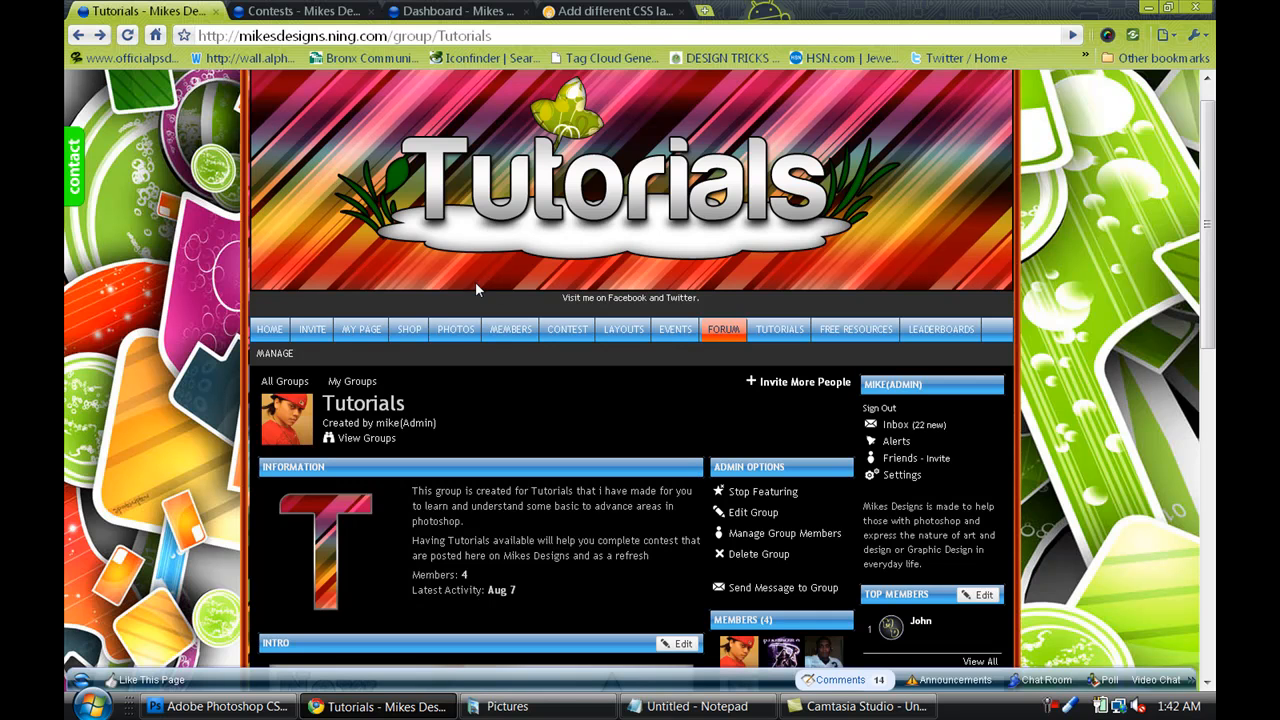
pyautogui.scroll(-3)
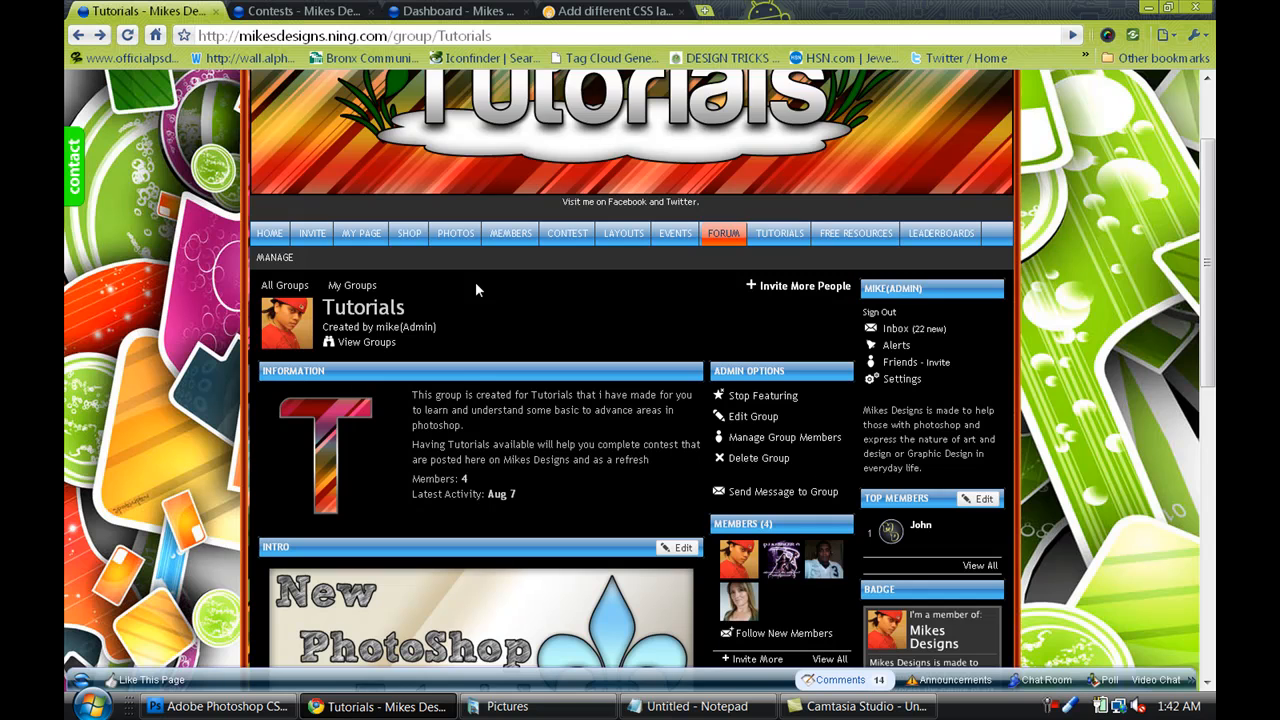
pyautogui.scroll(3)
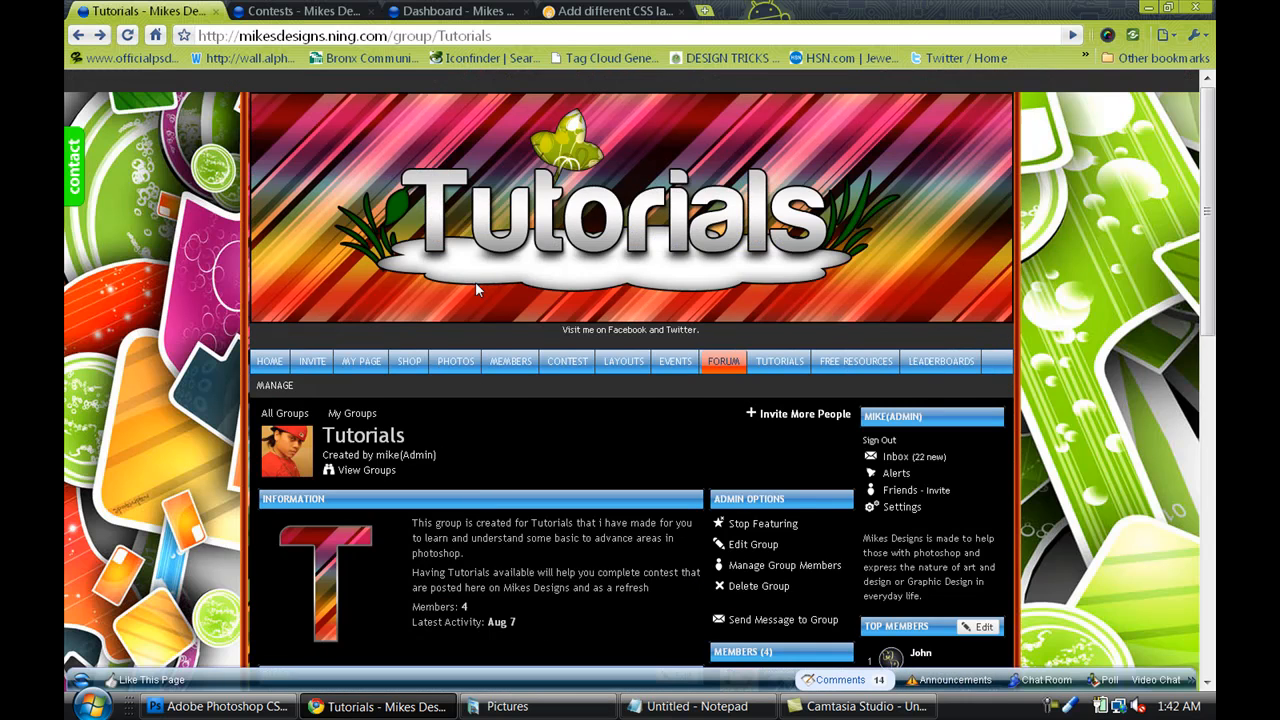
pyautogui.moveTo(680, 298)
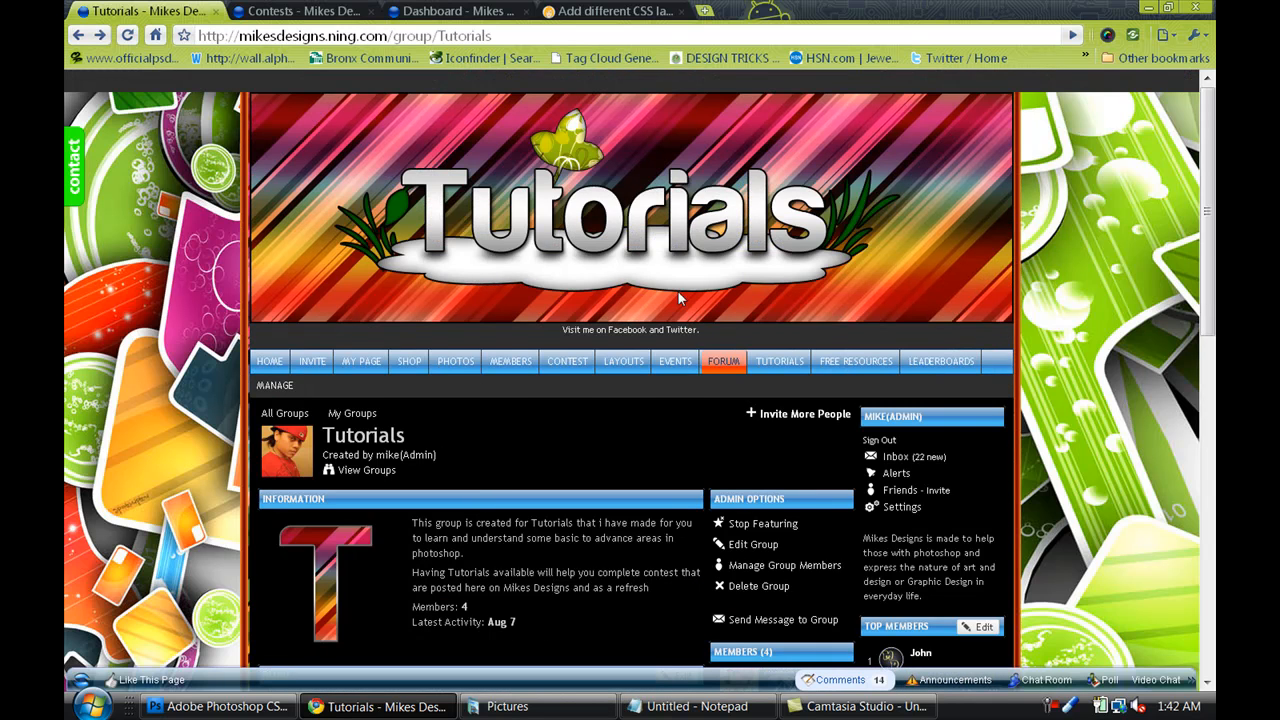
pyautogui.moveTo(912, 390)
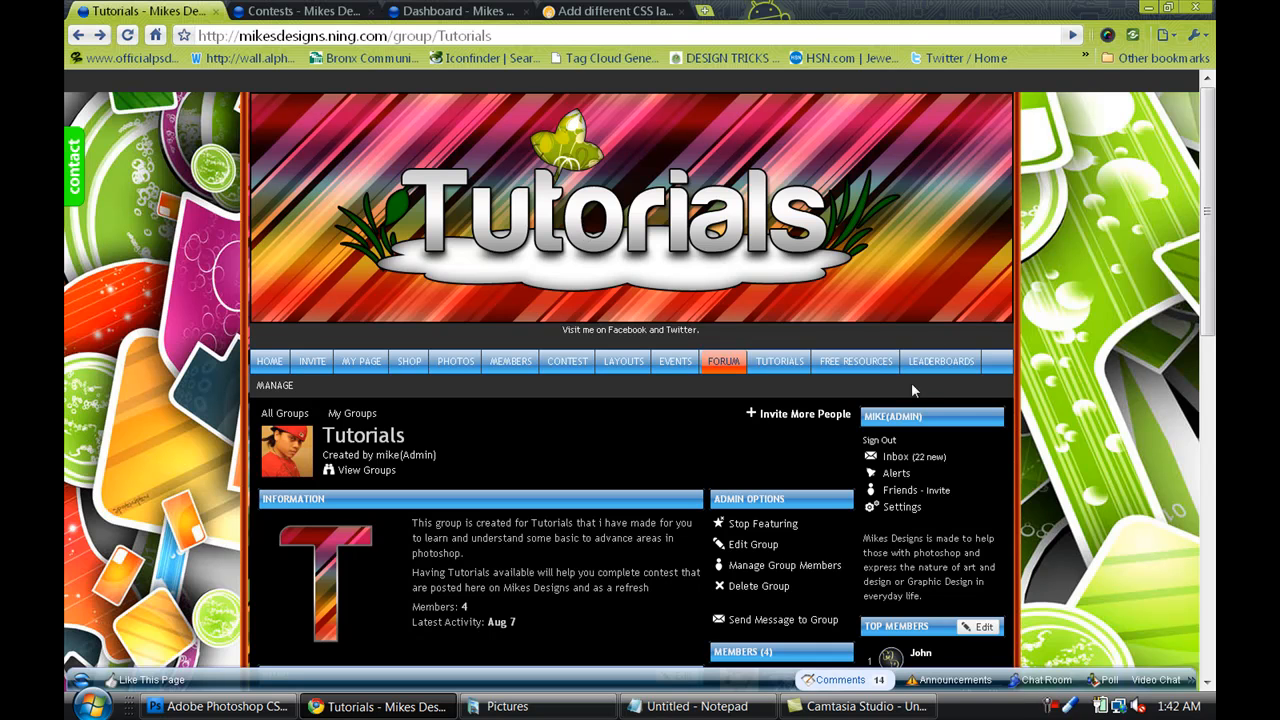
pyautogui.scroll(-3)
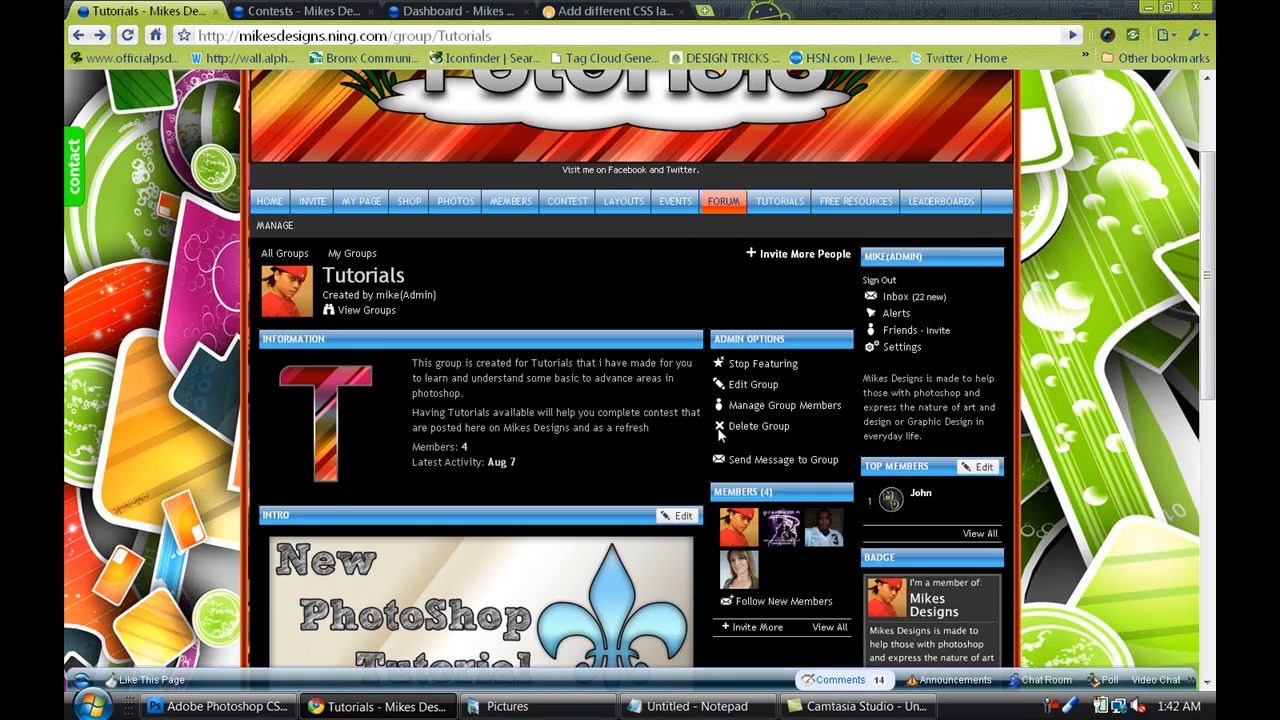
pyautogui.moveTo(784, 404)
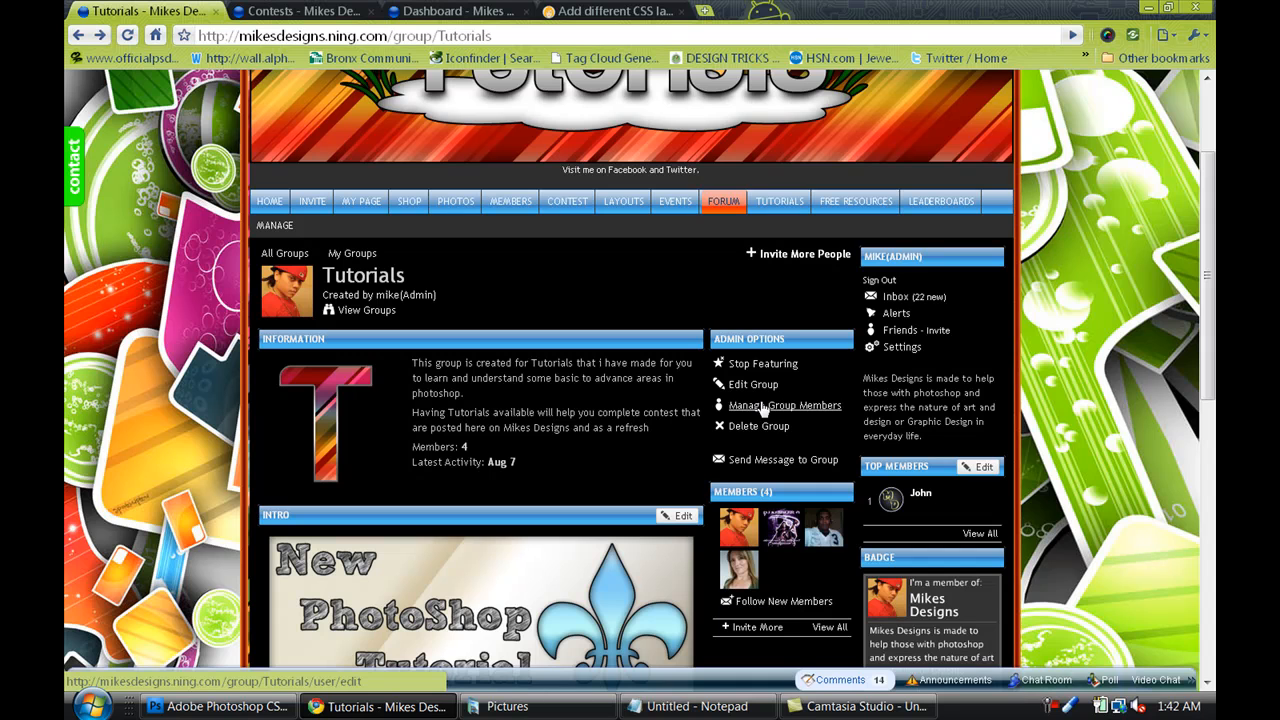
pyautogui.scroll(-3)
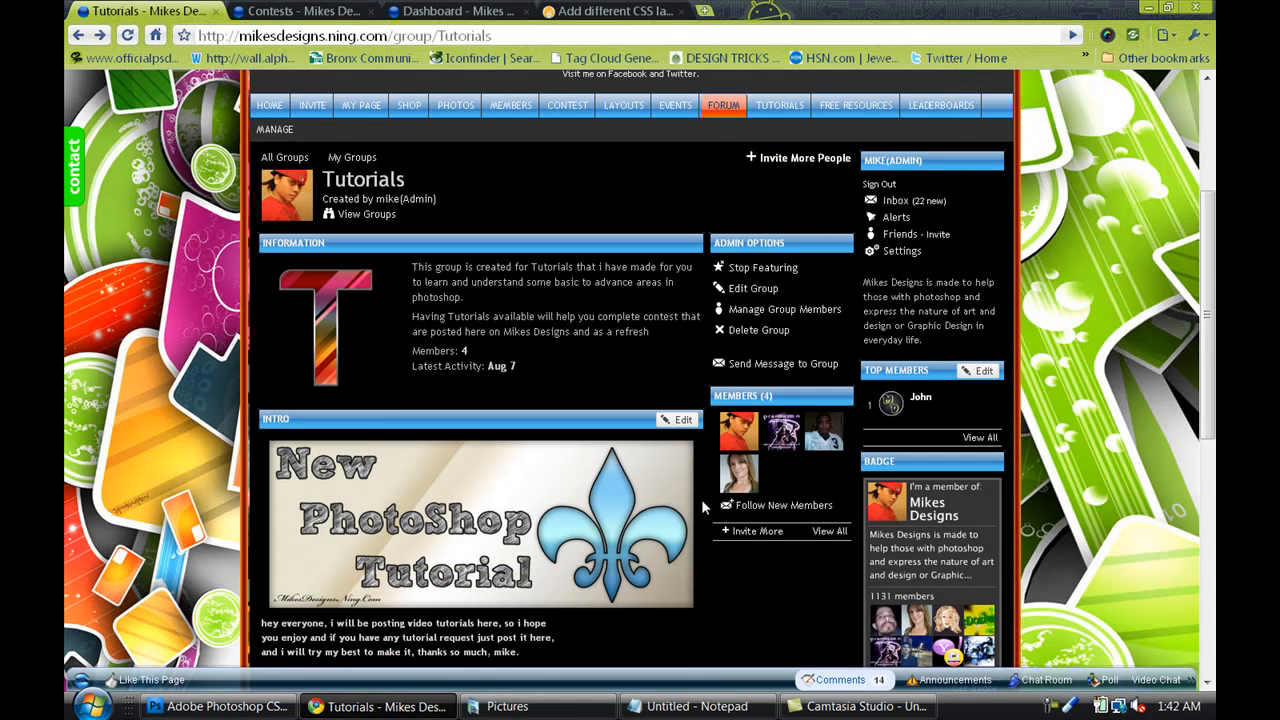
pyautogui.scroll(3)
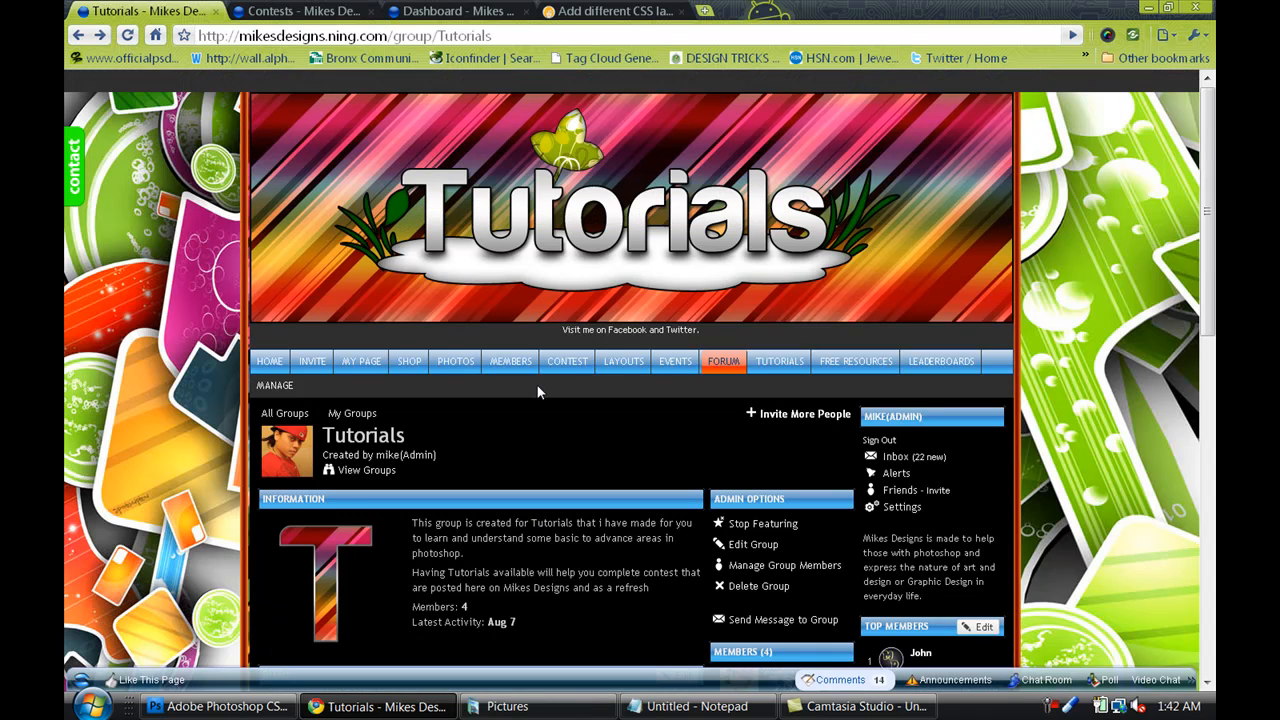
pyautogui.moveTo(460, 12)
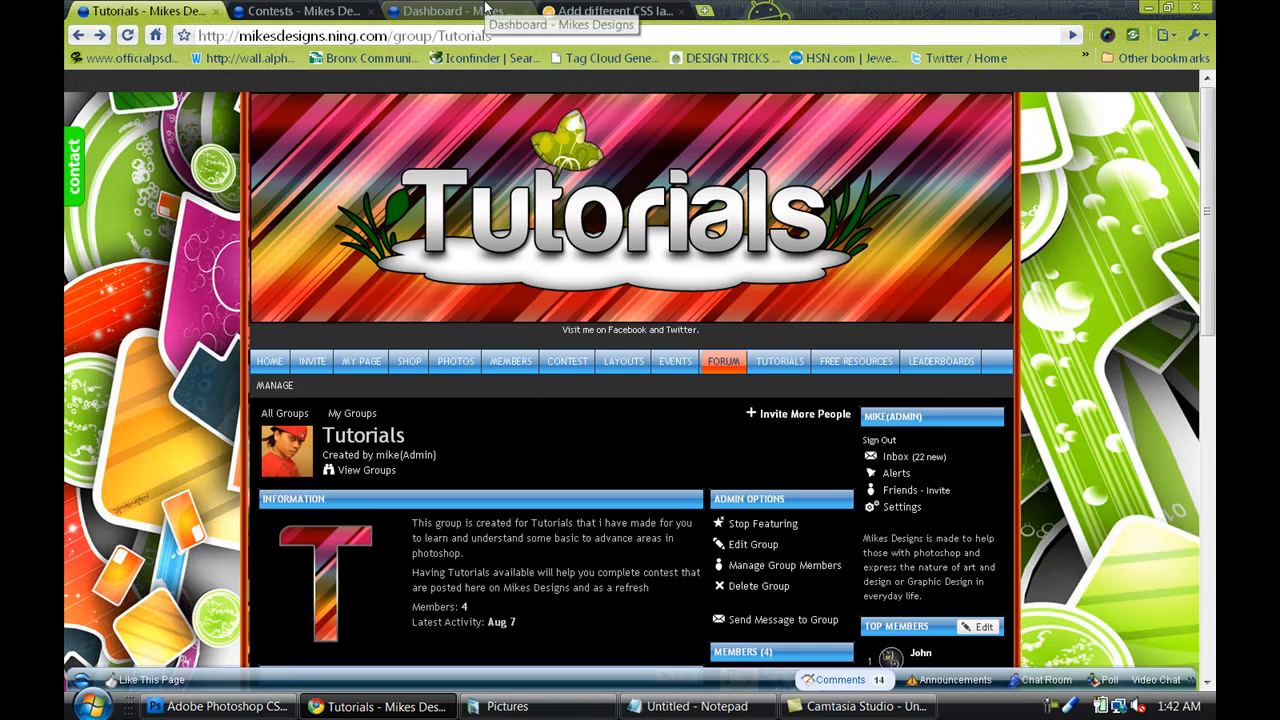
# From the network Dashboard, go to the Appearance settings listing theme choices.
pyautogui.click(450, 12)
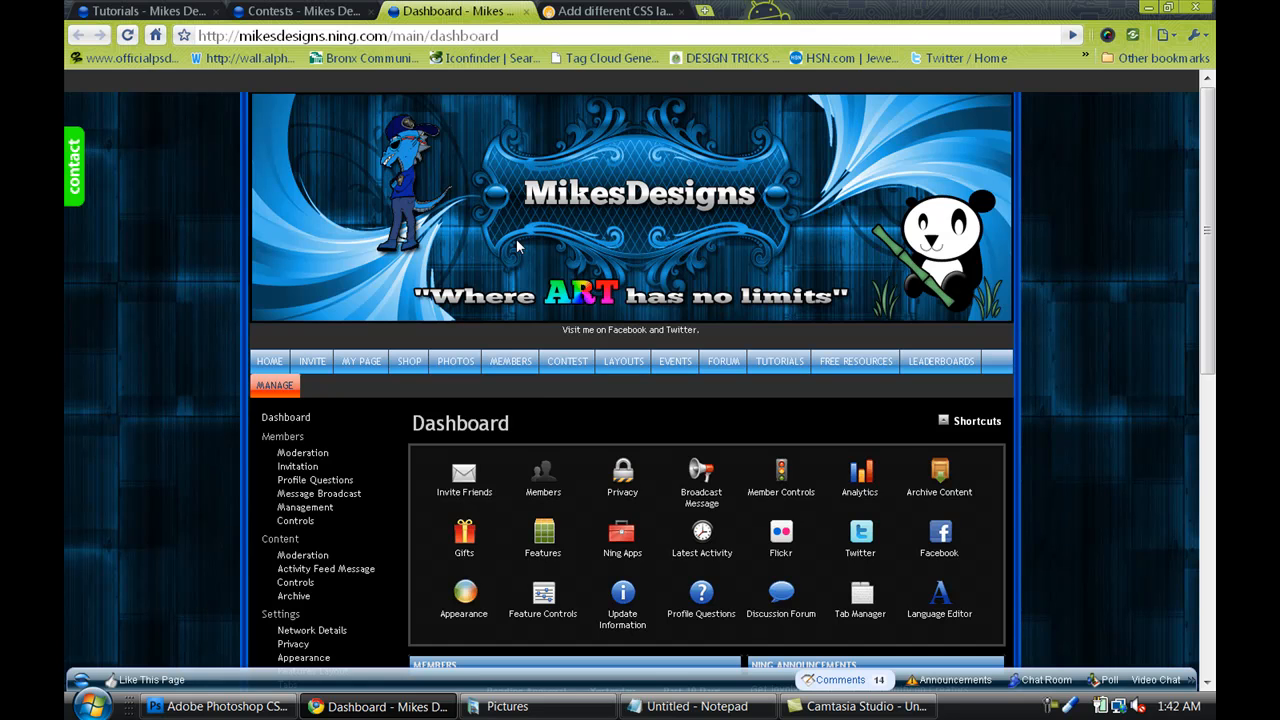
pyautogui.scroll(-3)
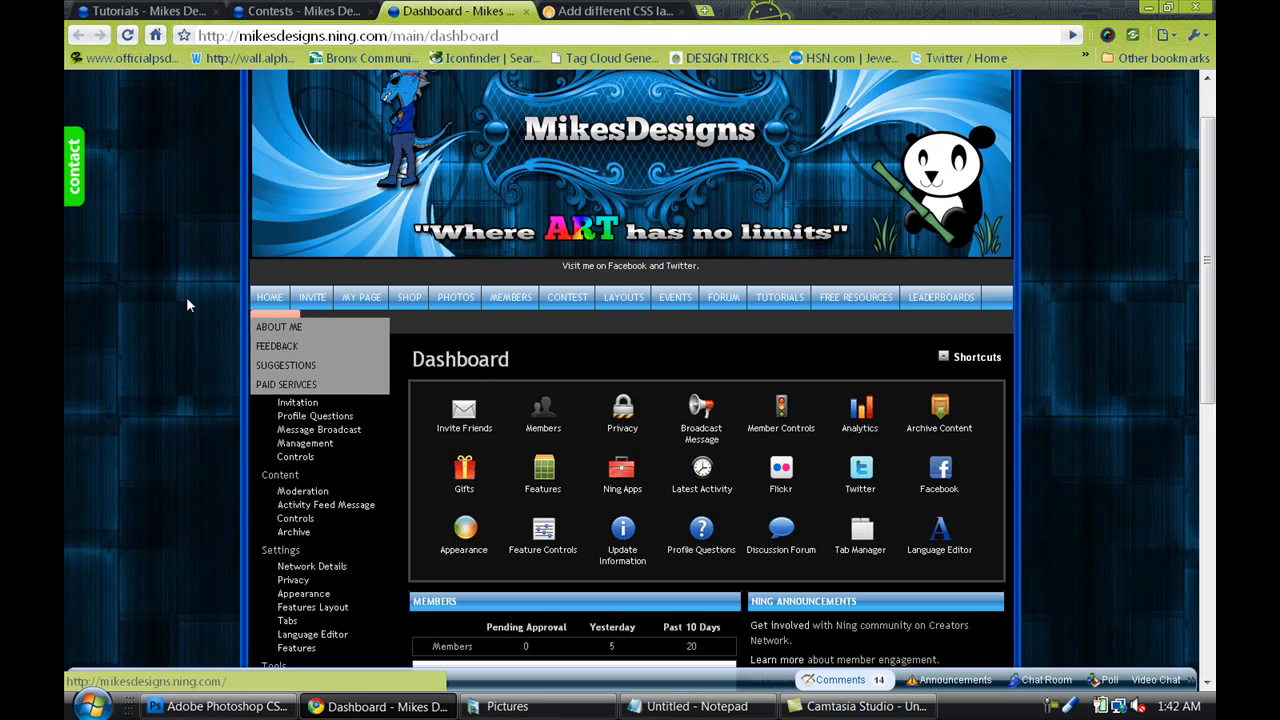
pyautogui.click(276, 320)
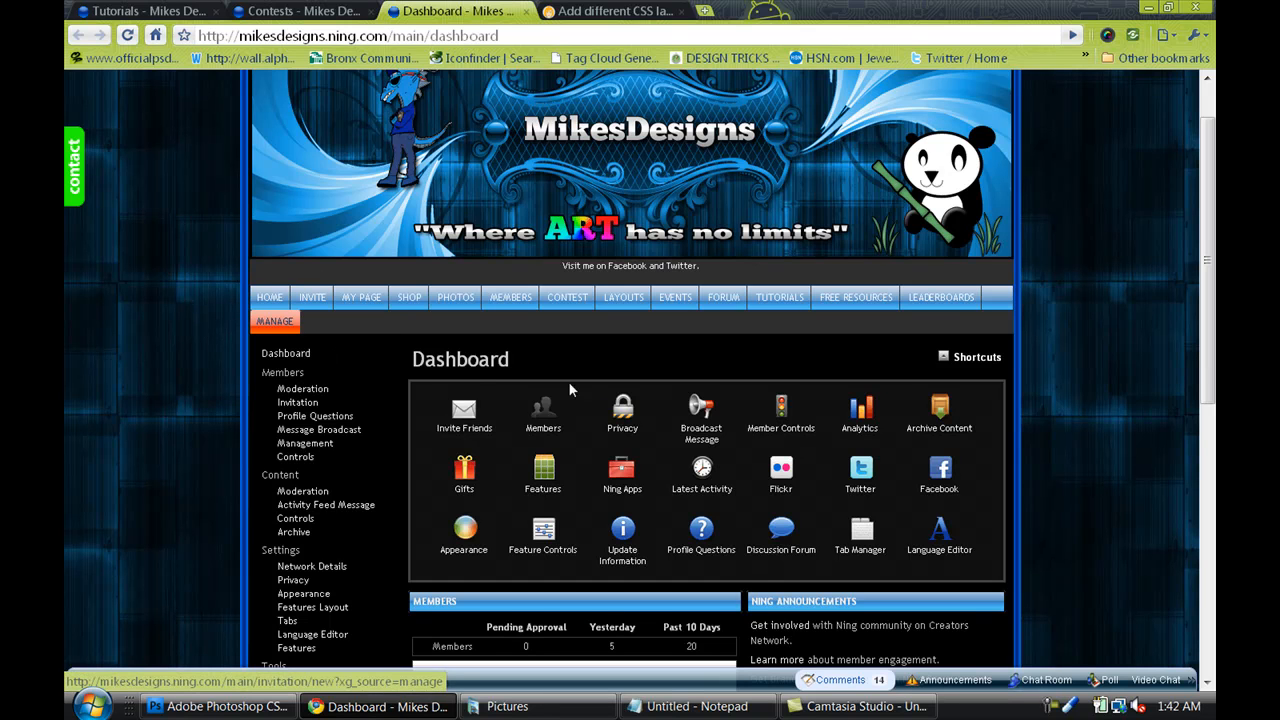
pyautogui.scroll(-3)
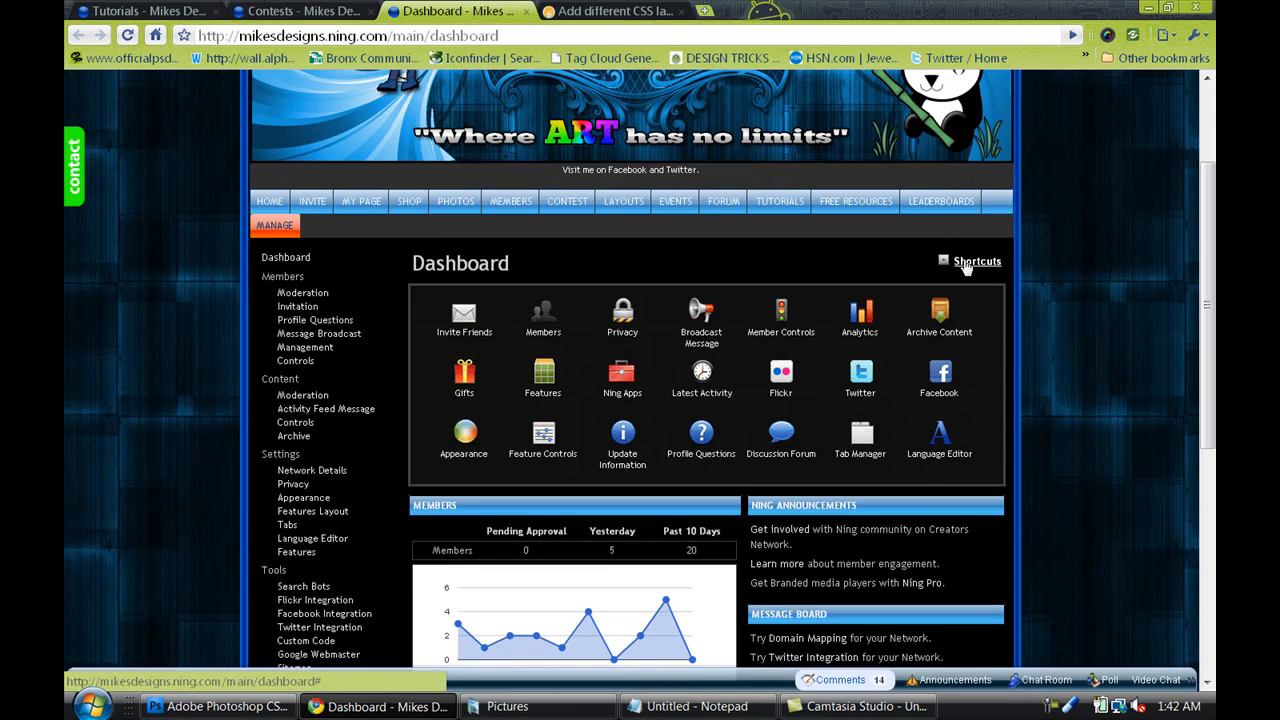
pyautogui.moveTo(748, 384)
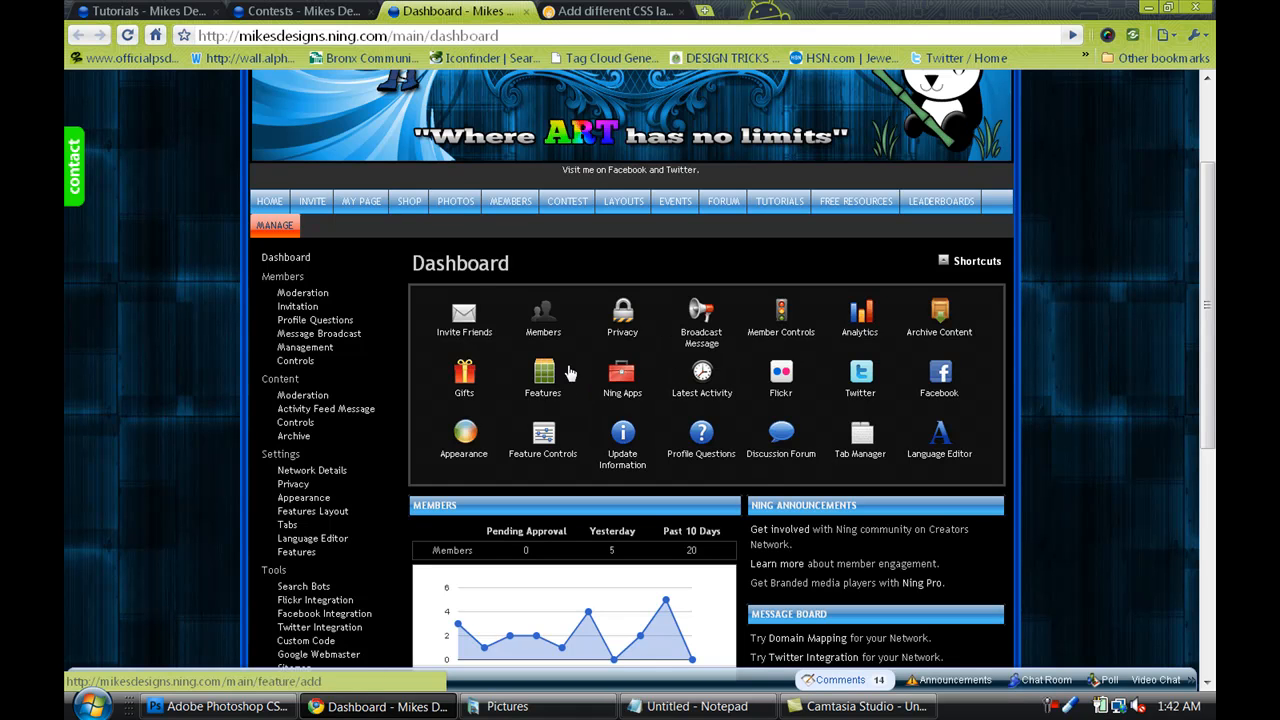
pyautogui.moveTo(464, 436)
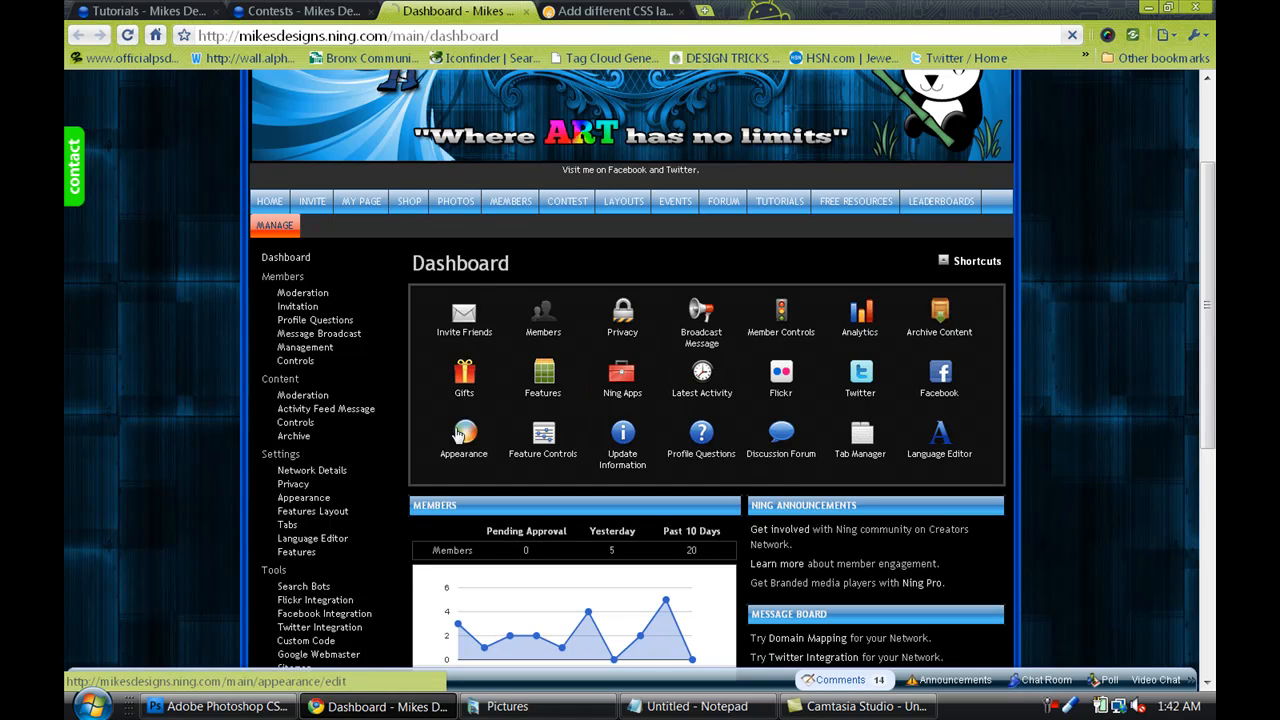
pyautogui.click(464, 432)
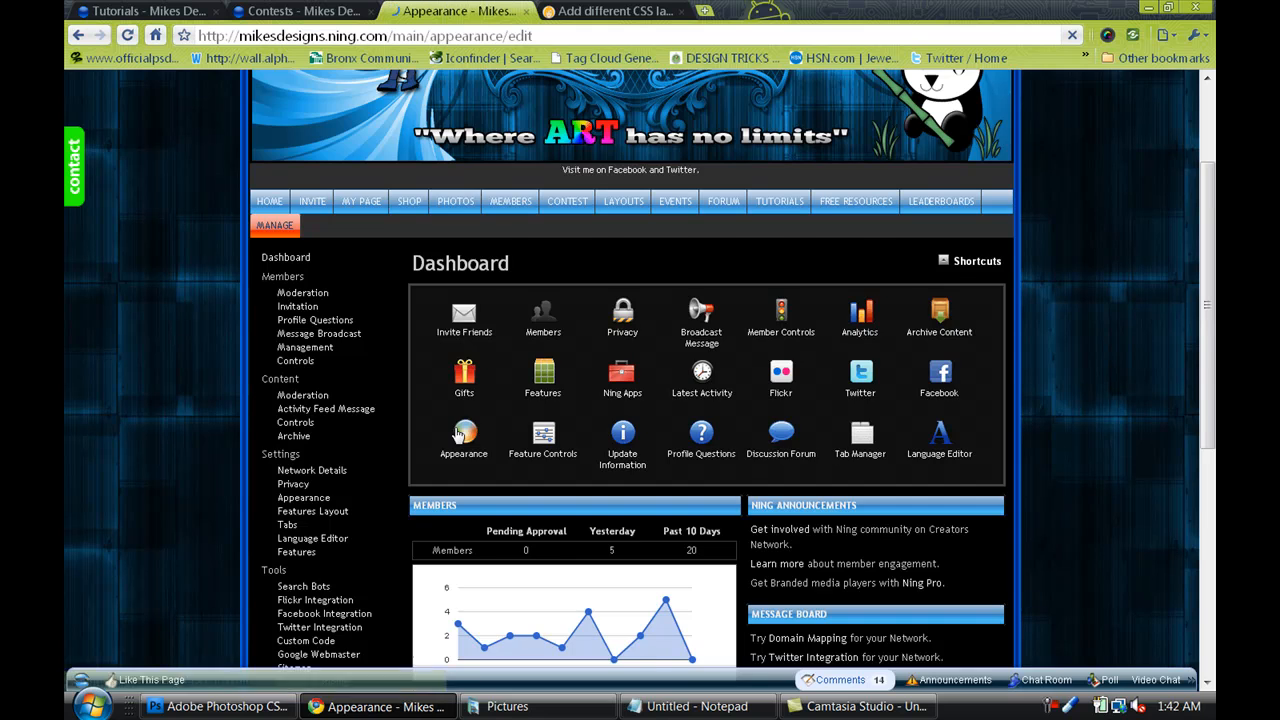
pyautogui.click(464, 436)
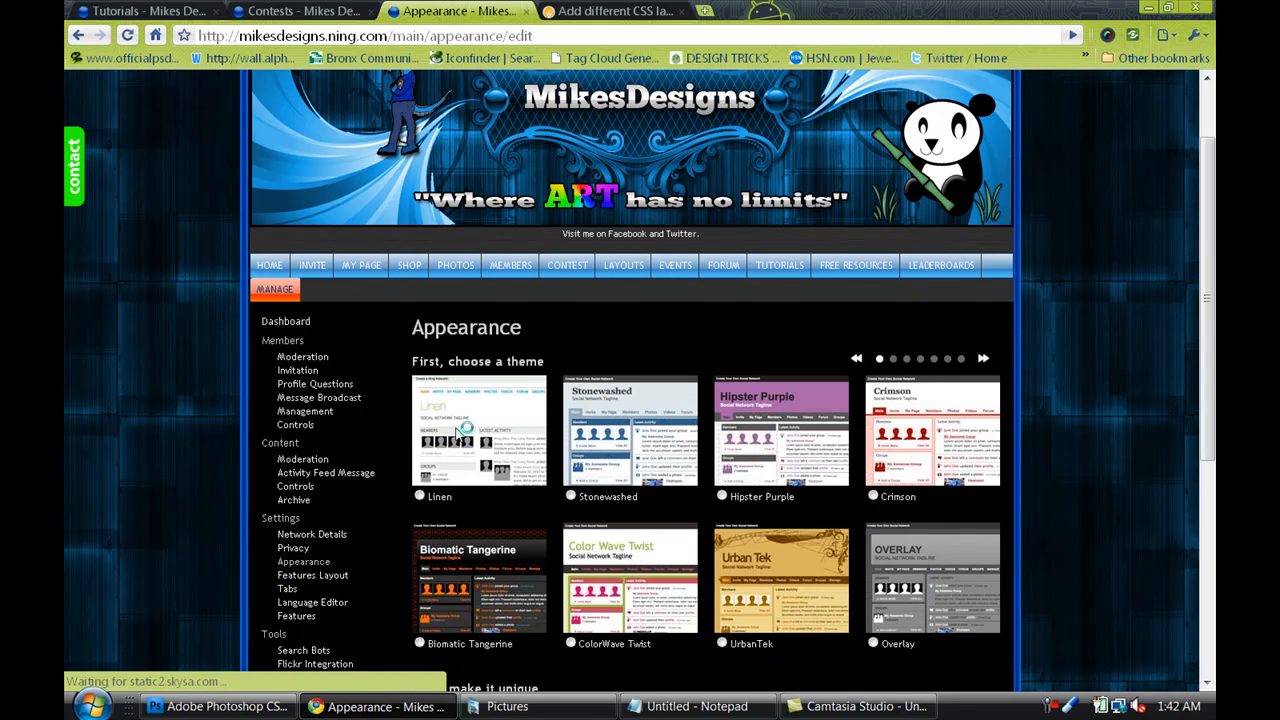
pyautogui.scroll(-3)
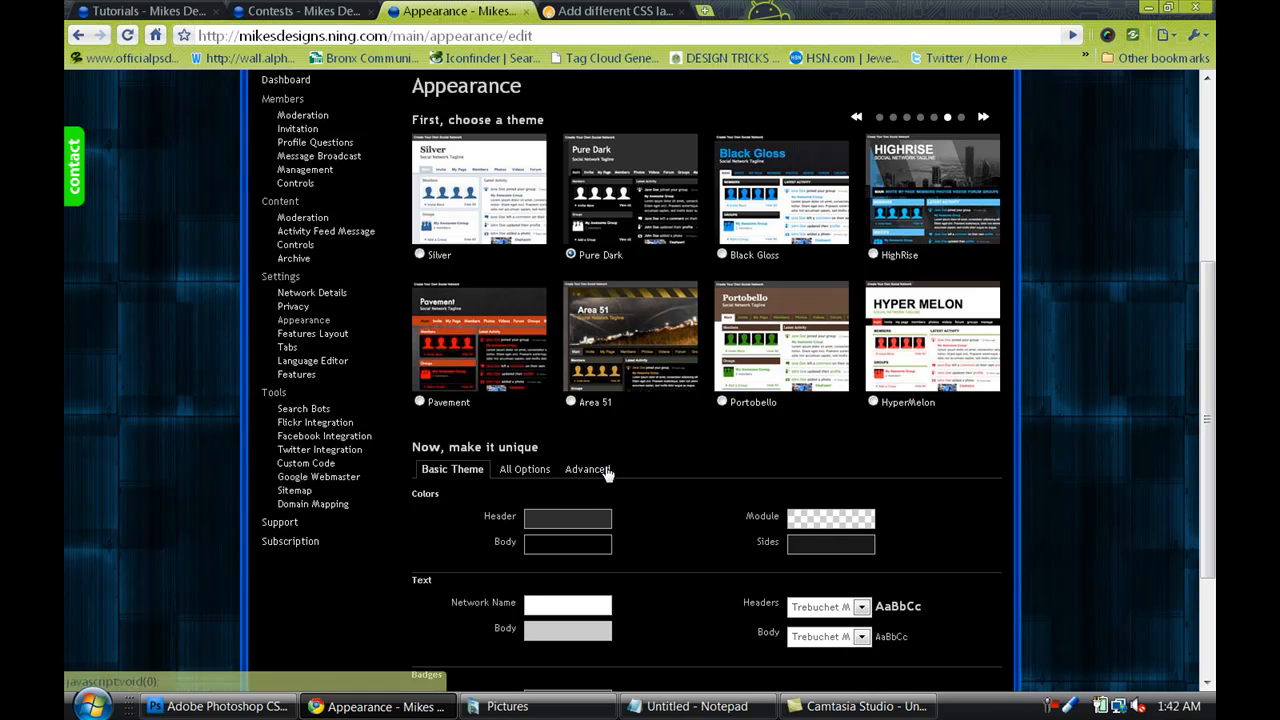
# Show the Advanced tab's custom CSS box and review the existing stylesheet rules in it.
pyautogui.click(588, 468)
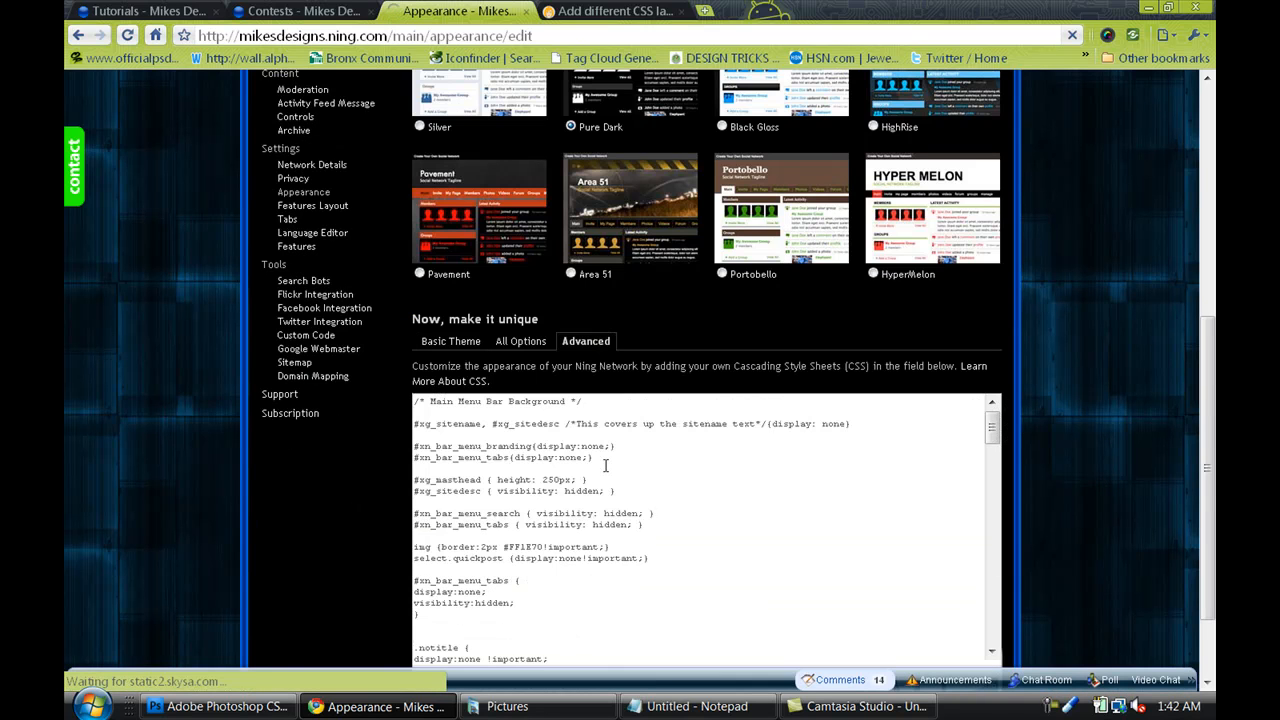
pyautogui.scroll(-3)
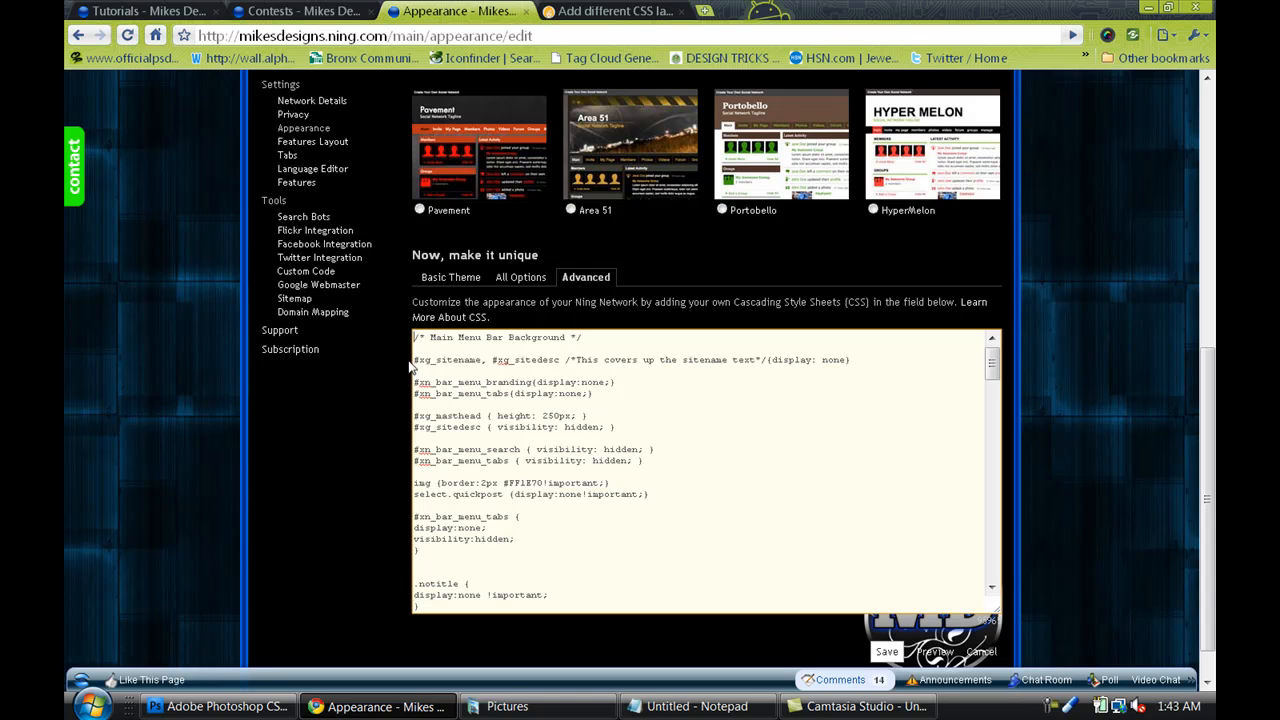
pyautogui.scroll(3)
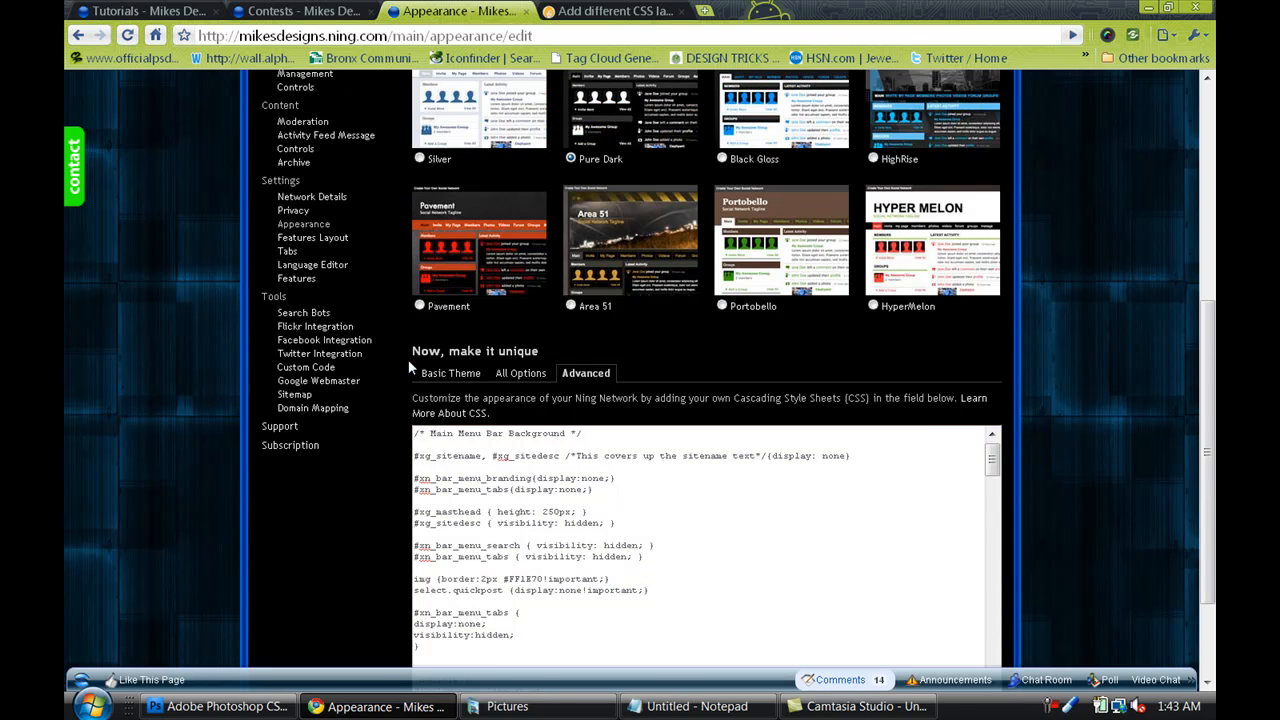
pyautogui.scroll(3)
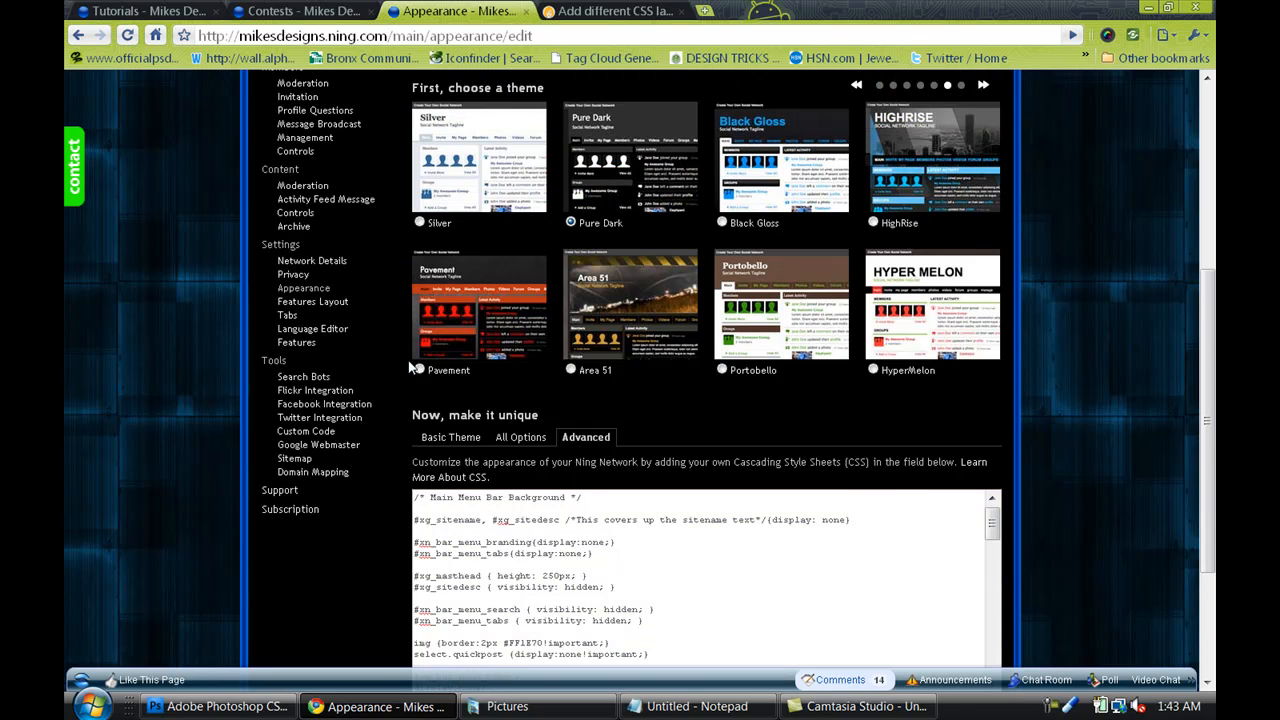
pyautogui.scroll(3)
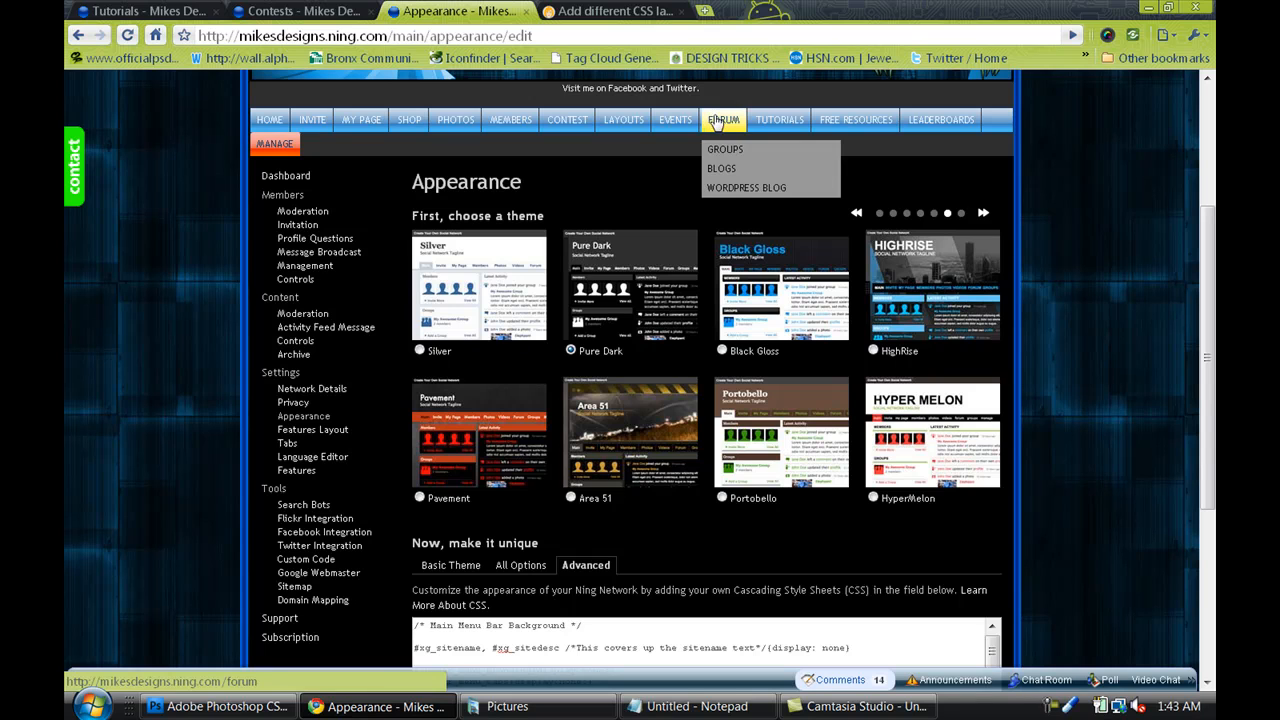
pyautogui.moveTo(724, 148)
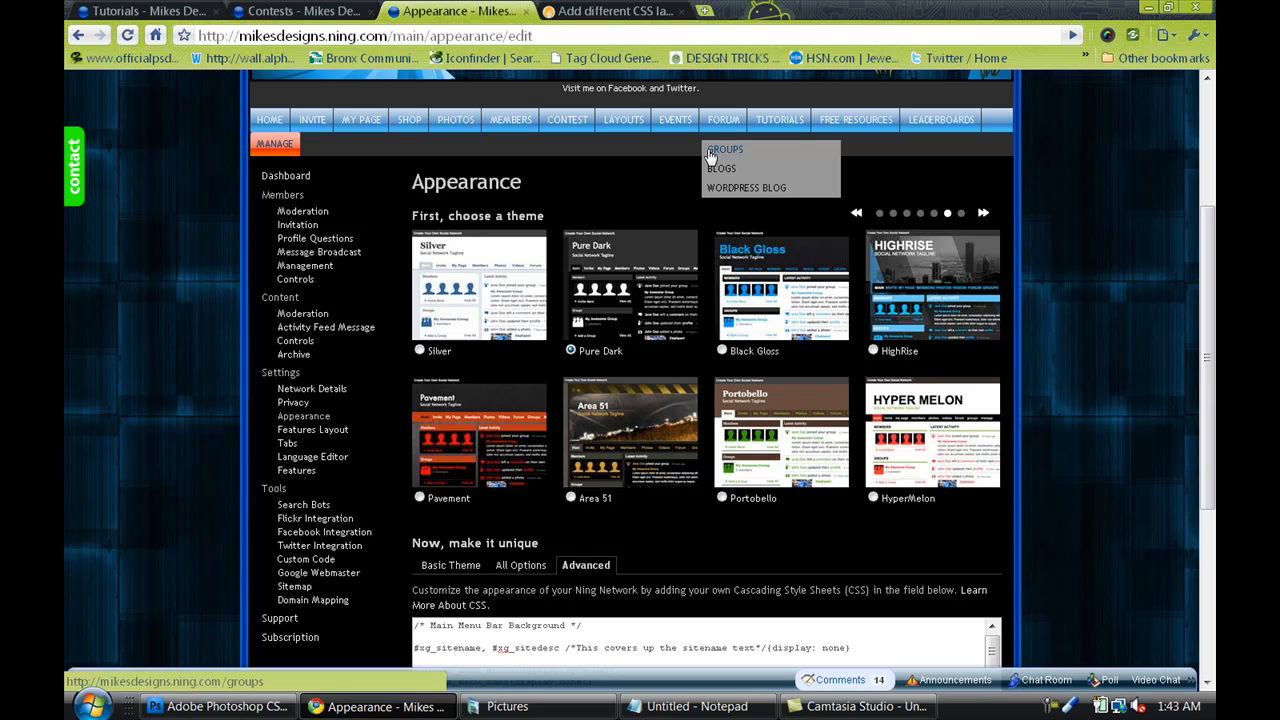
pyautogui.scroll(-3)
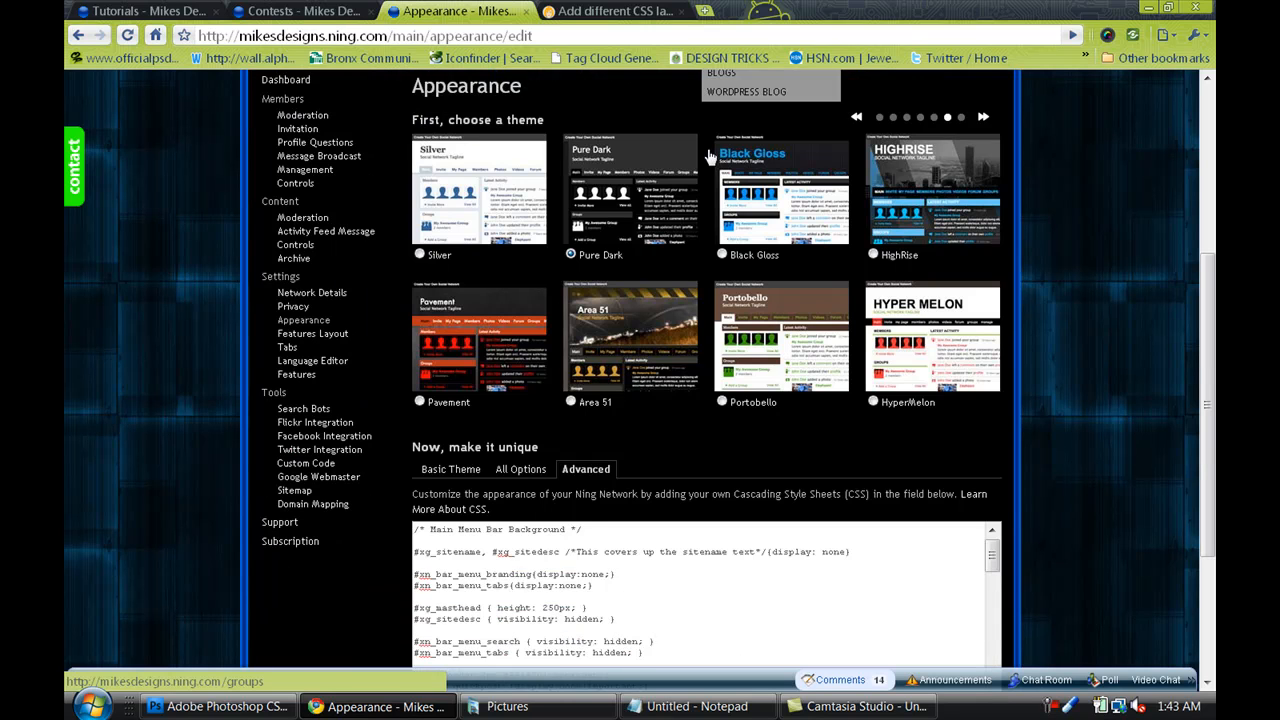
pyautogui.scroll(-3)
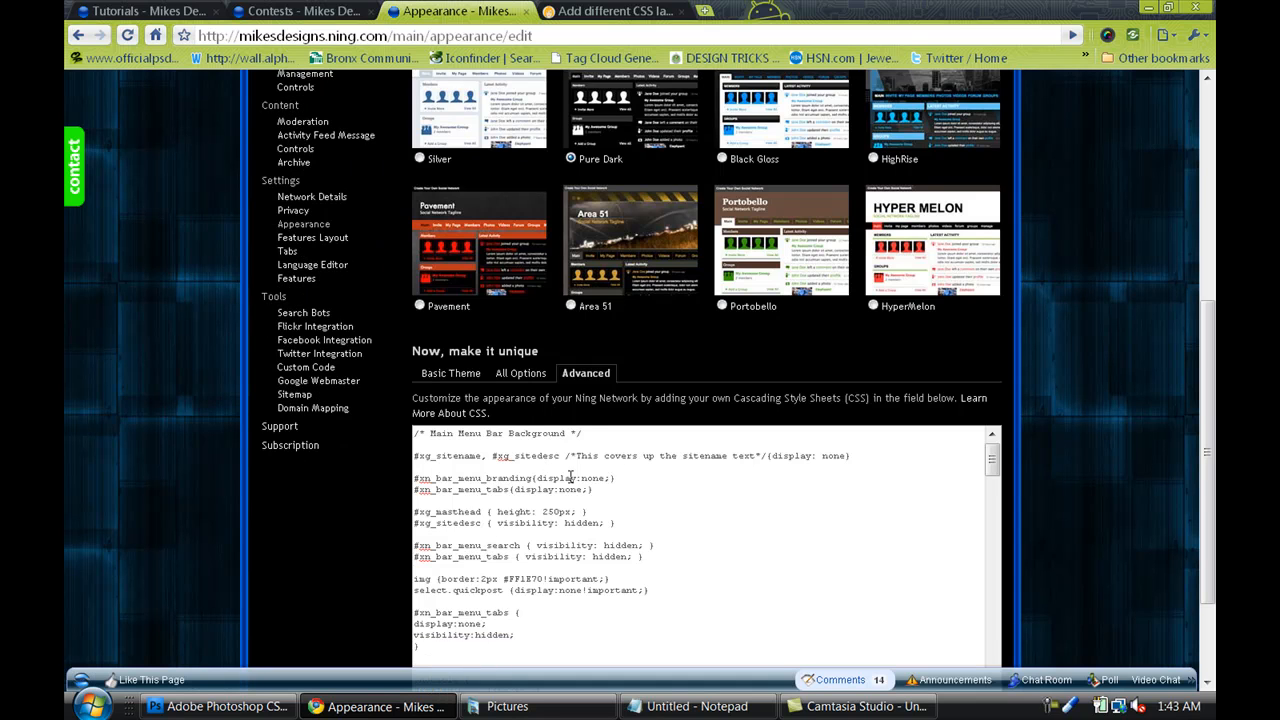
pyautogui.scroll(-3)
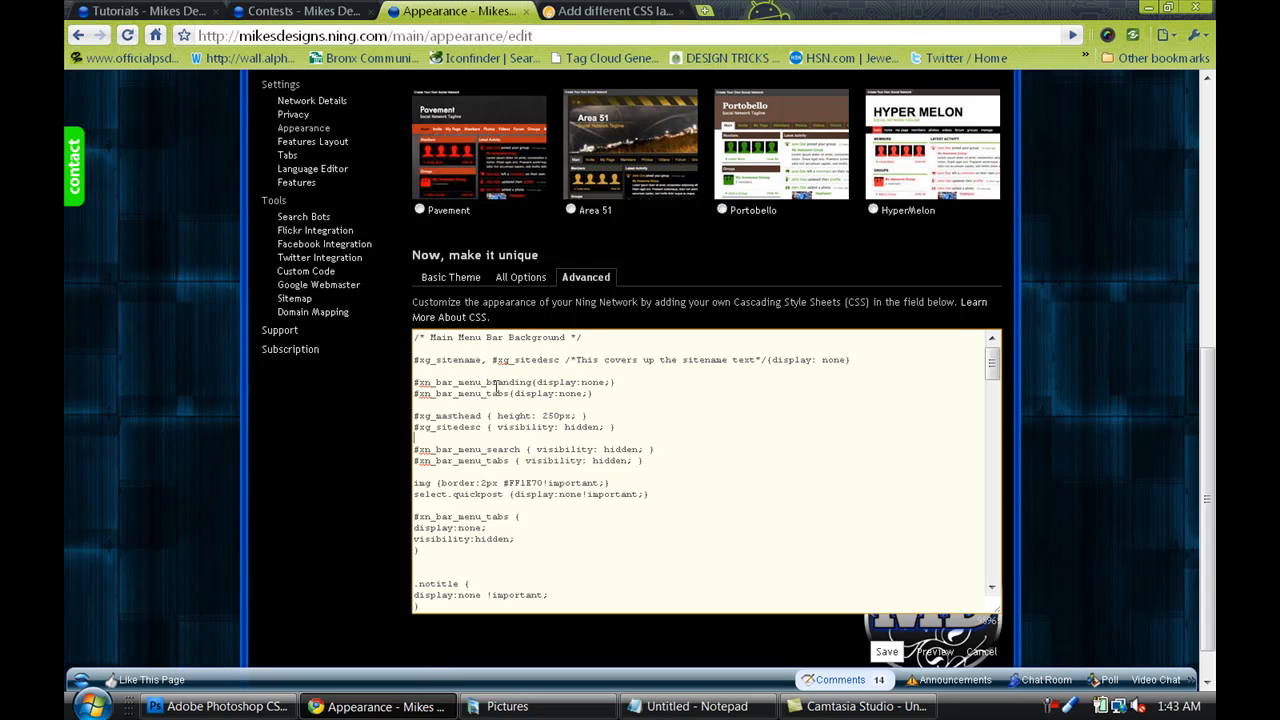
pyautogui.moveTo(510, 336)
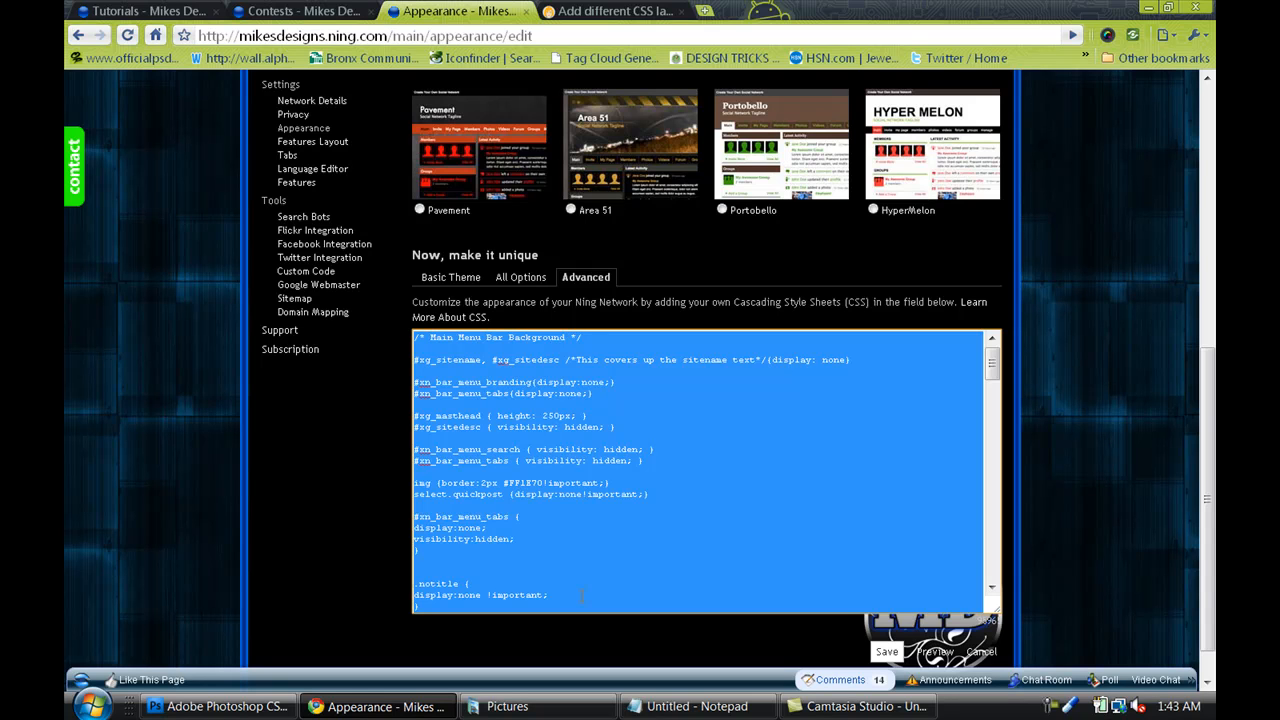
# Bring up the Notepad stylesheet holding the masthead image and body background rules.
pyautogui.click(696, 706)
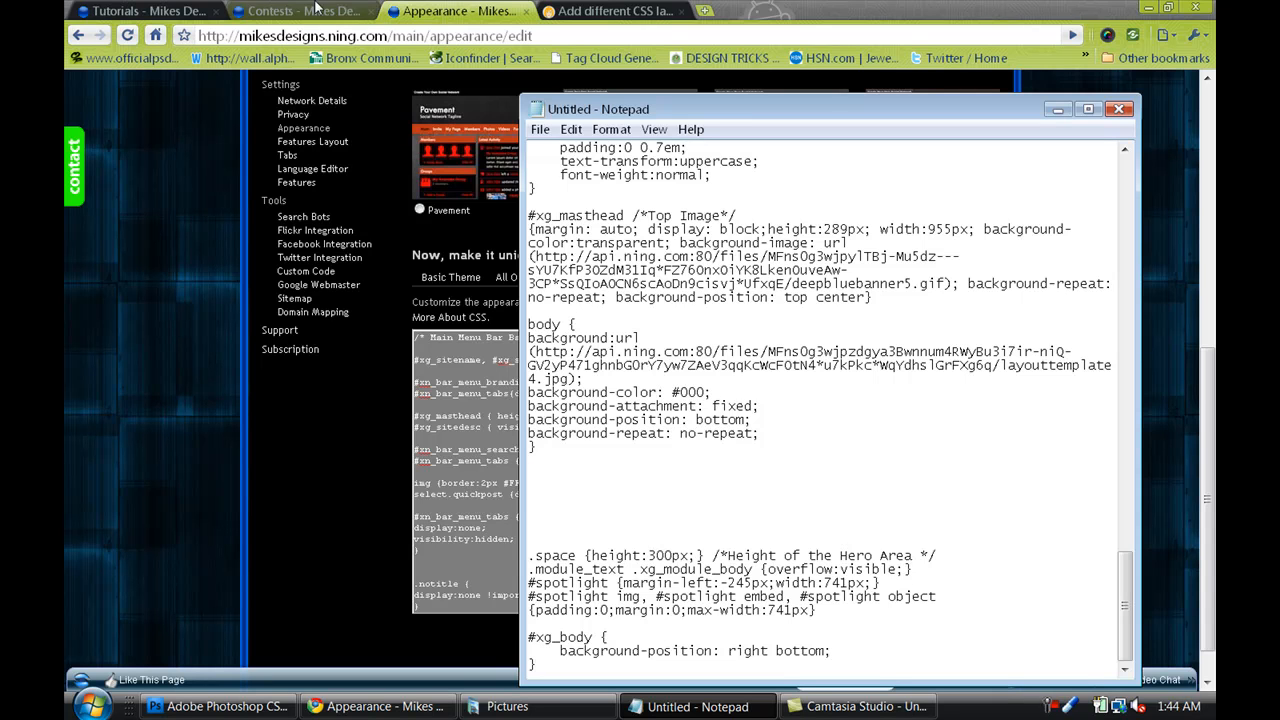
# Show the Contests group page scrolled down to its Comment Wall.
pyautogui.click(300, 12)
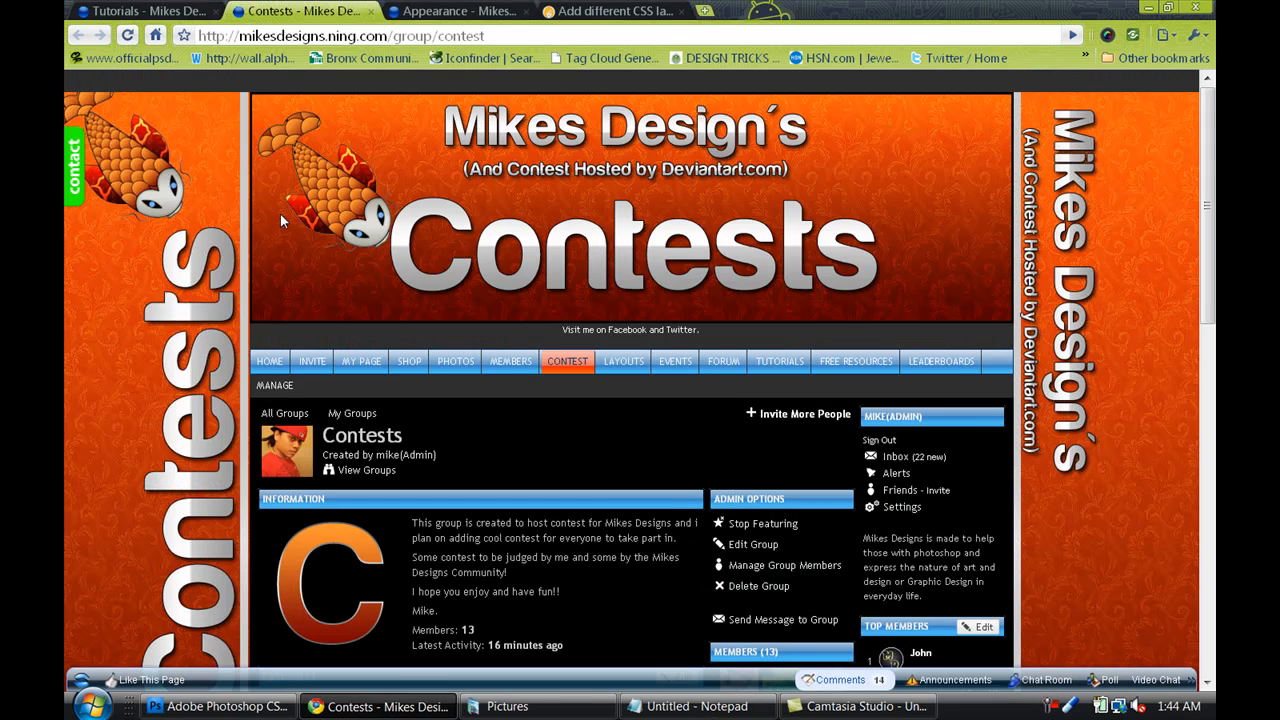
pyautogui.scroll(-3)
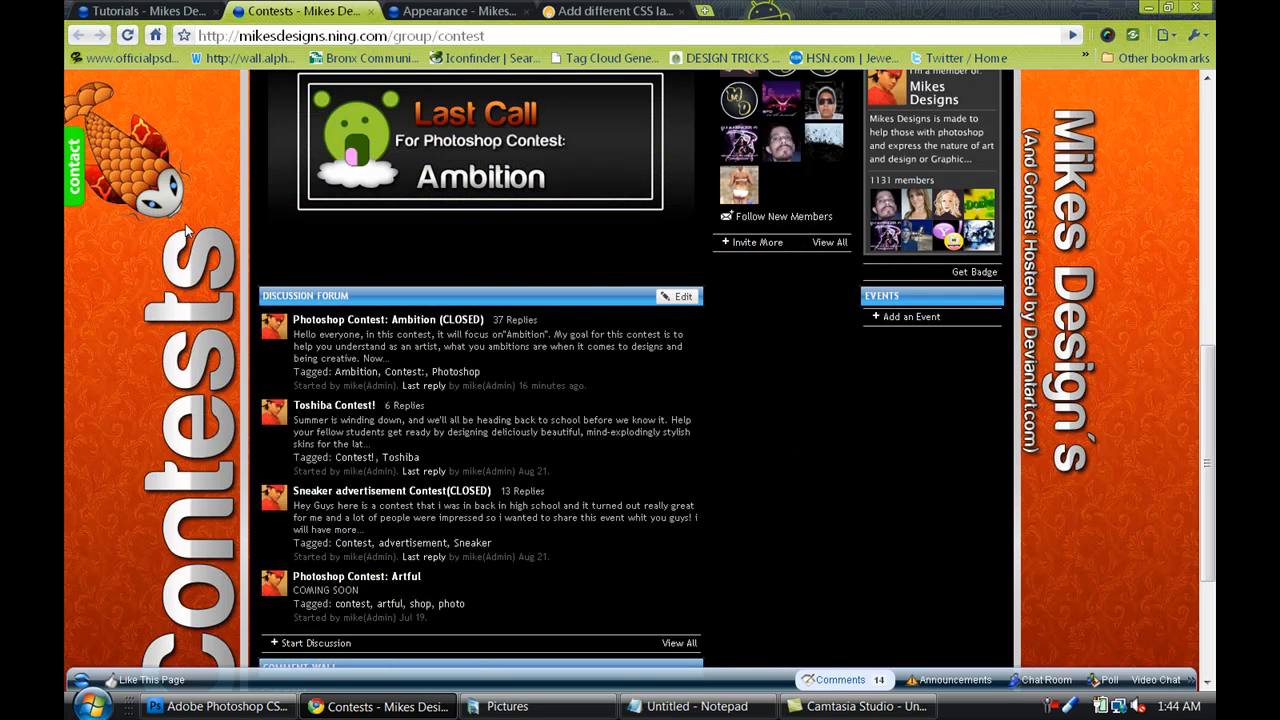
pyautogui.scroll(-3)
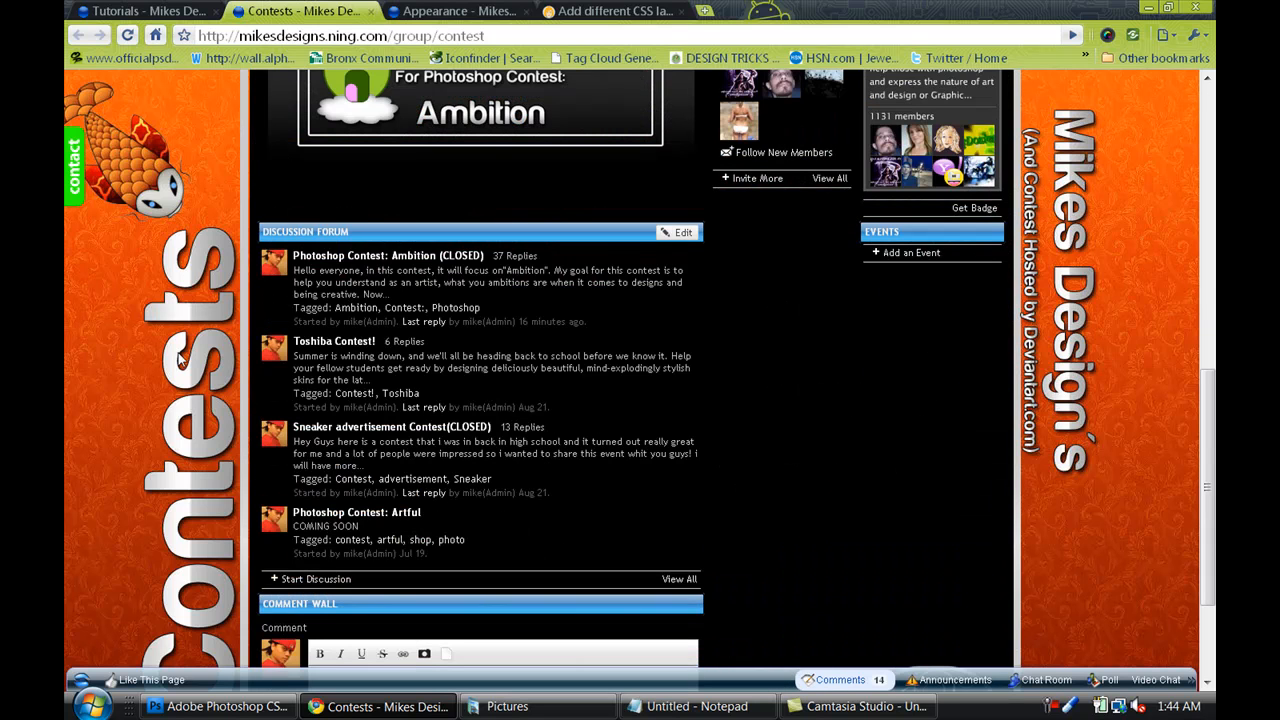
pyautogui.scroll(-3)
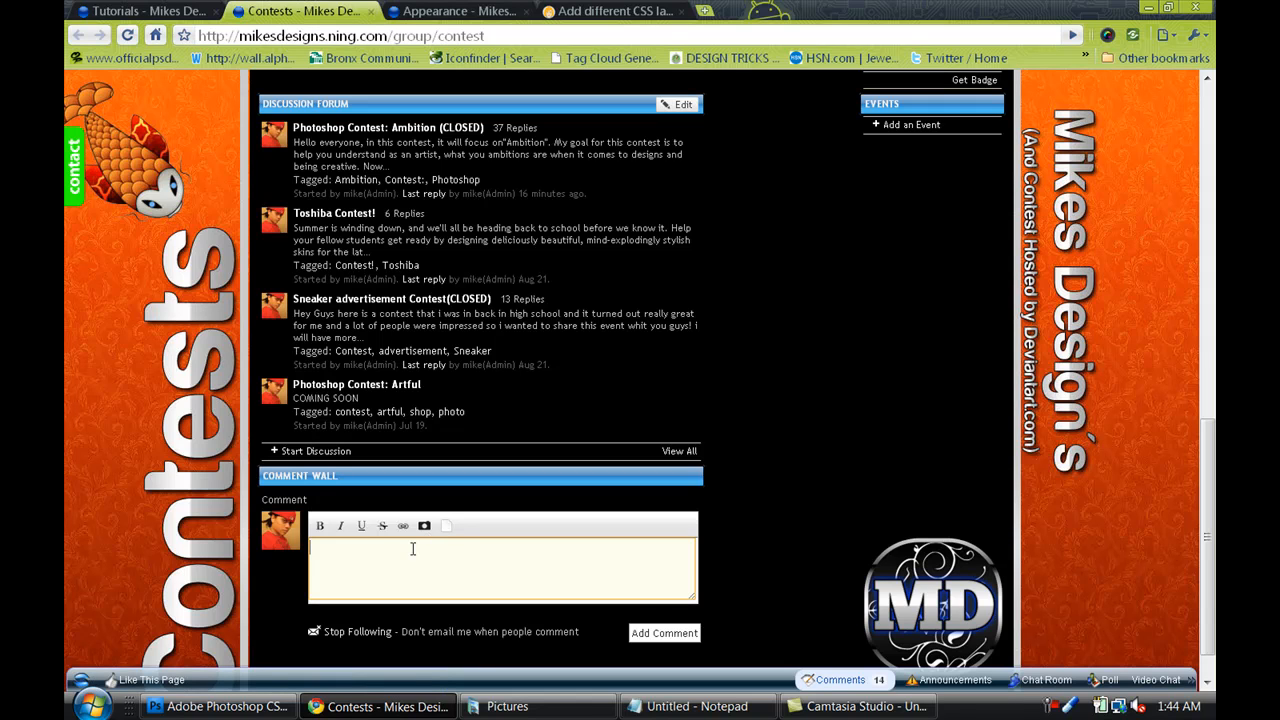
pyautogui.moveTo(376, 542)
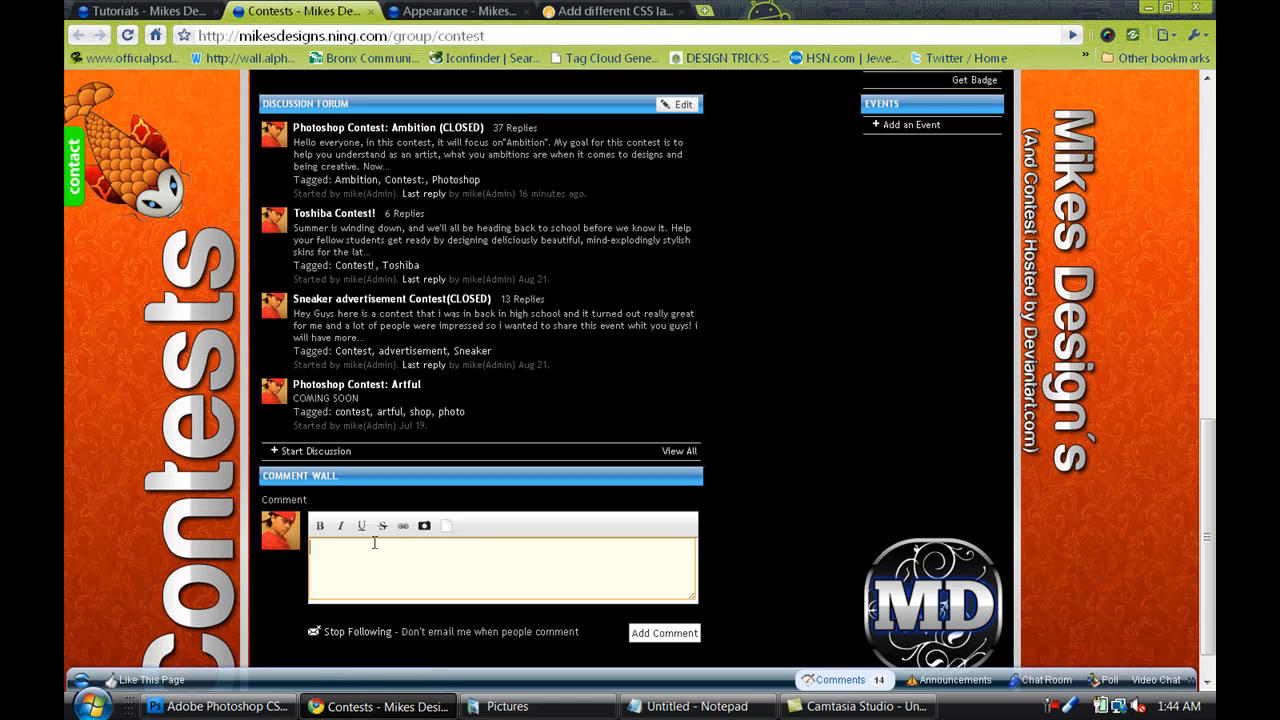
pyautogui.moveTo(424, 524)
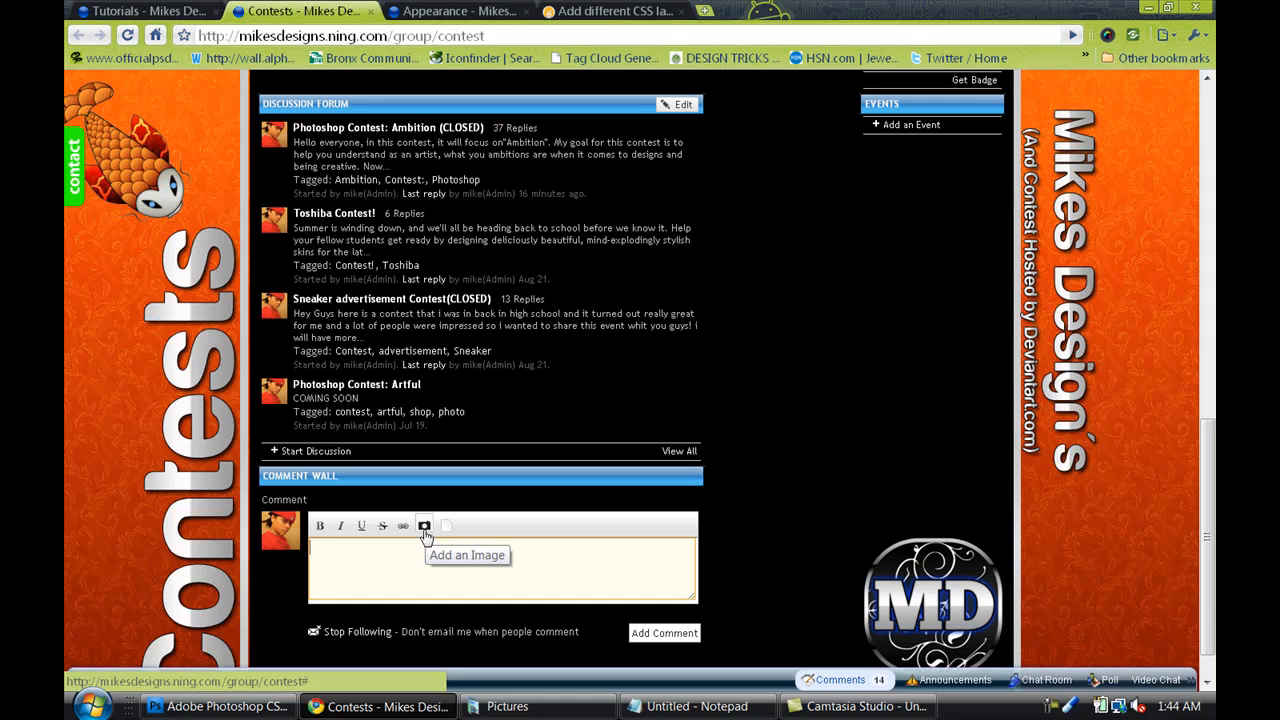
pyautogui.moveTo(330, 482)
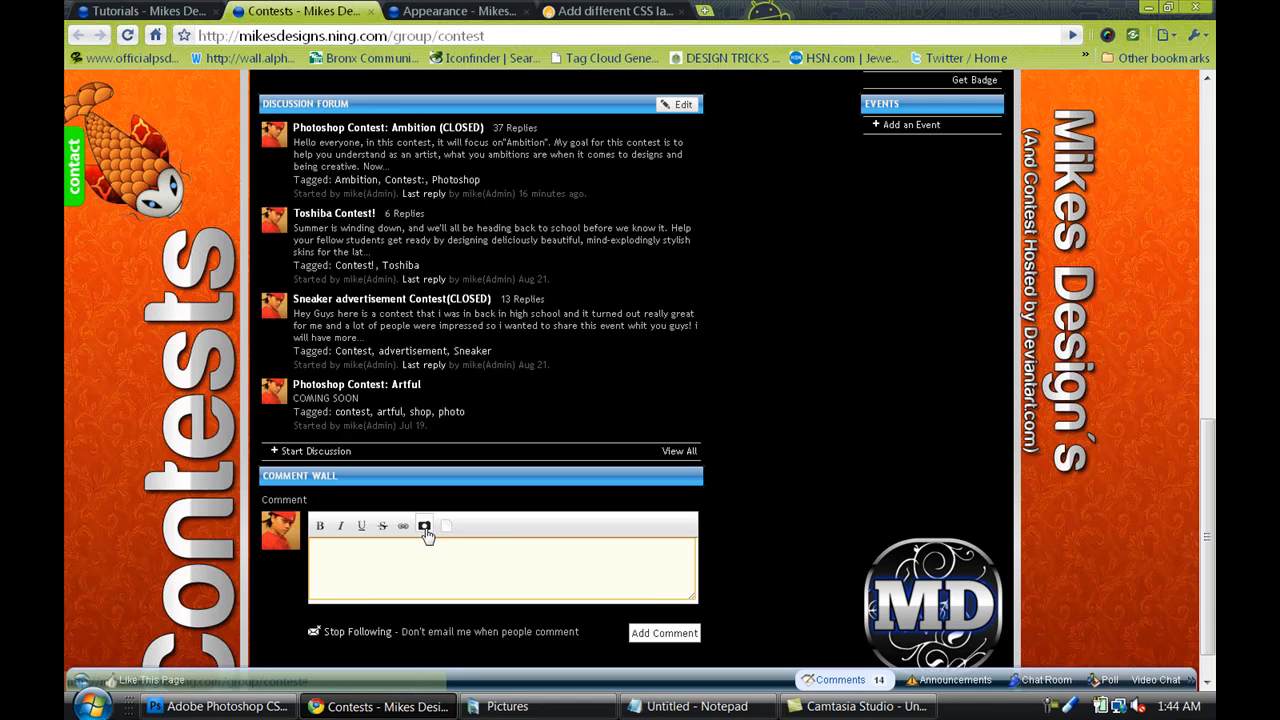
# Upload the 'tutorial layout' image from the Pictures folder into a new comment-wall post.
pyautogui.click(424, 524)
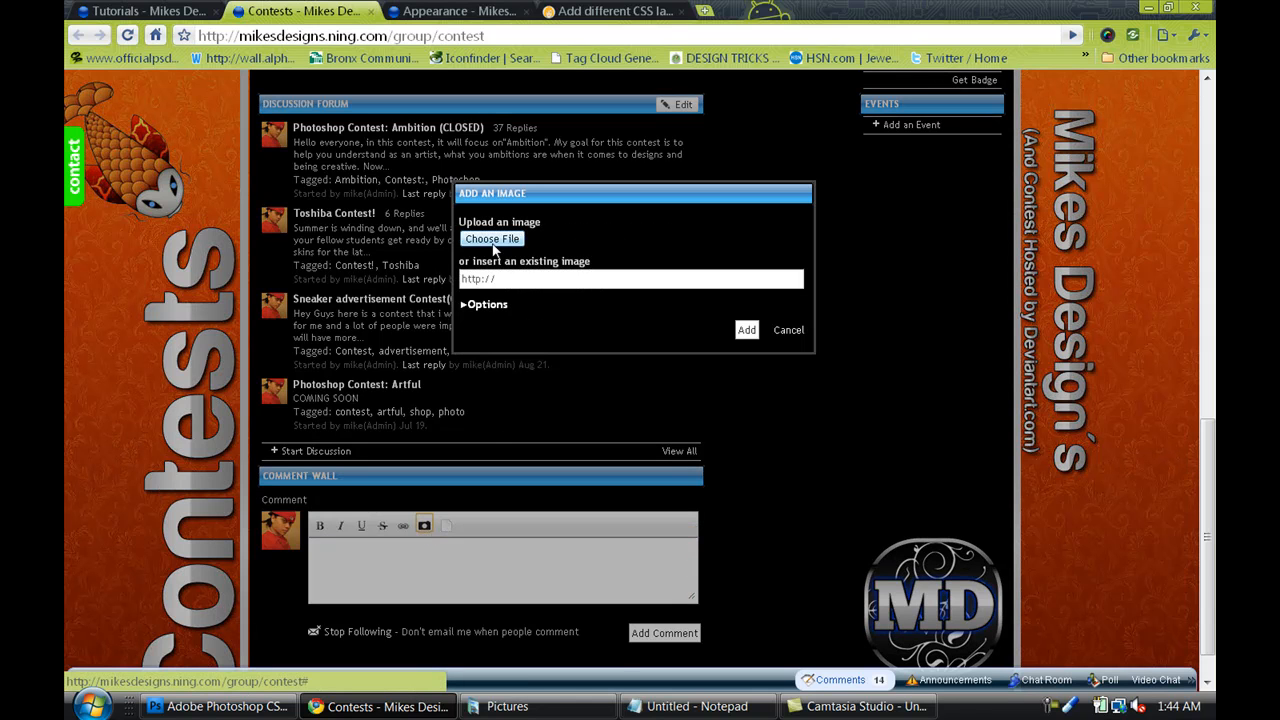
pyautogui.click(492, 240)
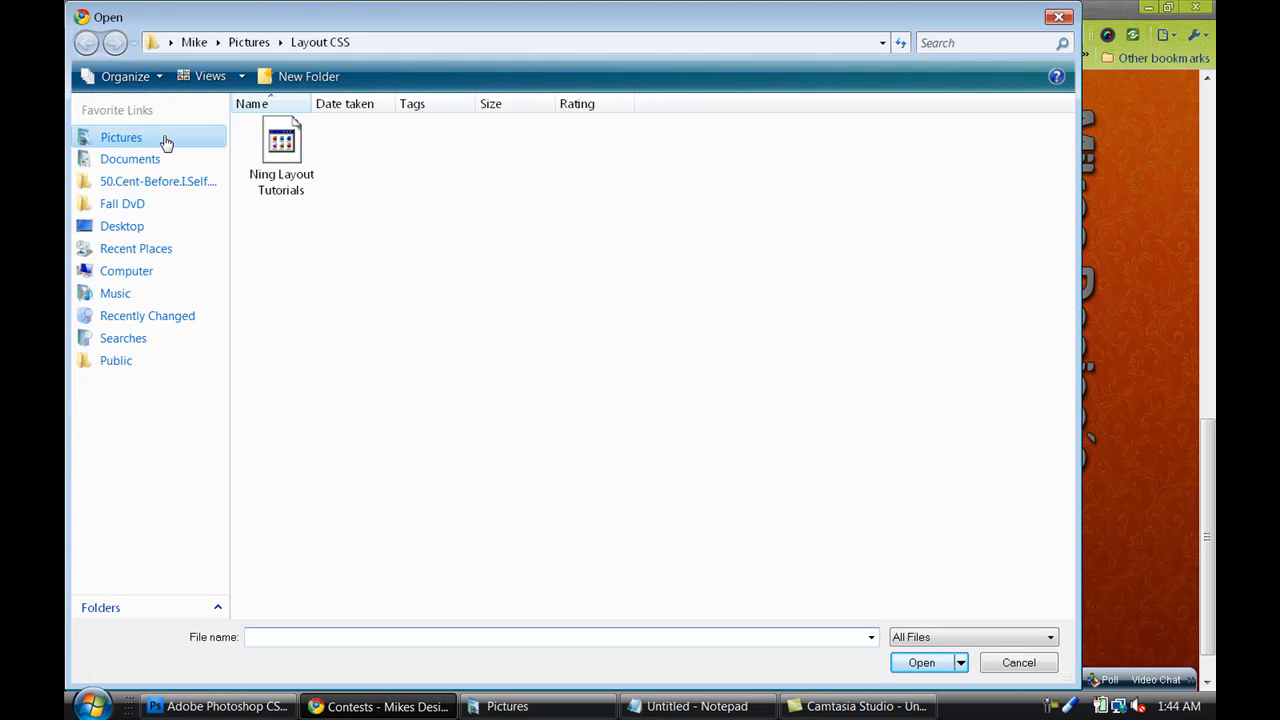
pyautogui.click(120, 136)
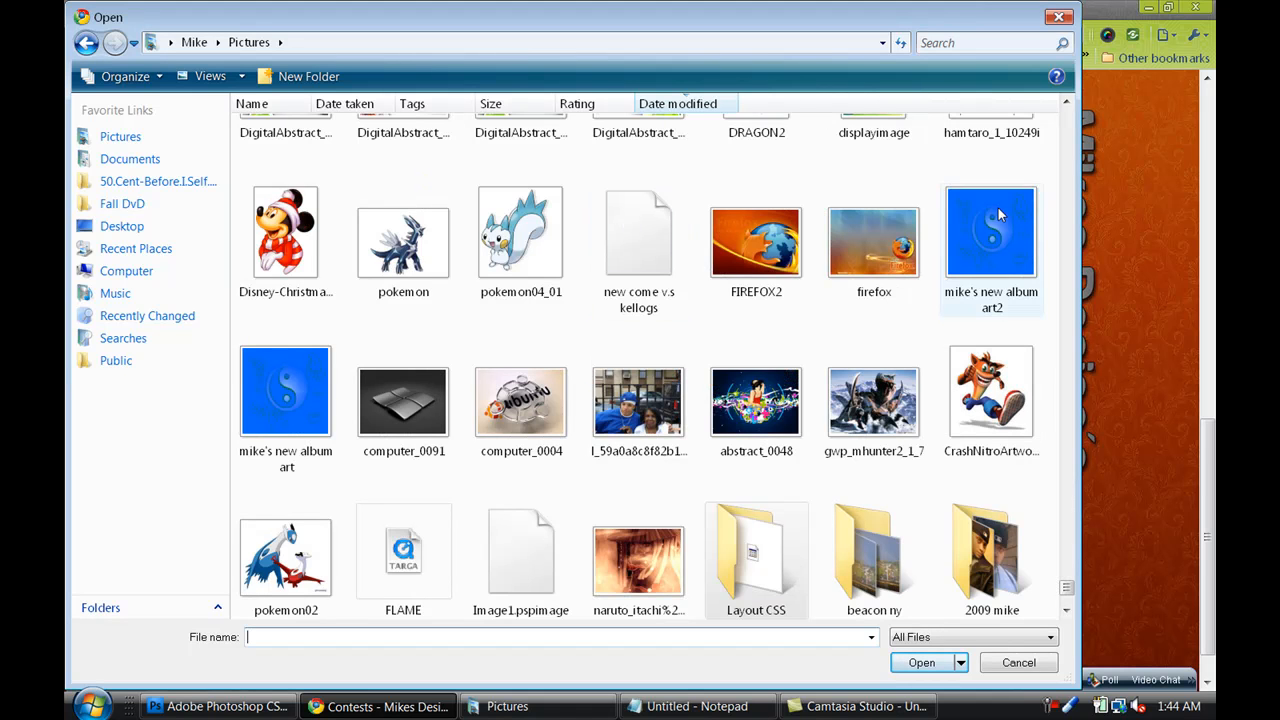
pyautogui.scroll(3)
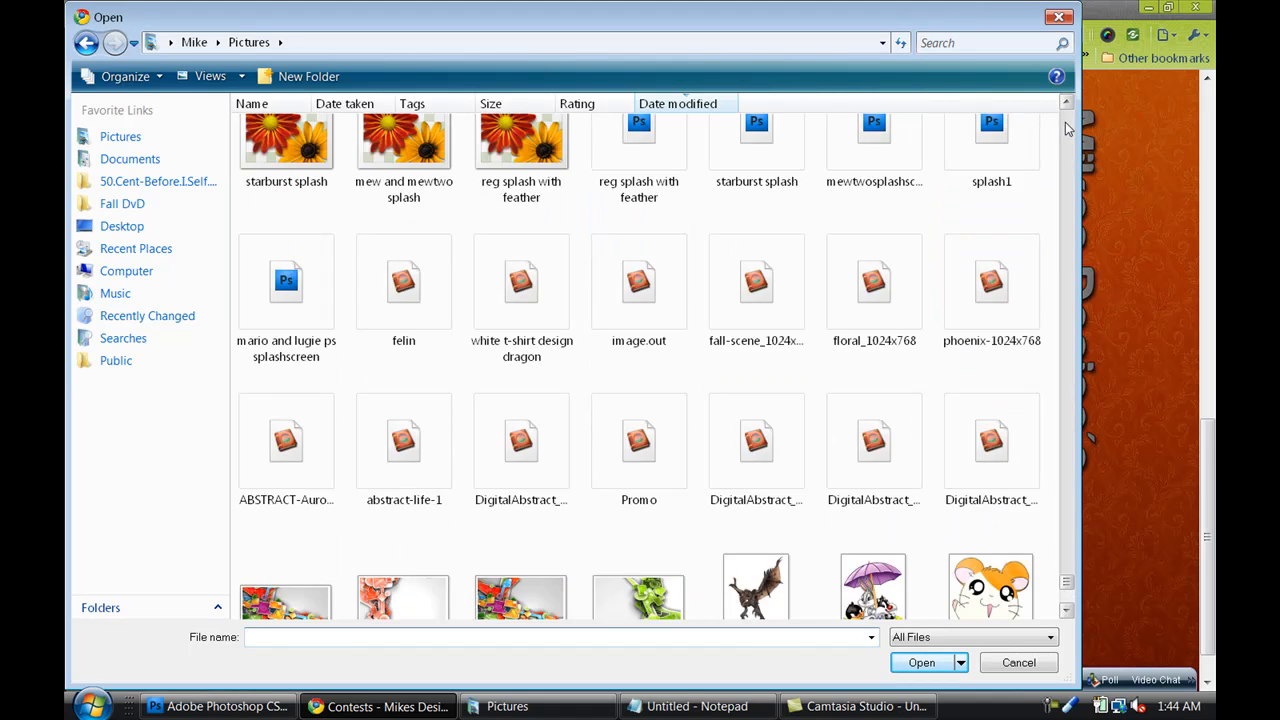
pyautogui.scroll(-3)
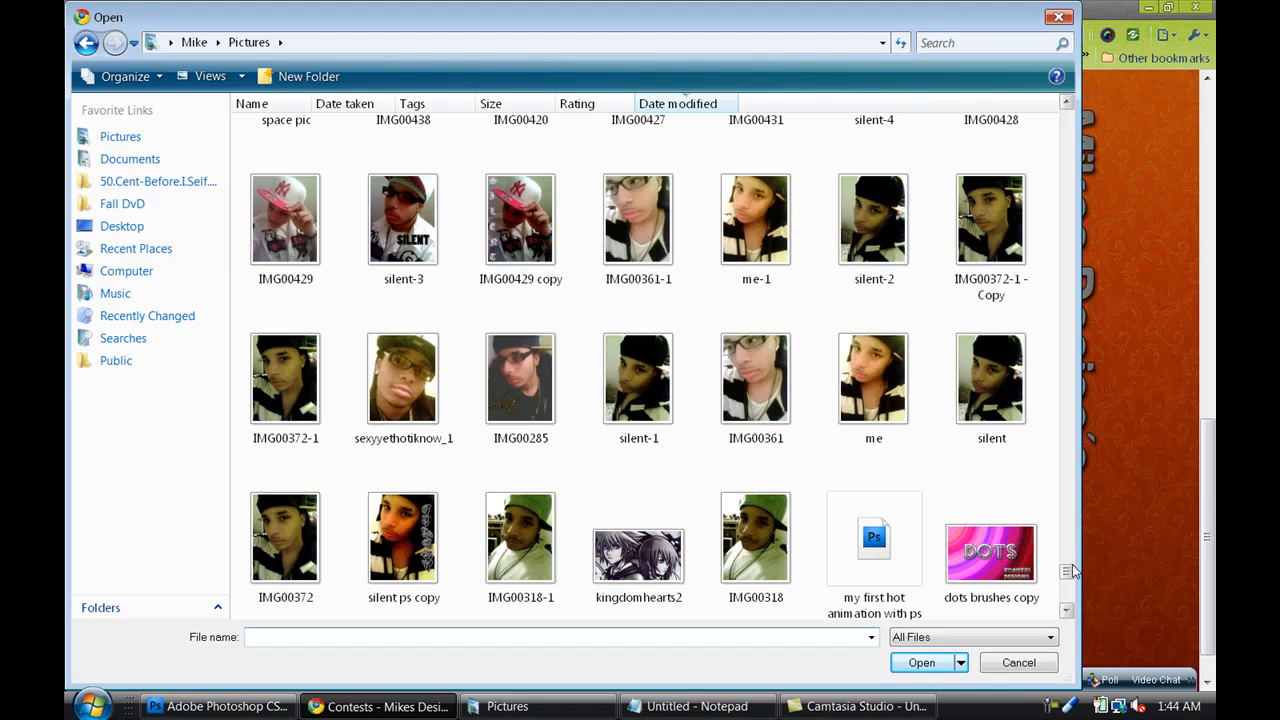
pyautogui.scroll(-3)
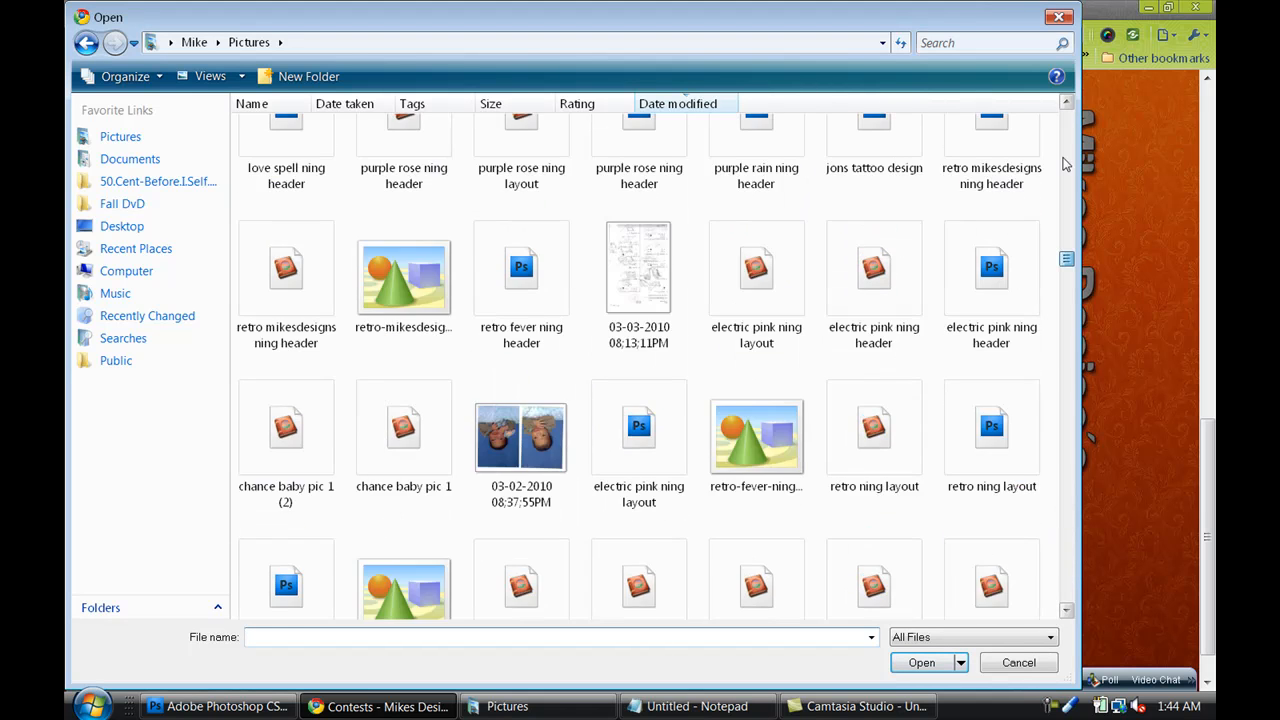
pyautogui.scroll(3)
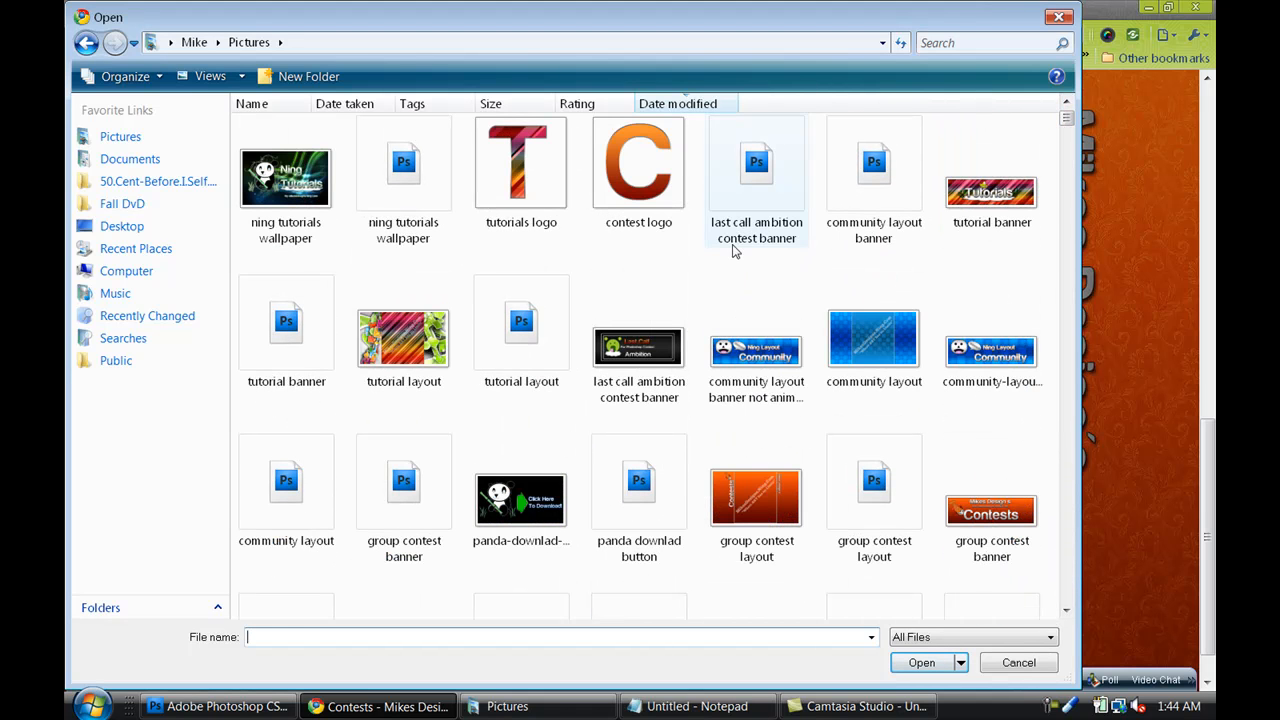
pyautogui.click(404, 338)
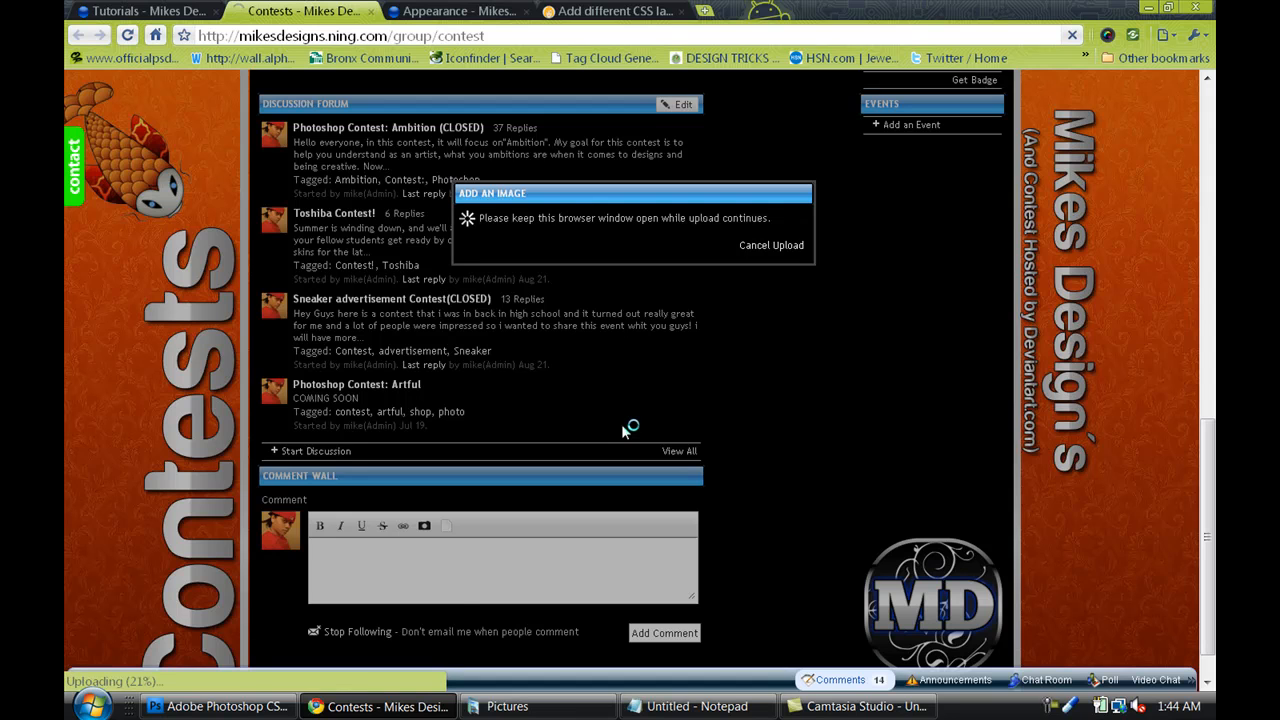
pyautogui.moveTo(462, 596)
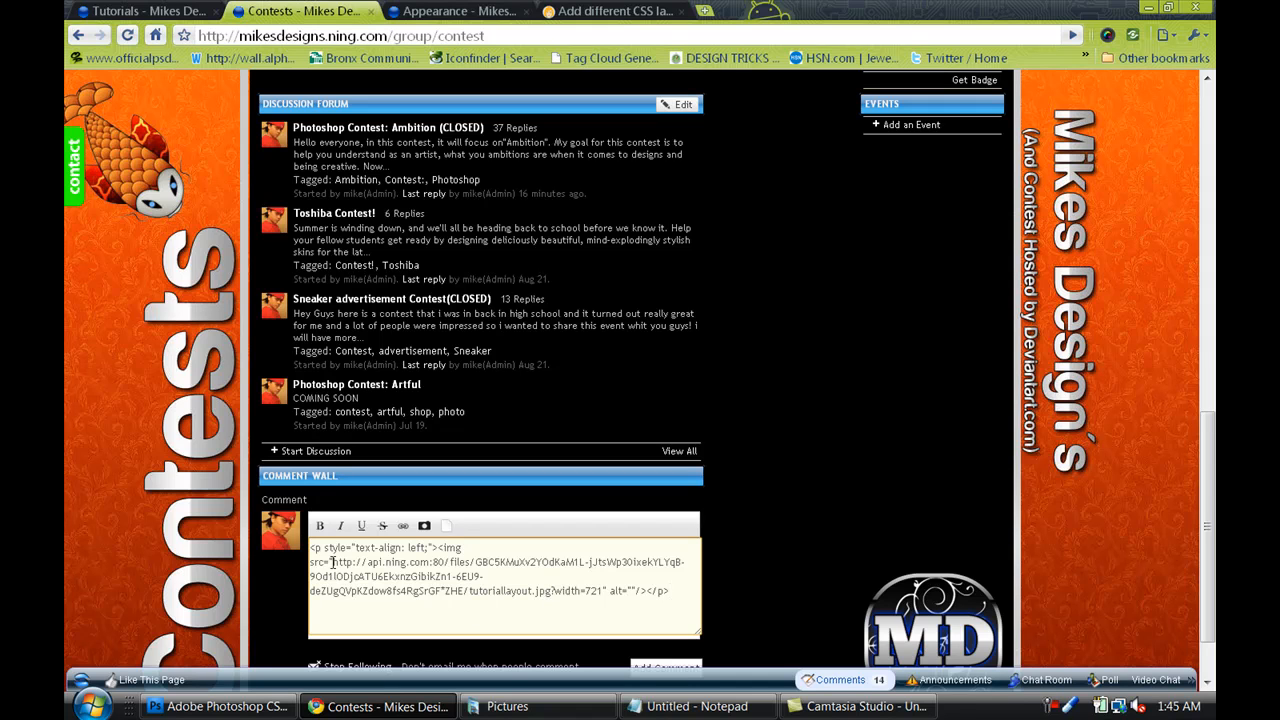
# Select and copy the hosted tutorial layout image URL from the comment's img tag.
pyautogui.moveTo(332, 560); pyautogui.dragTo(520, 590)
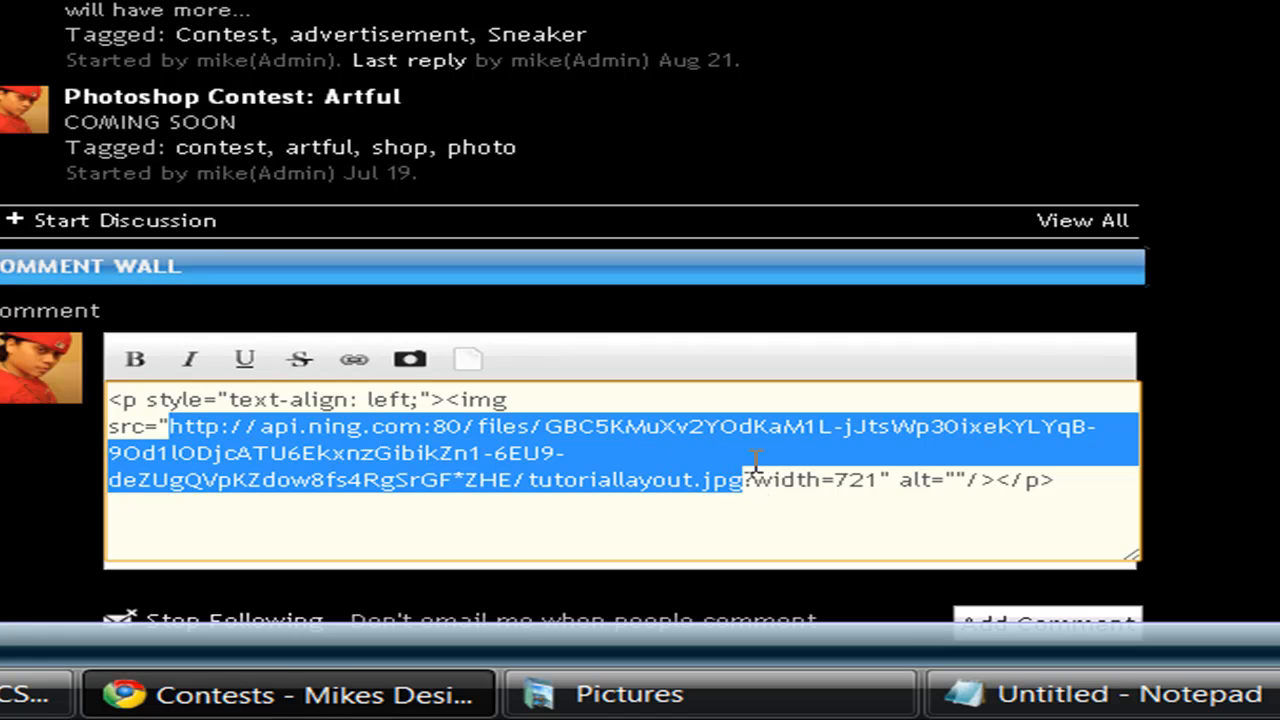
pyautogui.moveTo(656, 472)
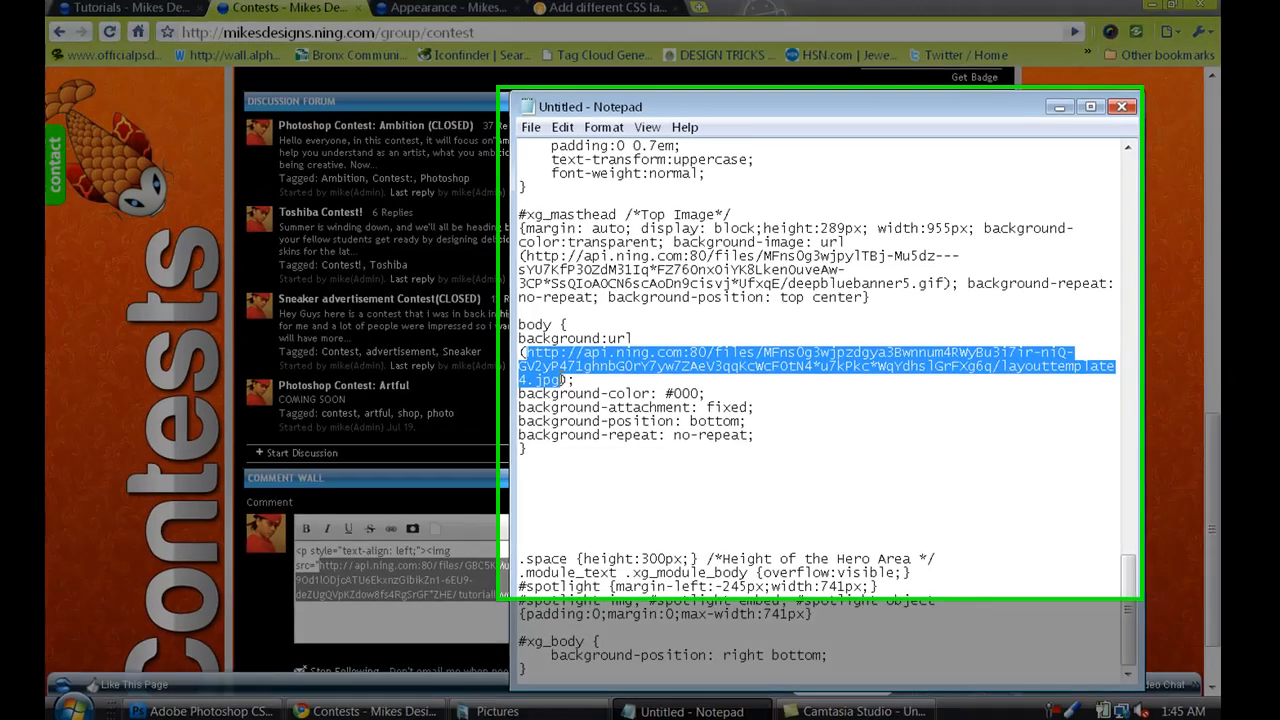
# Replace the body background url(...) in the Notepad stylesheet with the copied tutorial layout link.
pyautogui.click(1088, 106)
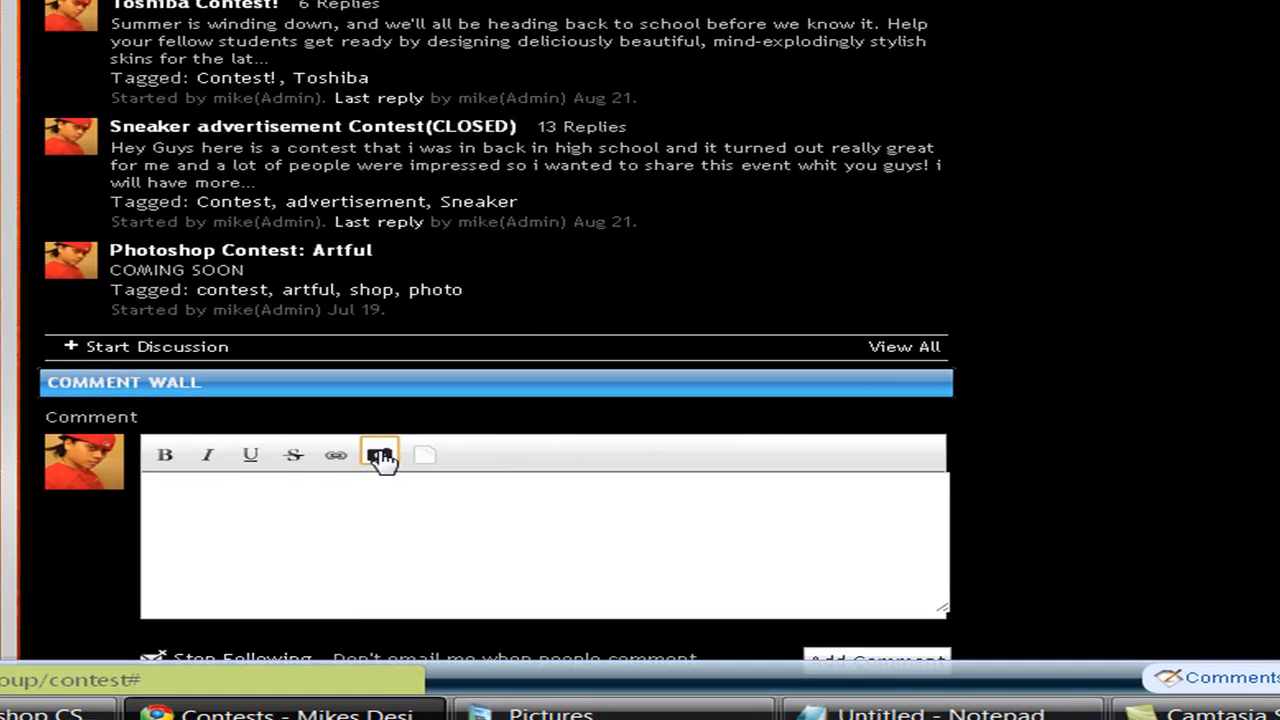
# Upload the tutorial banner image into the comment and select its hosted img src address to copy.
pyautogui.click(380, 456)
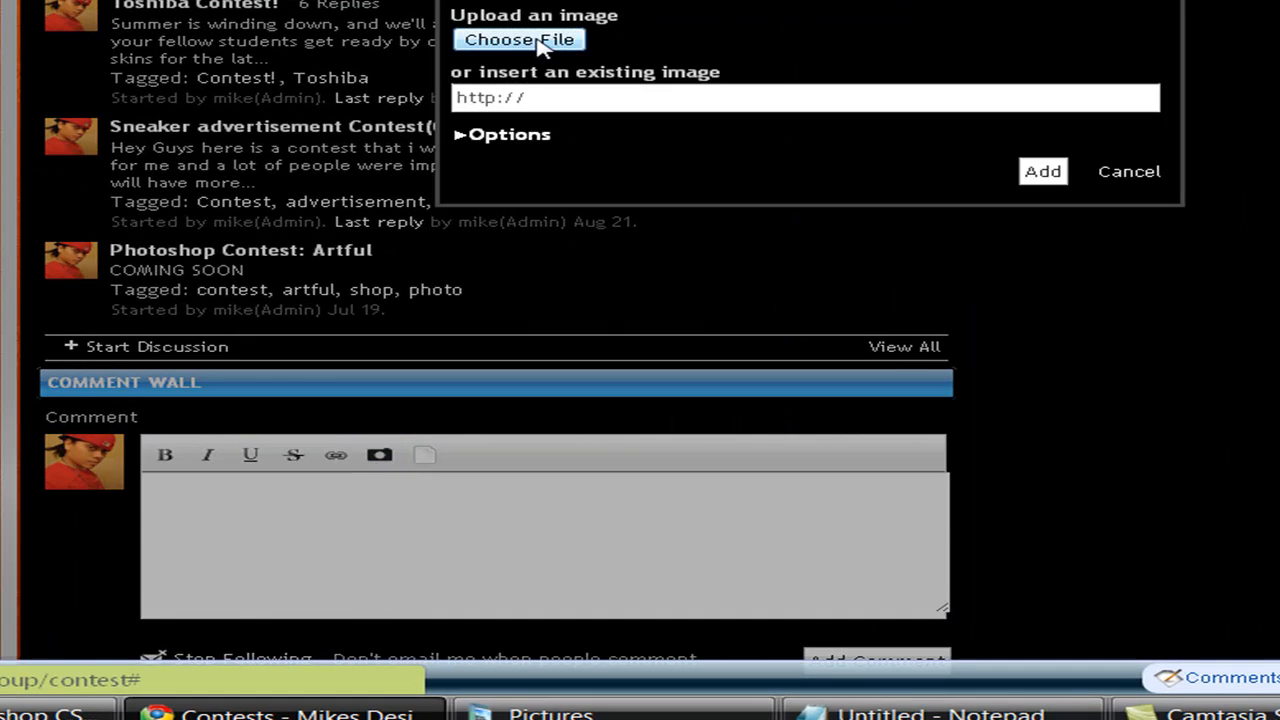
pyautogui.click(520, 40)
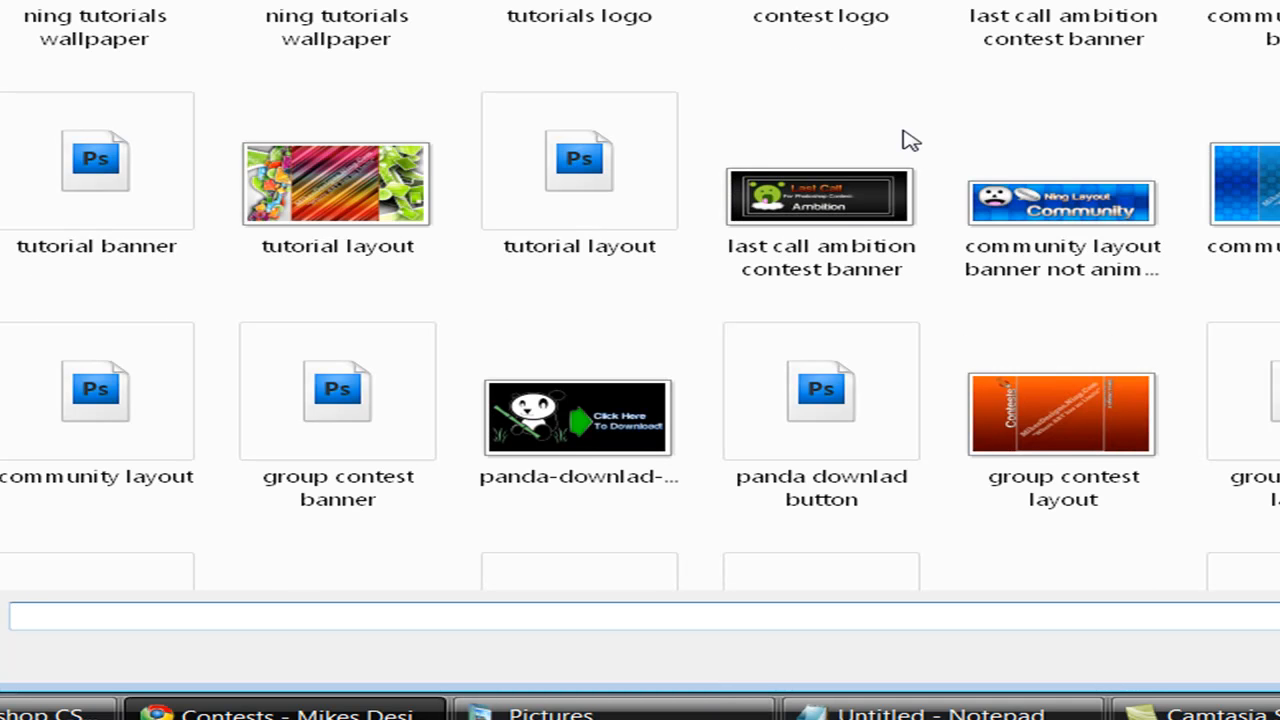
pyautogui.moveTo(1050, 190)
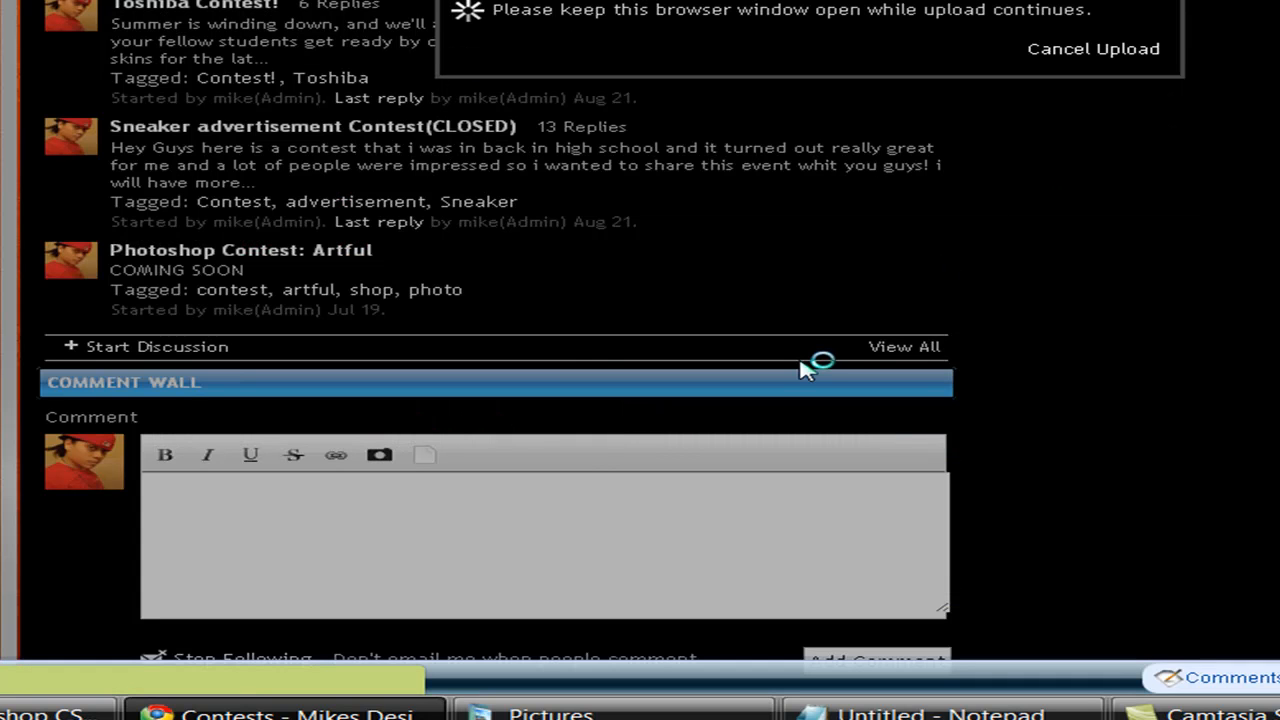
pyautogui.moveTo(520, 500)
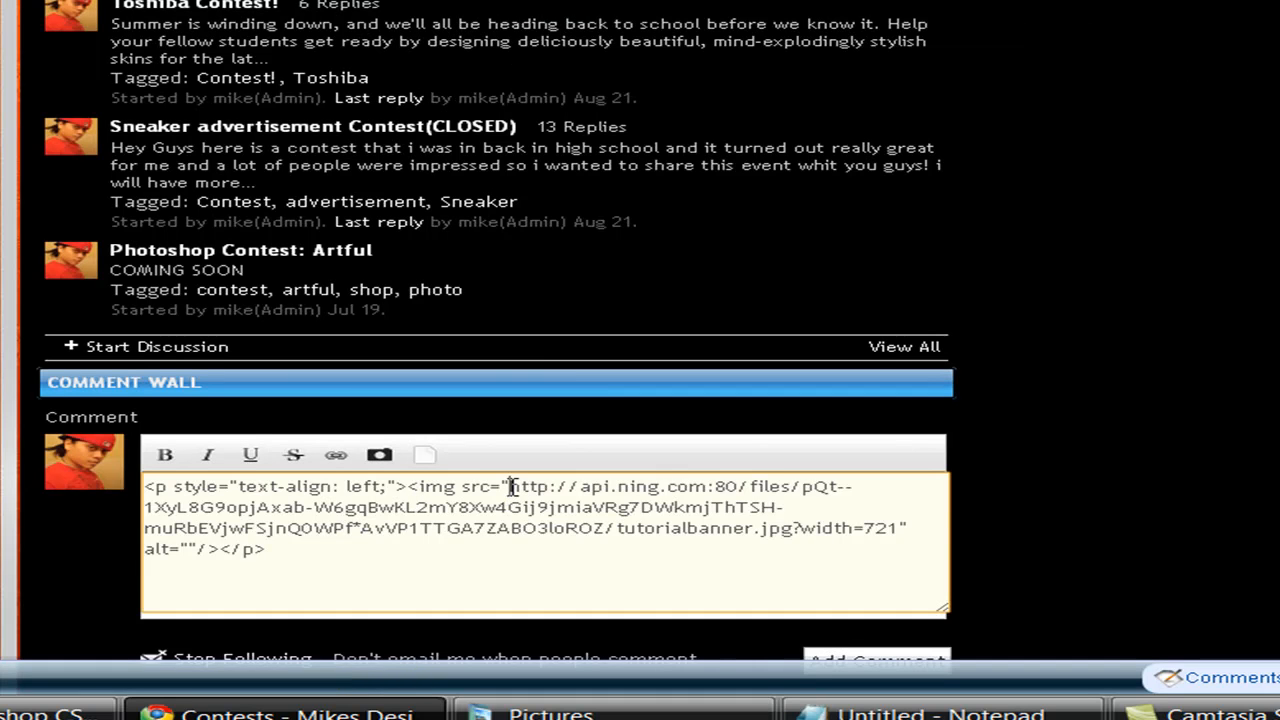
pyautogui.moveTo(510, 488); pyautogui.dragTo(792, 528)
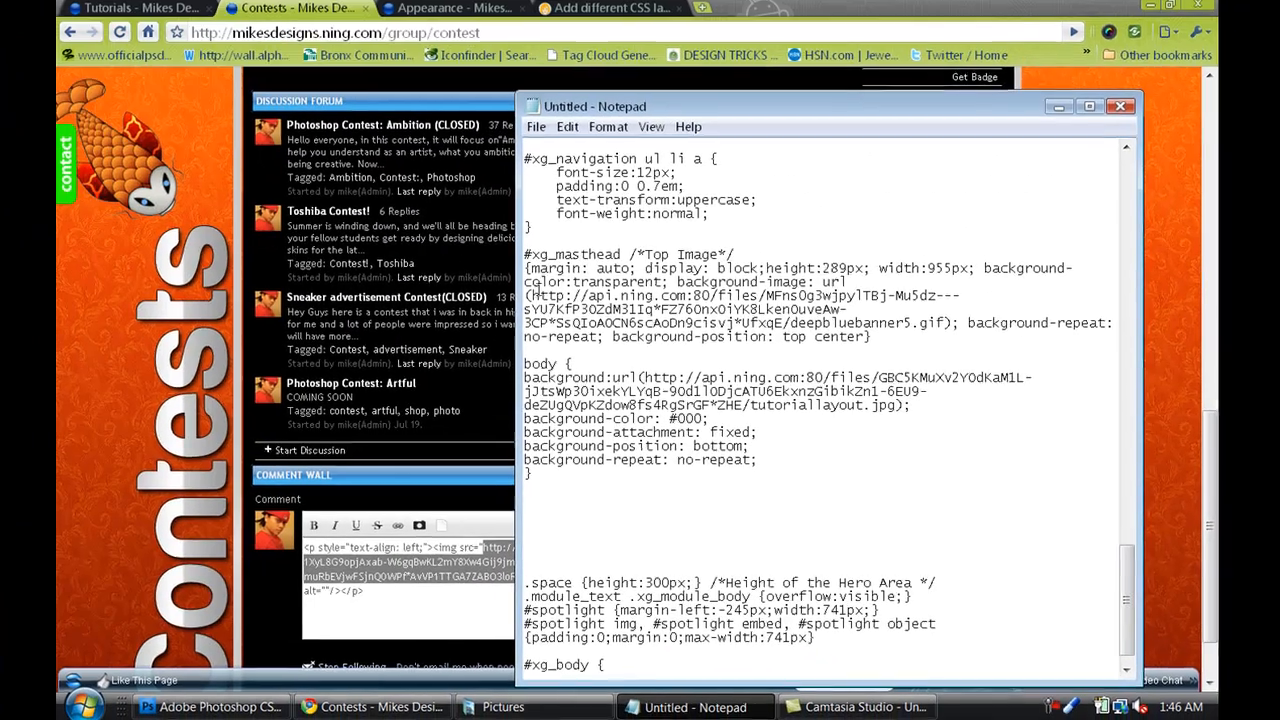
# Replace the #xg_masthead background-image URL with the hosted banner address and start Save As.
pyautogui.moveTo(530, 296); pyautogui.dragTo(920, 324)
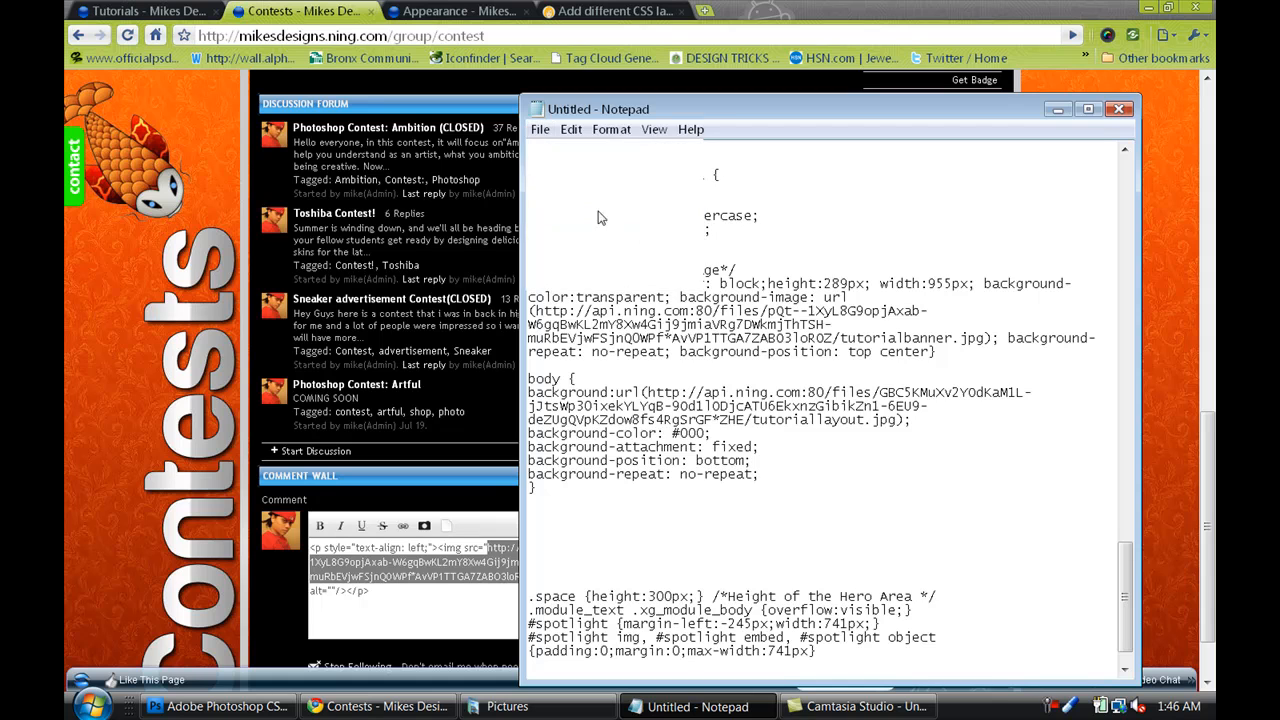
pyautogui.click(540, 128)
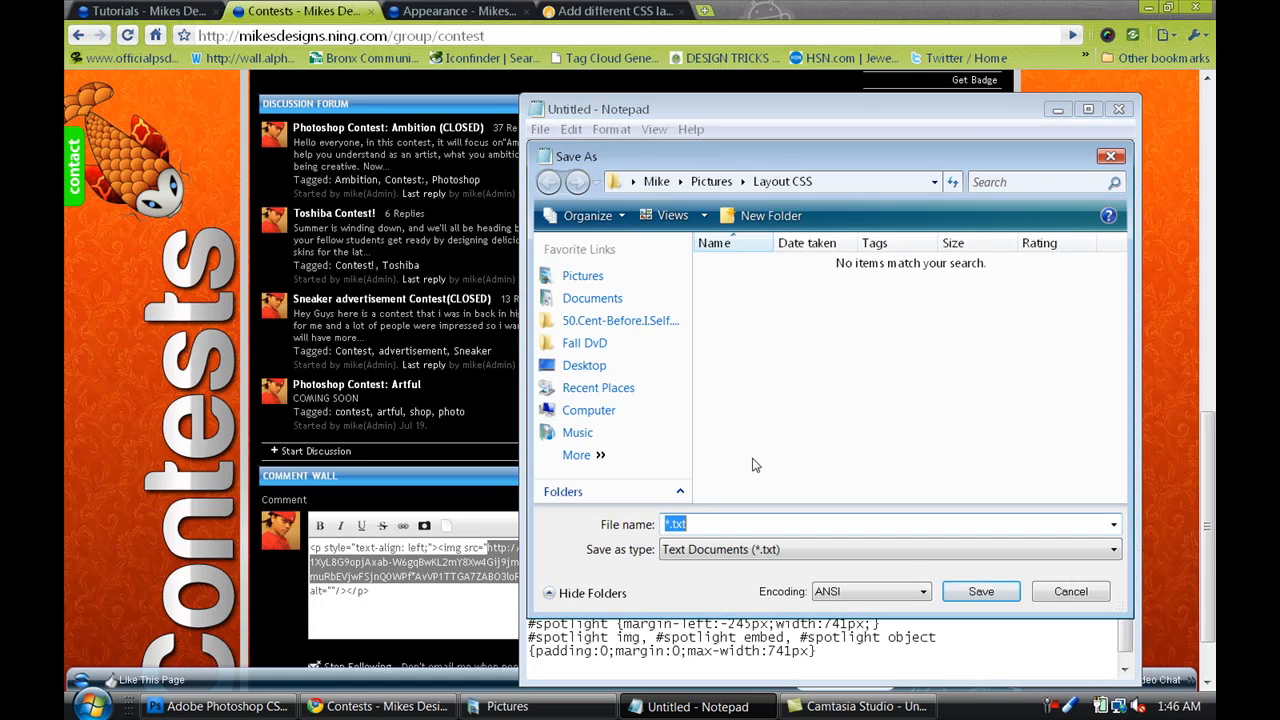
# Name the stylesheet example.css for saving into the Layout CSS folder.
pyautogui.write('e')
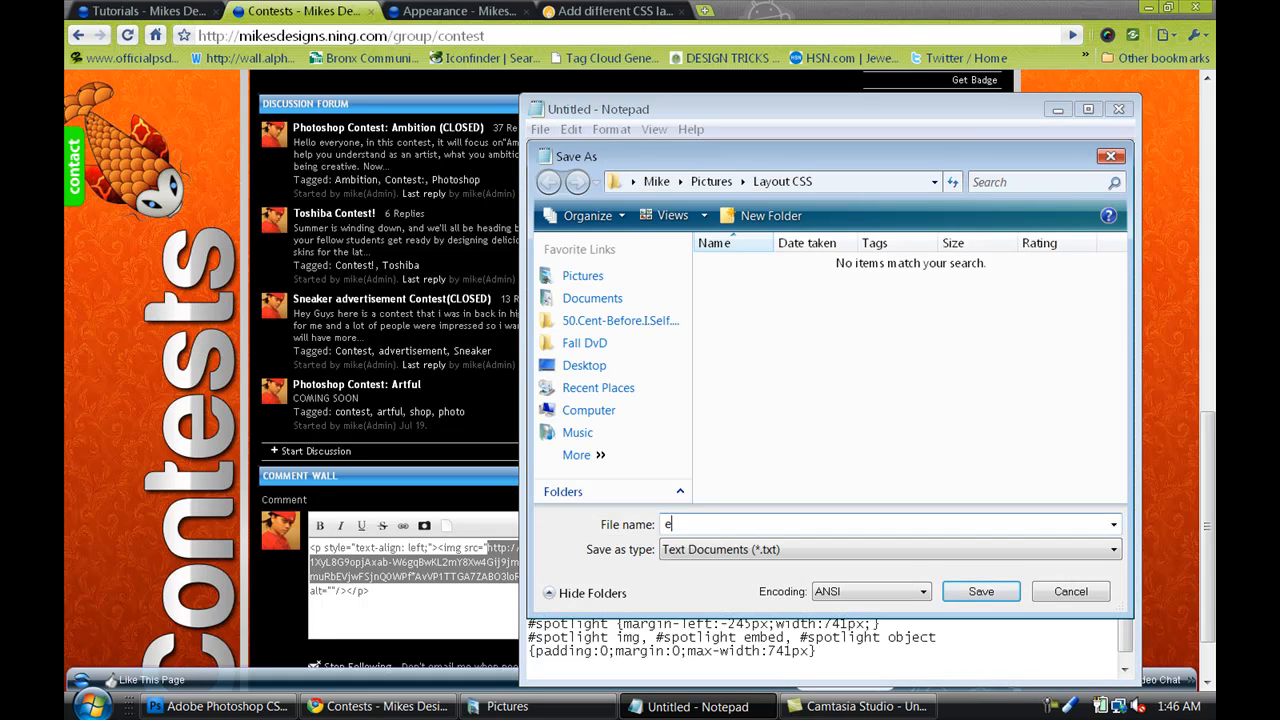
pyautogui.write('xam')
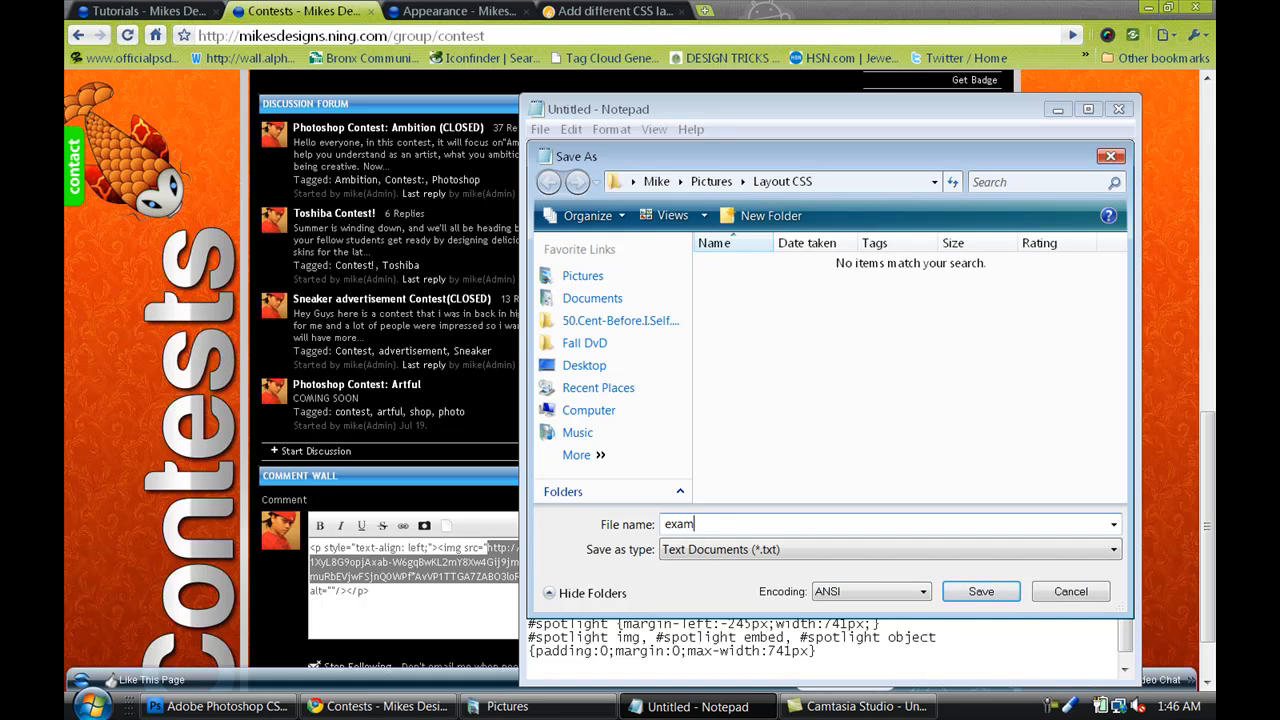
pyautogui.write('ple')
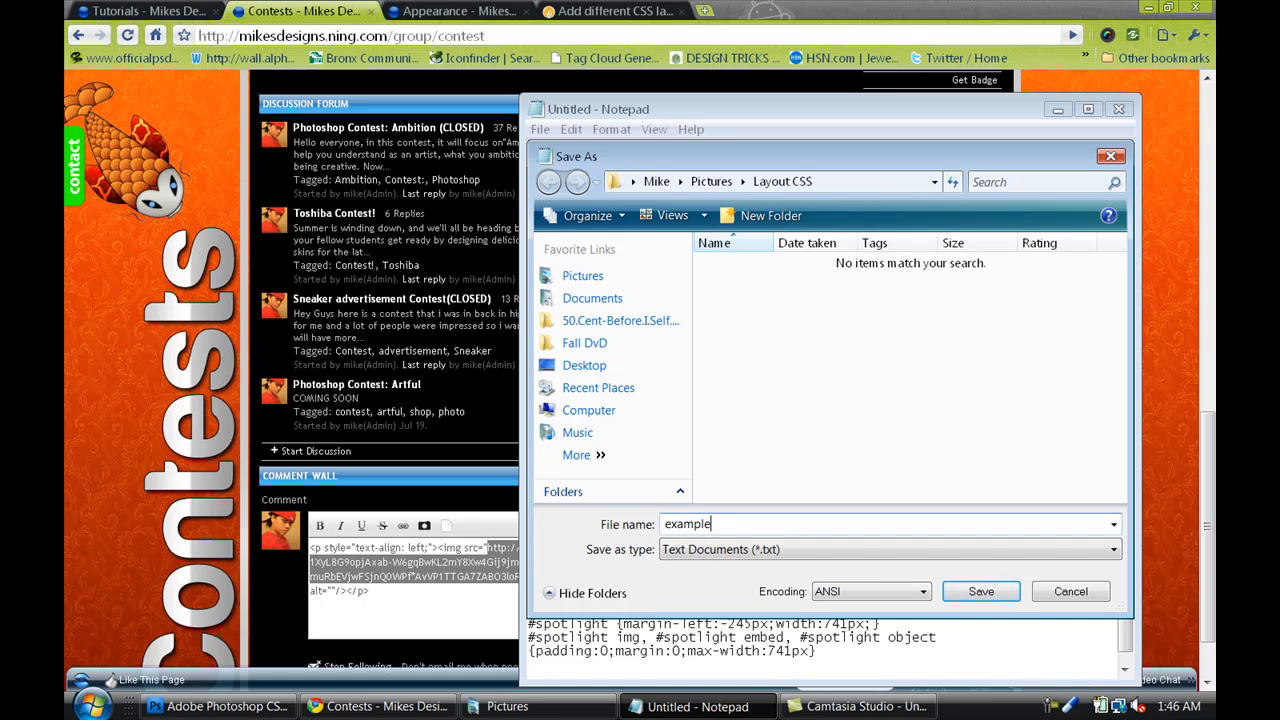
pyautogui.write('.css')
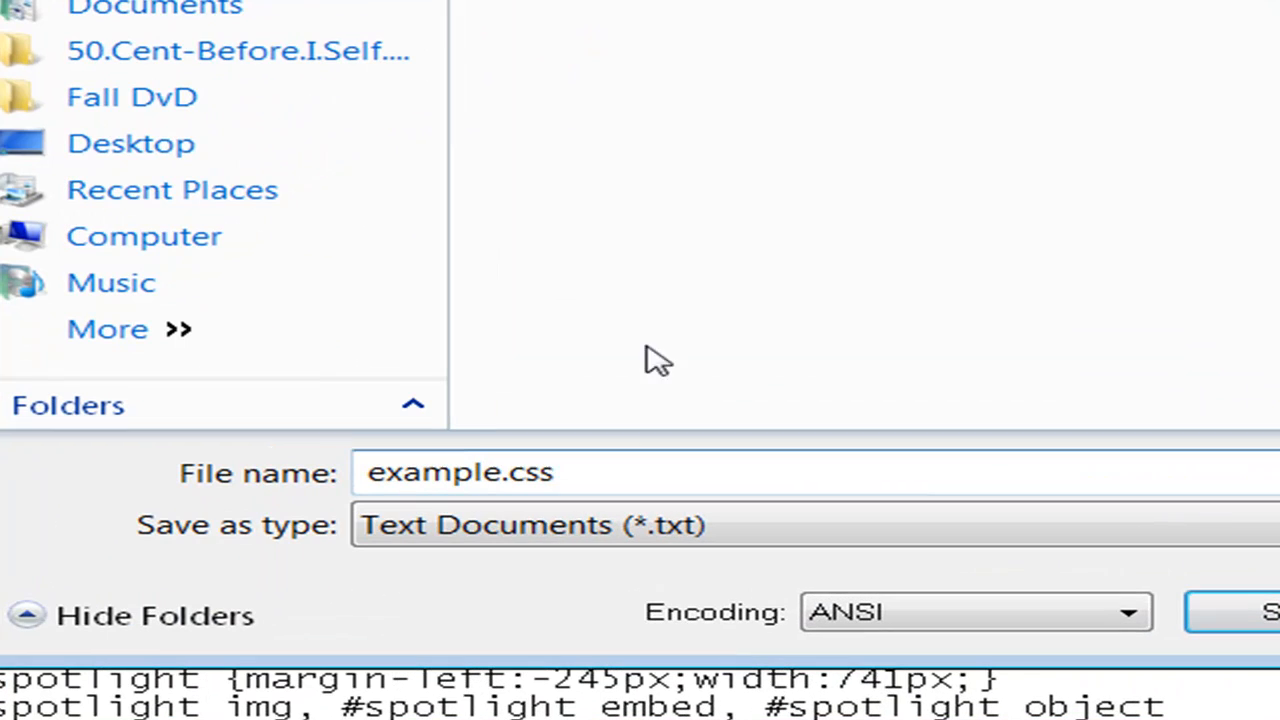
pyautogui.moveTo(1024, 548)
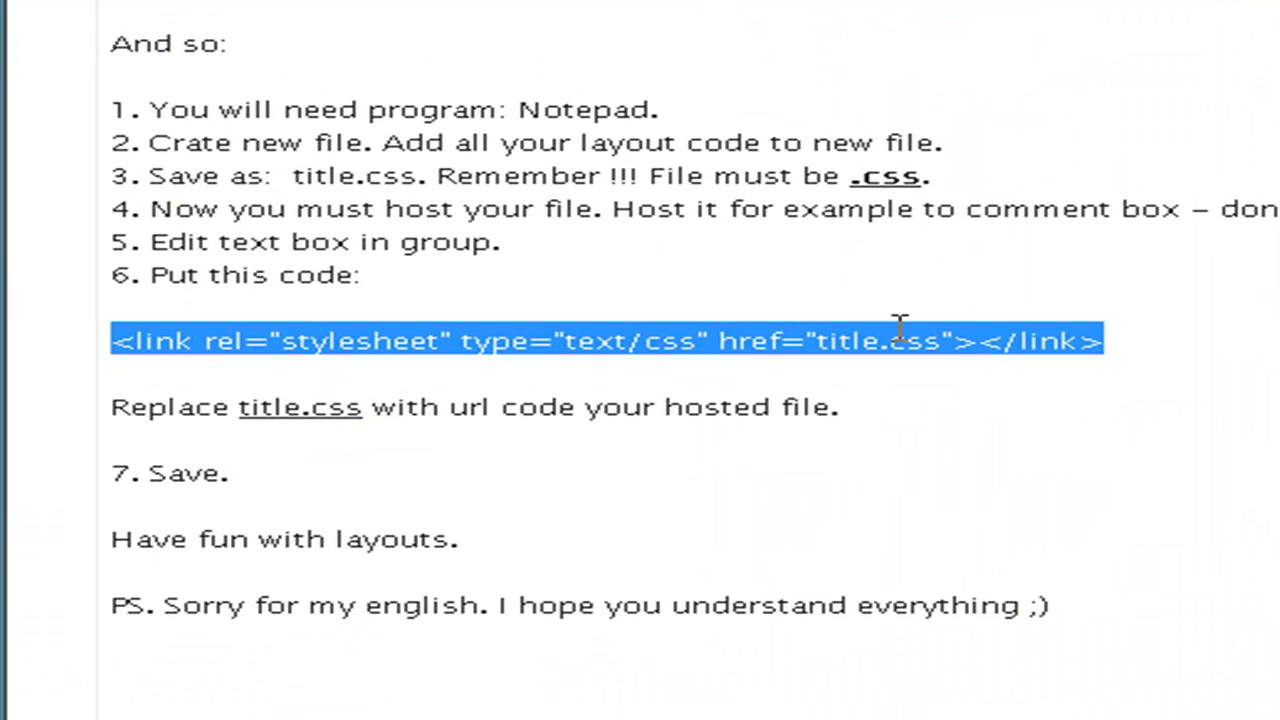
pyautogui.moveTo(742, 352)
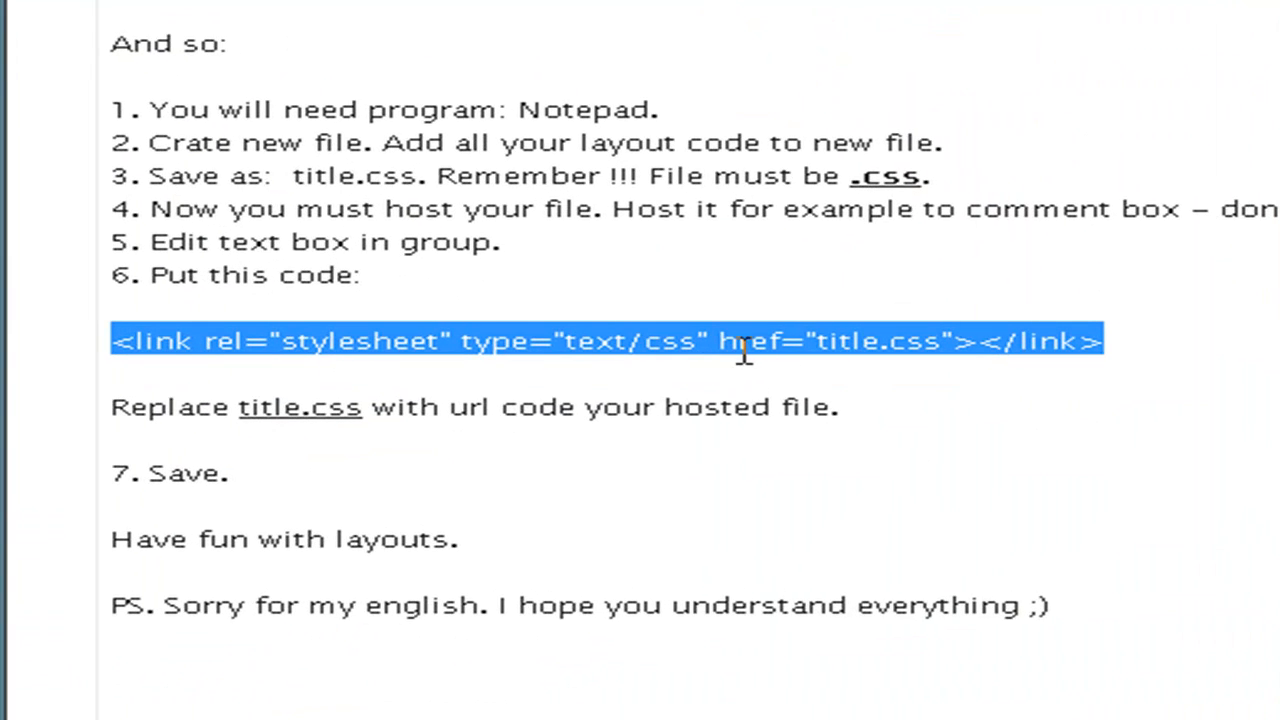
# Copy the <link rel="stylesheet" ...> line from the layout tutorial page.
pyautogui.rightClick(740, 344)
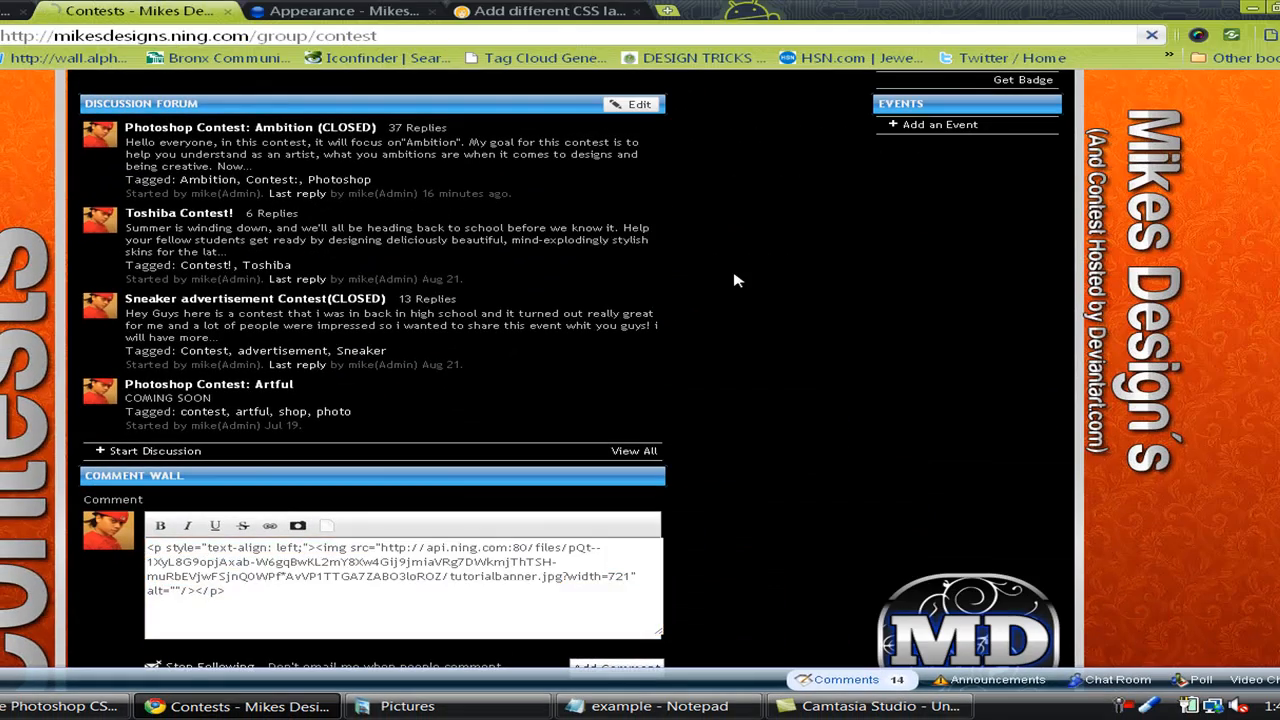
# Navigate from the groups list to the Ning customization group page and scroll to its Text Box module.
pyautogui.scroll(3)
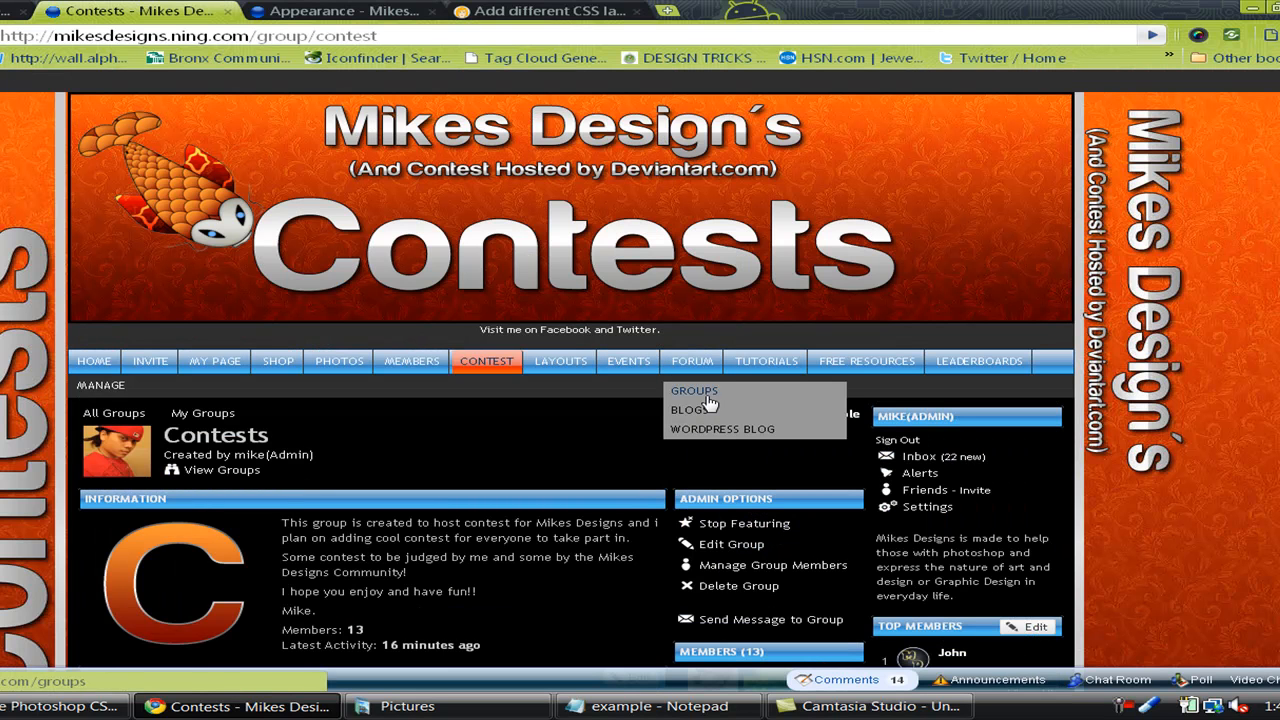
pyautogui.click(692, 390)
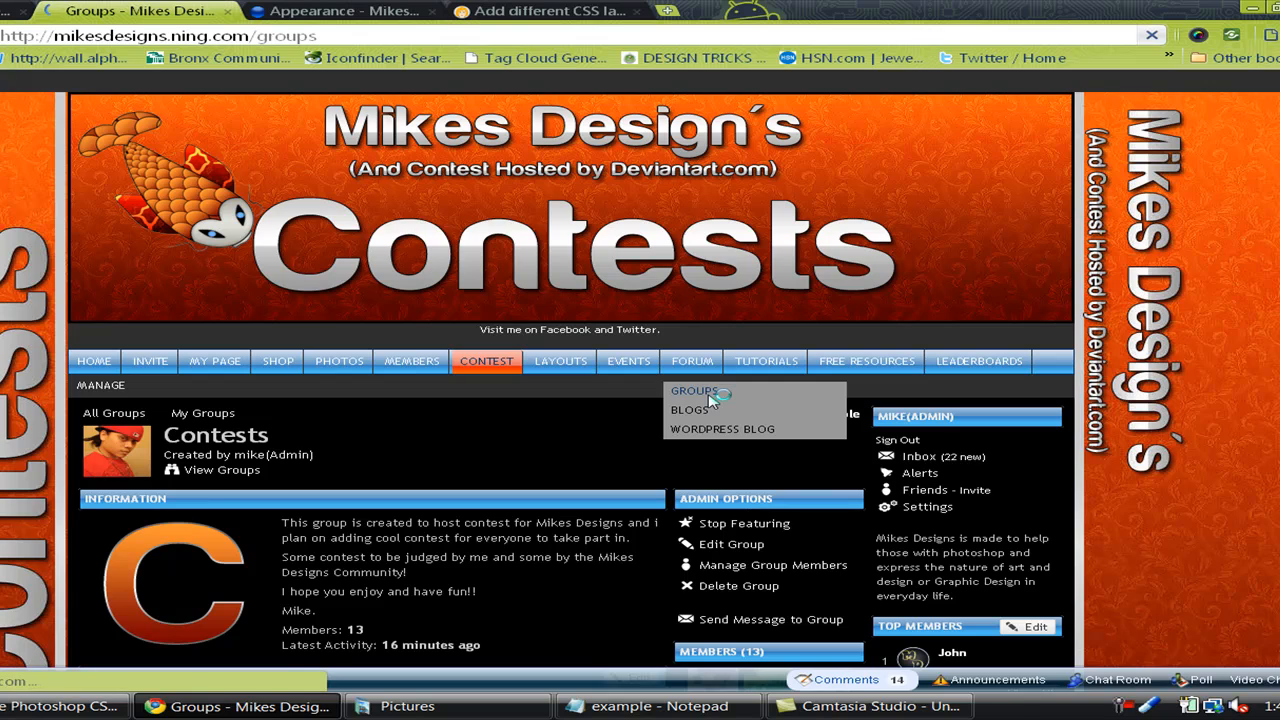
pyautogui.click(692, 390)
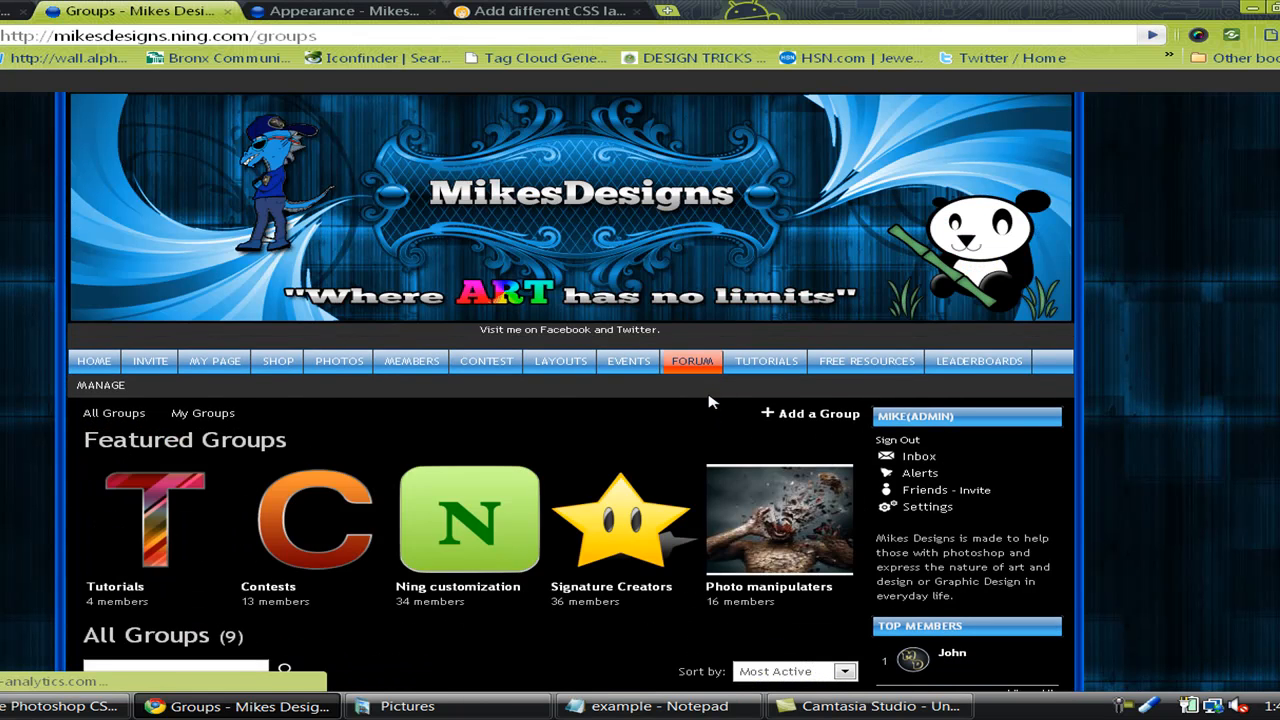
pyautogui.scroll(-3)
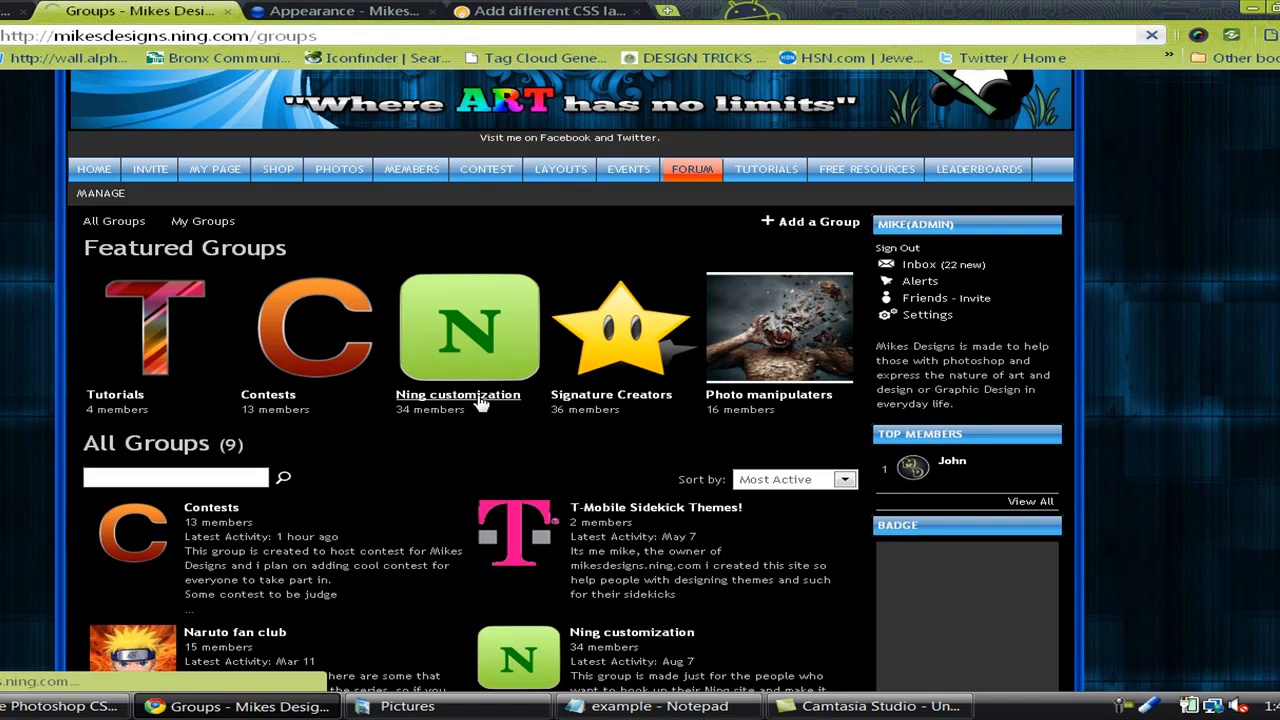
pyautogui.click(456, 394)
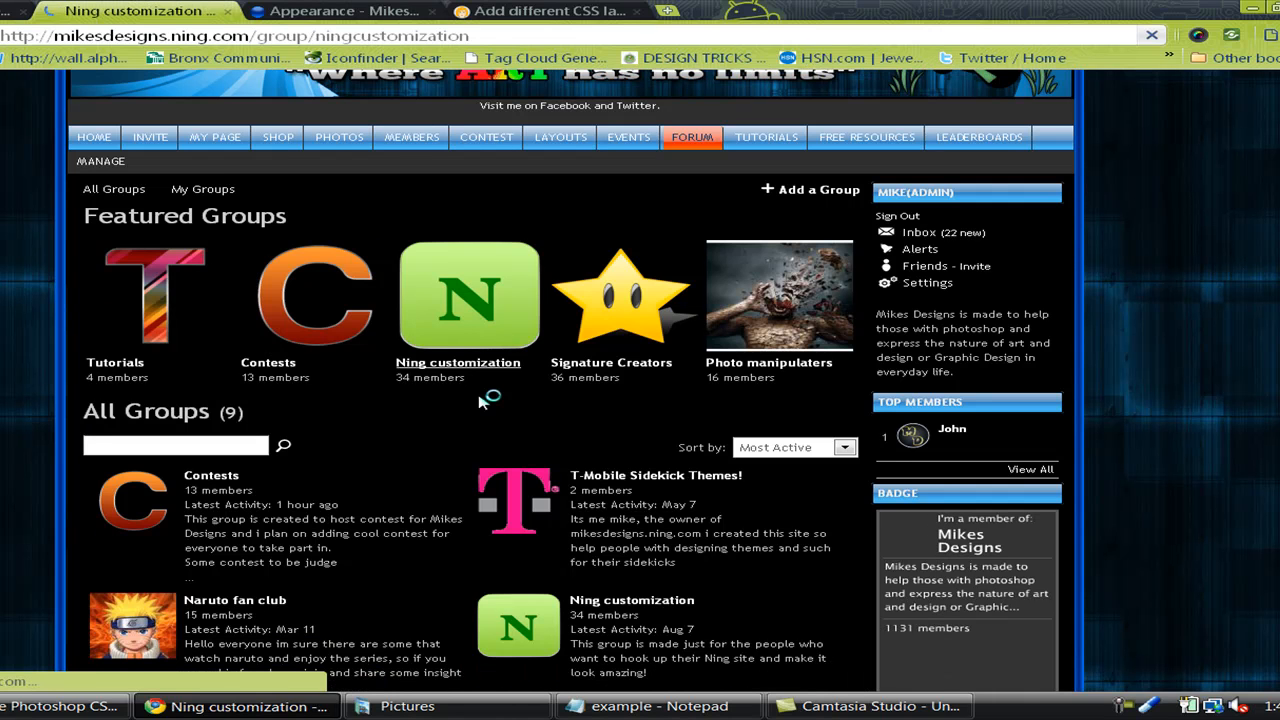
pyautogui.click(456, 362)
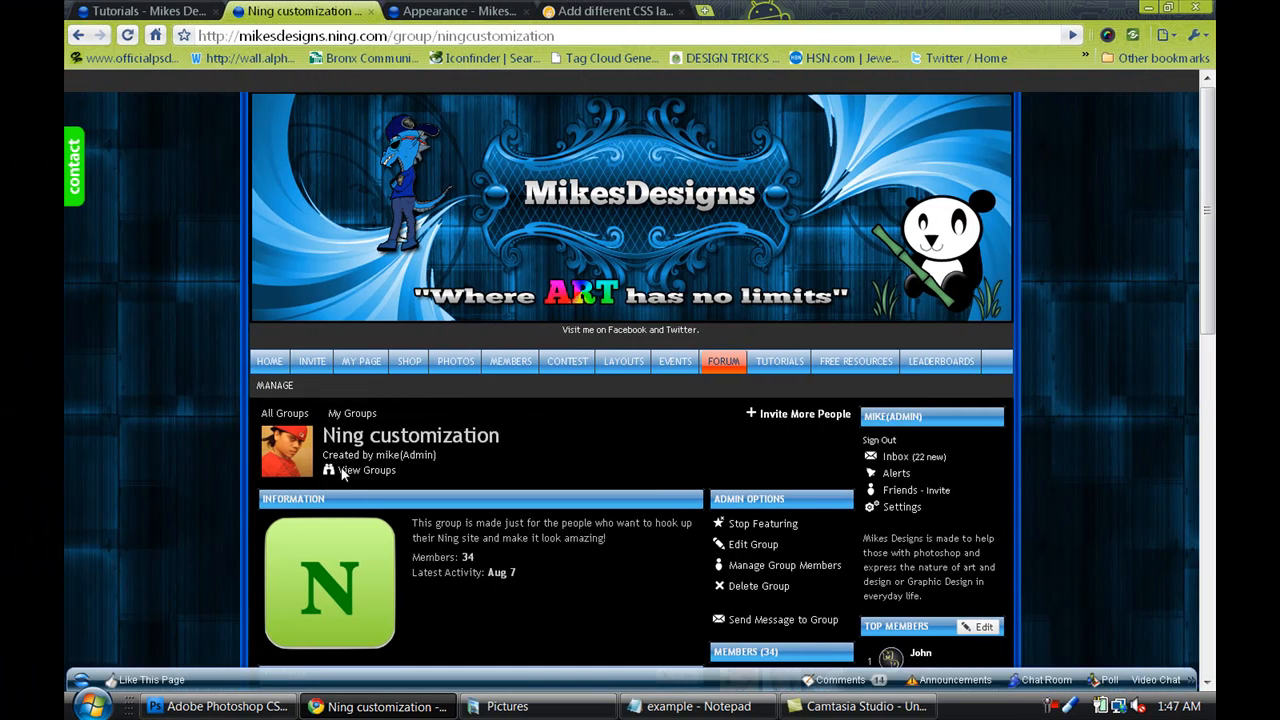
pyautogui.scroll(-3)
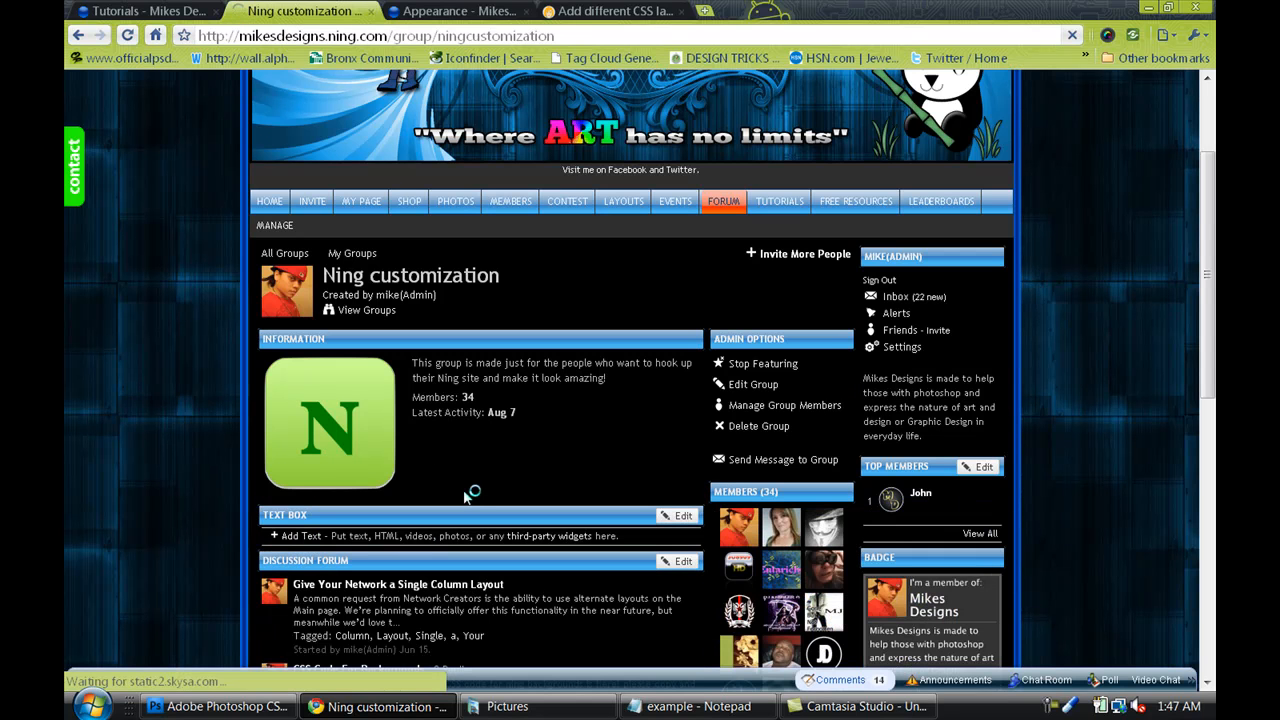
pyautogui.moveTo(618, 466)
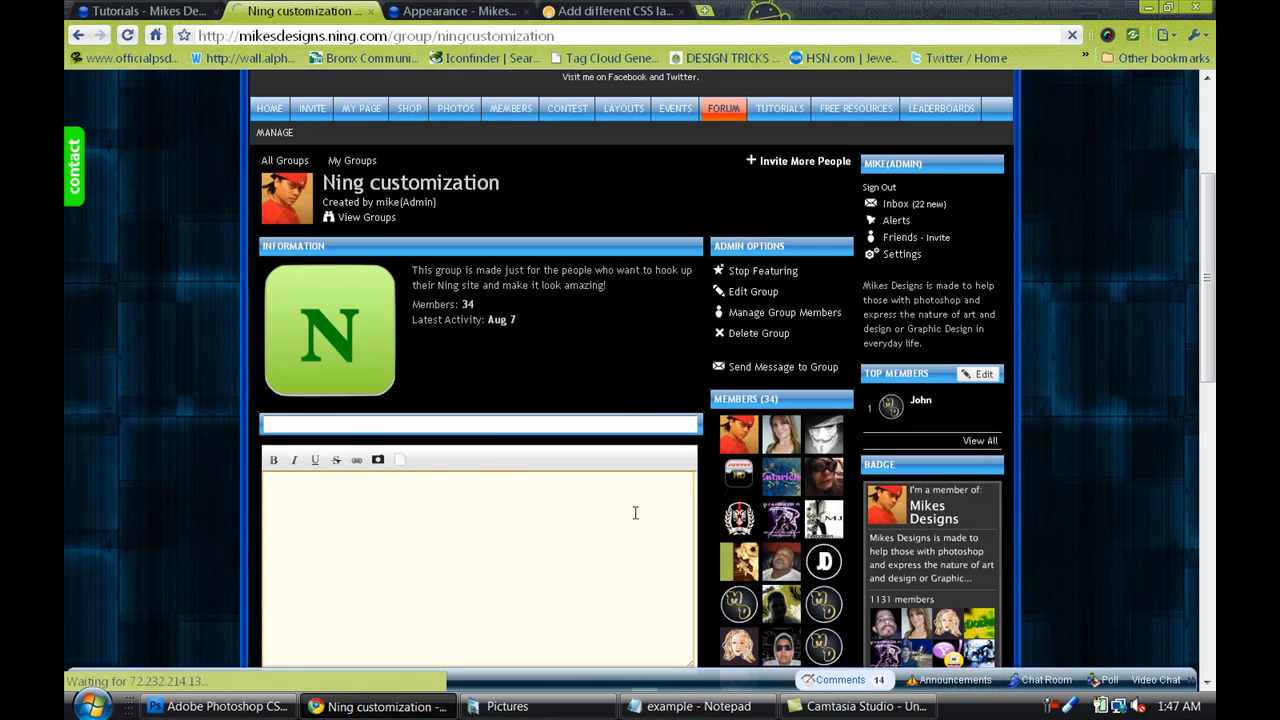
# Enter <link rel="stylesheet" type="text/css" href="title.css"></link> into the group's text box.
pyautogui.write('<link rel="stylesheet" type="text/css" href="title.css"></link>')
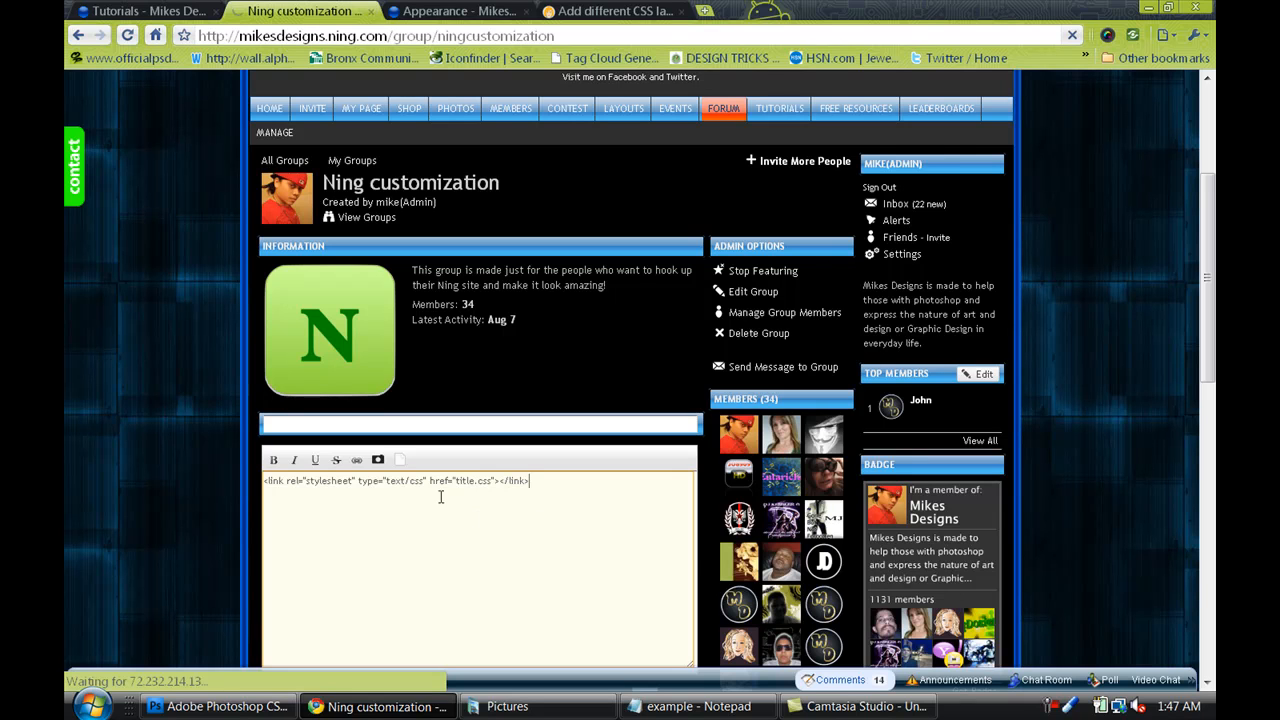
pyautogui.moveTo(228, 532)
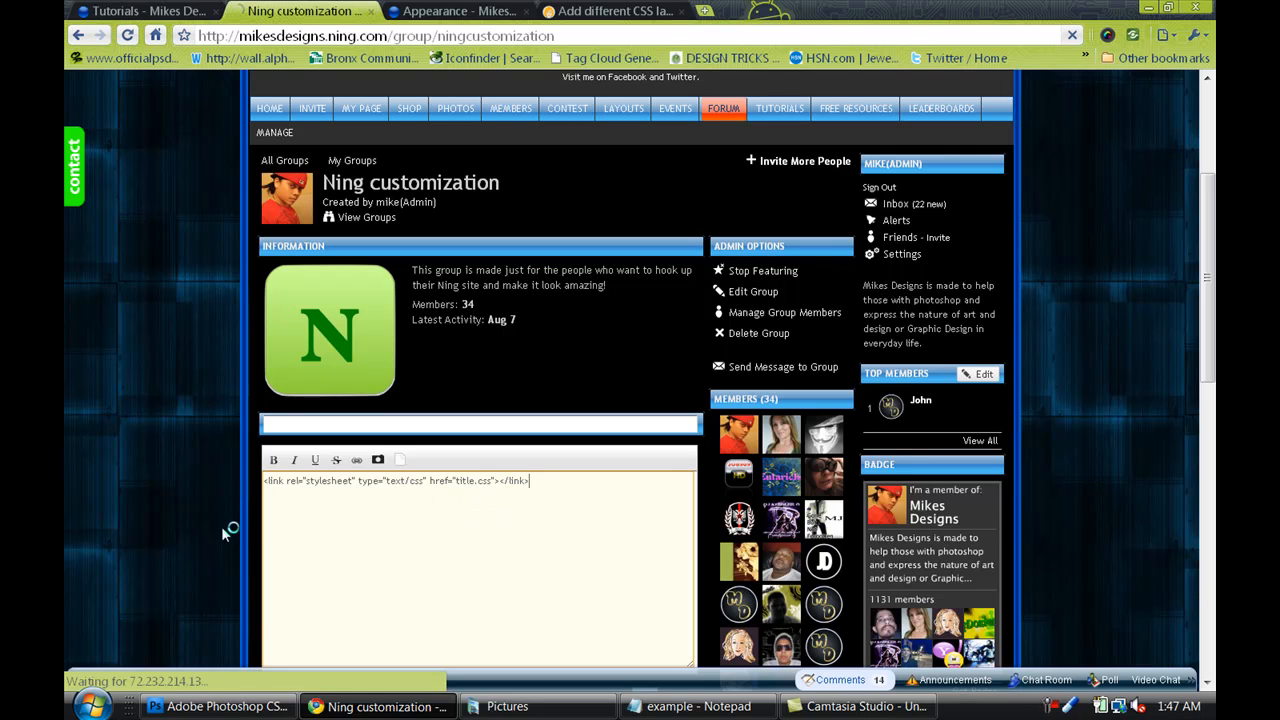
pyautogui.scroll(-3)
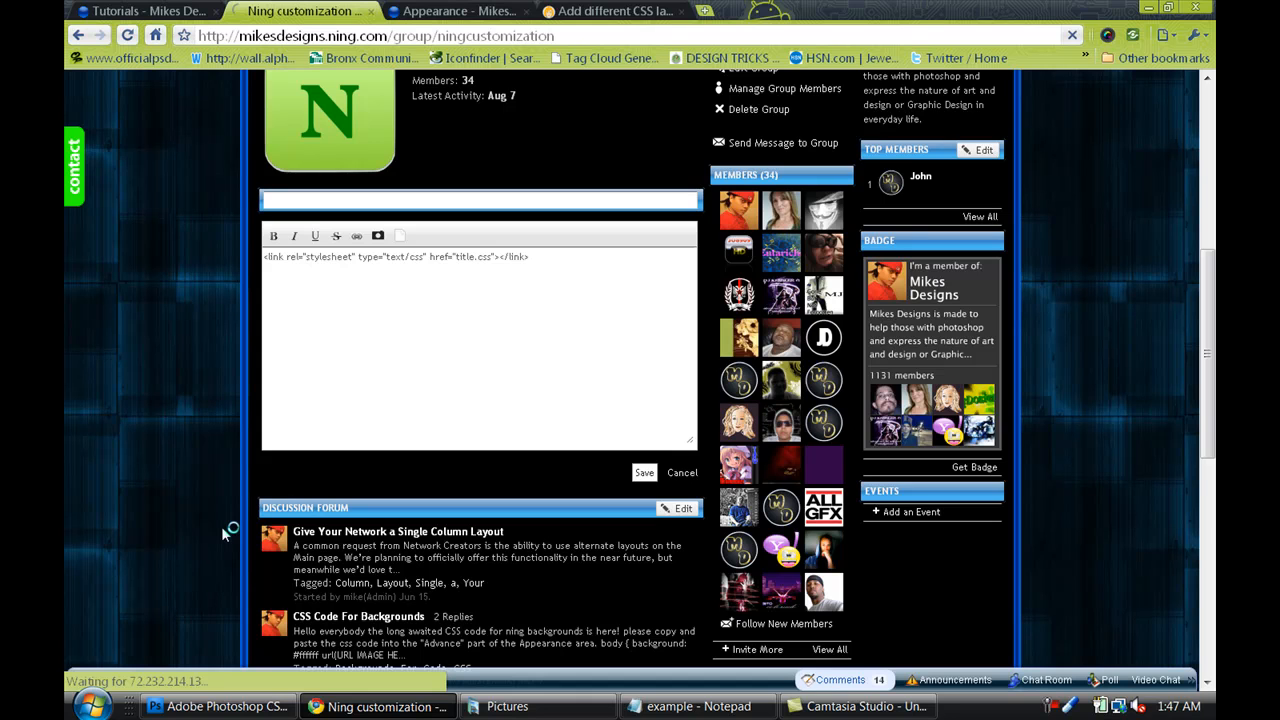
pyautogui.scroll(-3)
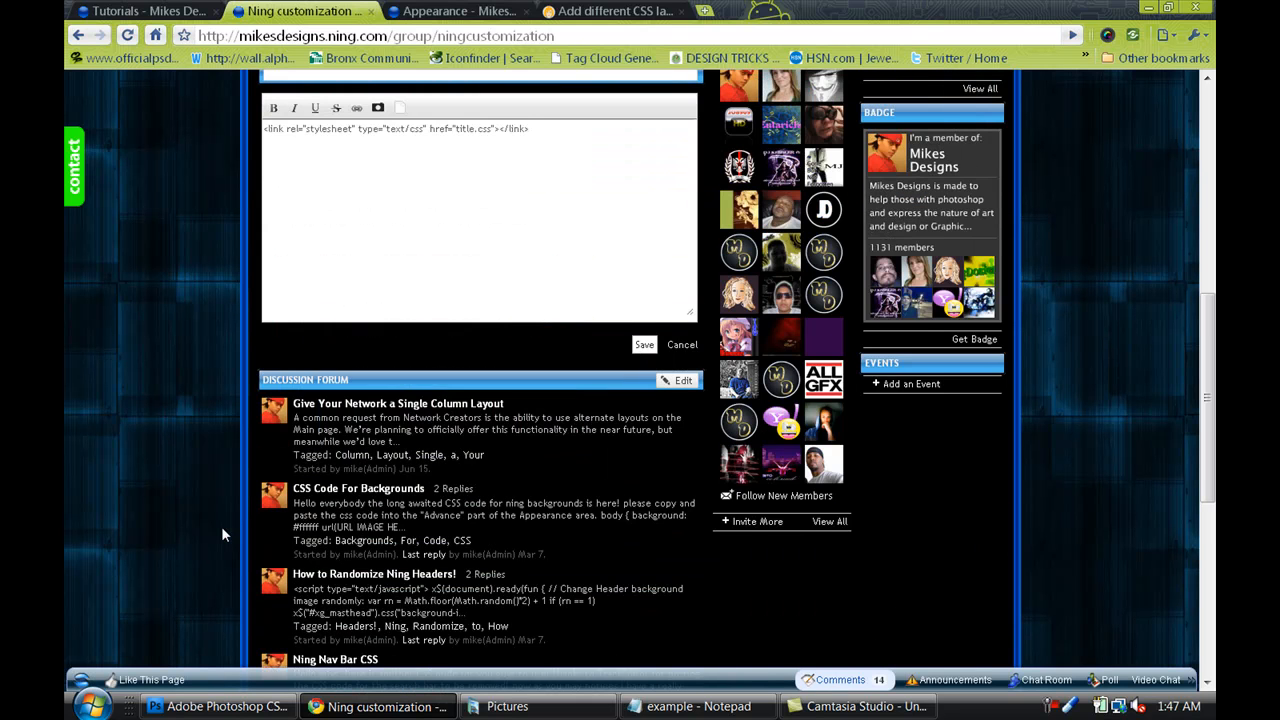
pyautogui.scroll(3)
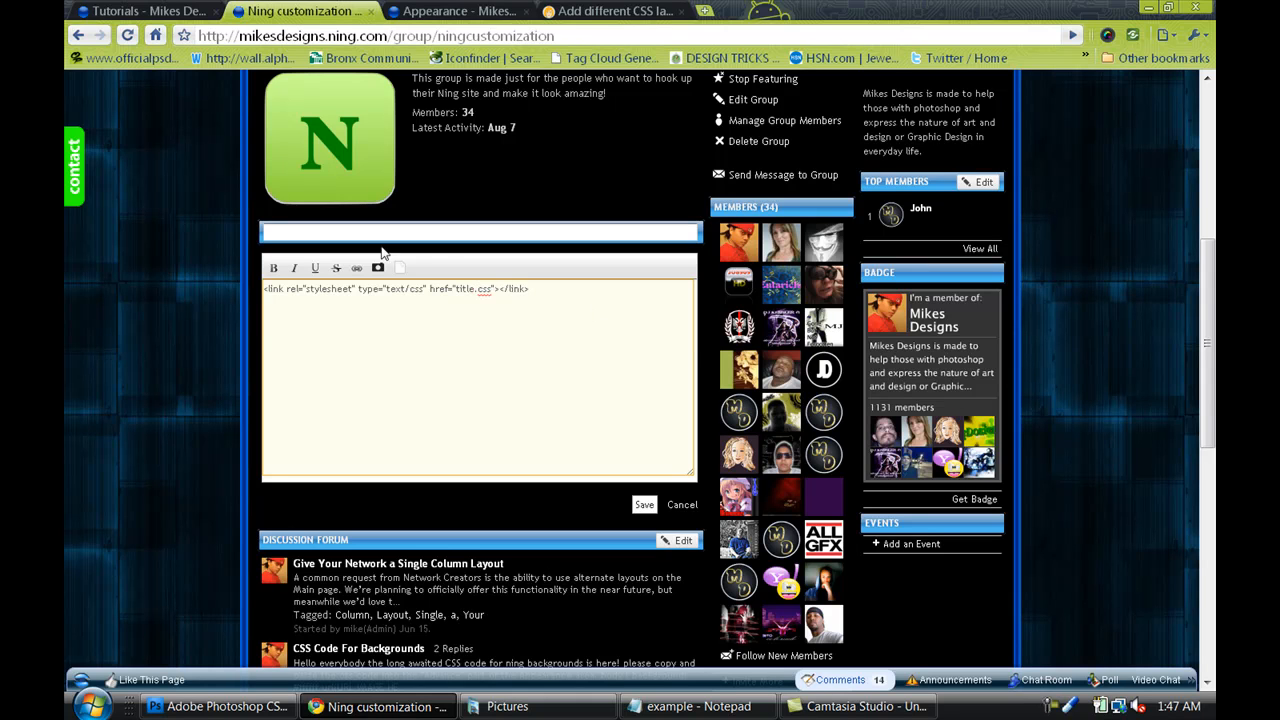
pyautogui.moveTo(400, 268)
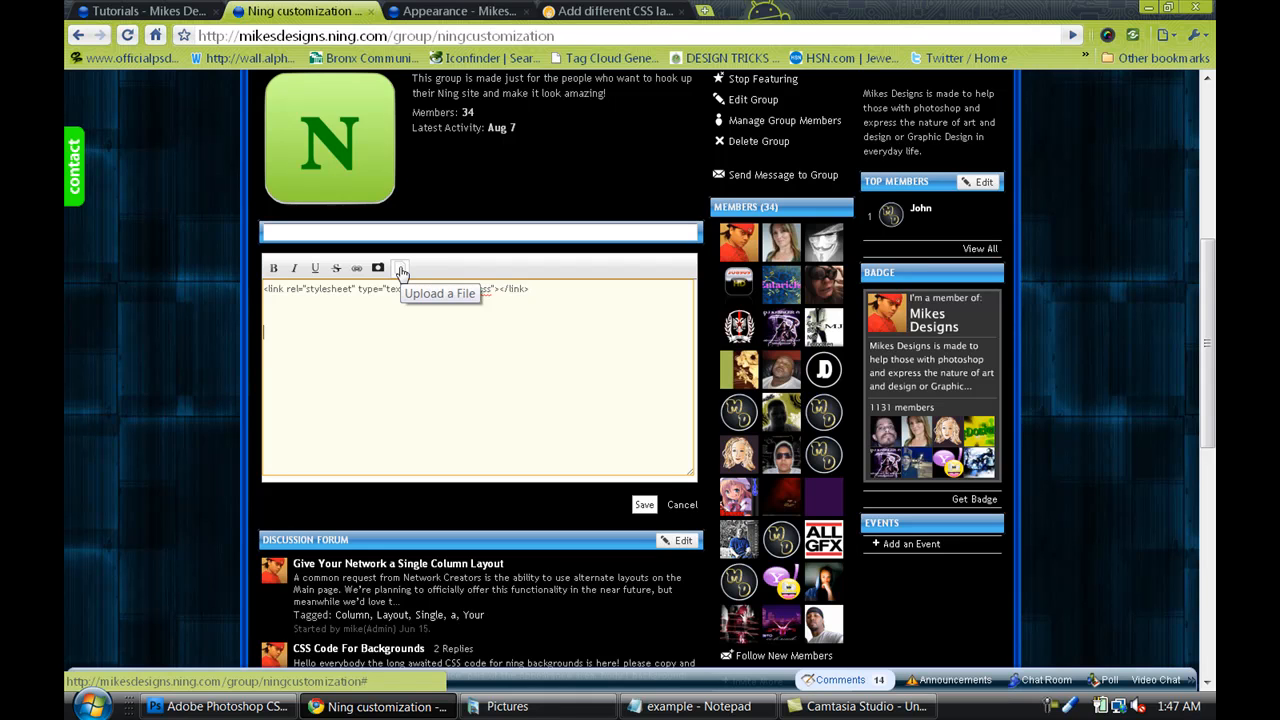
# Start a file upload in the text box and browse into the Layout CSS folder for the stylesheet.
pyautogui.click(400, 268)
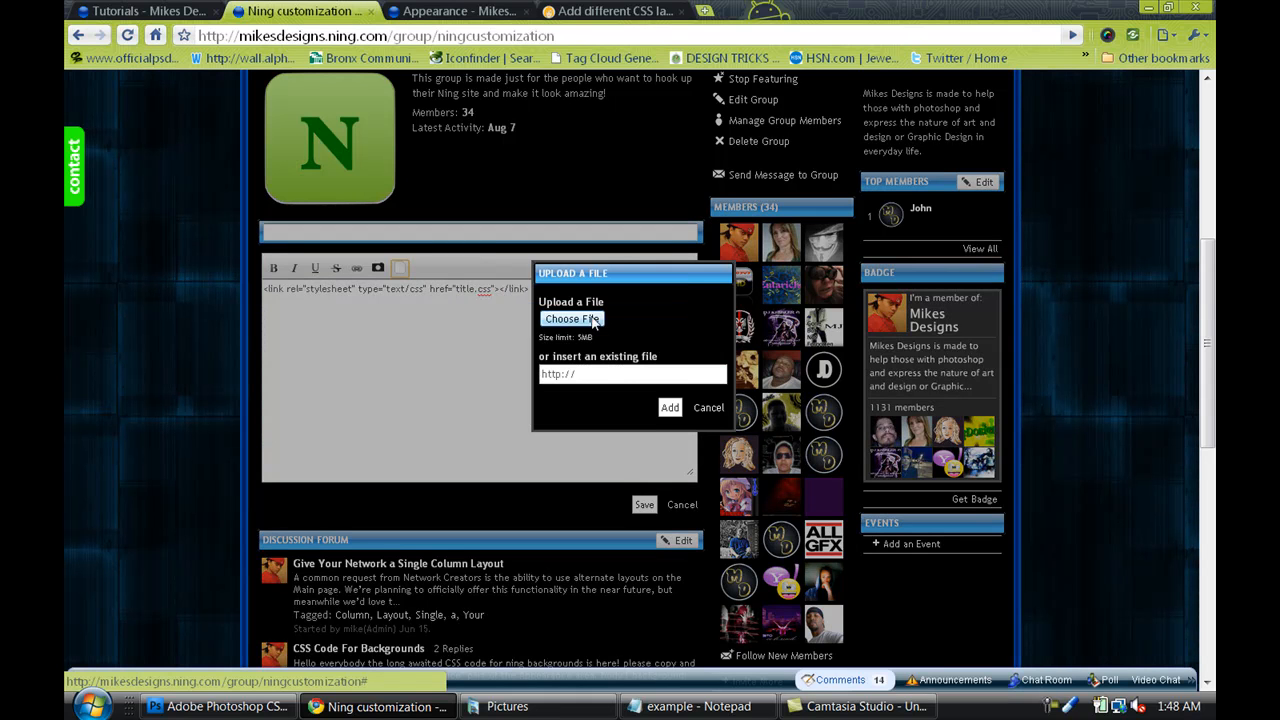
pyautogui.click(572, 318)
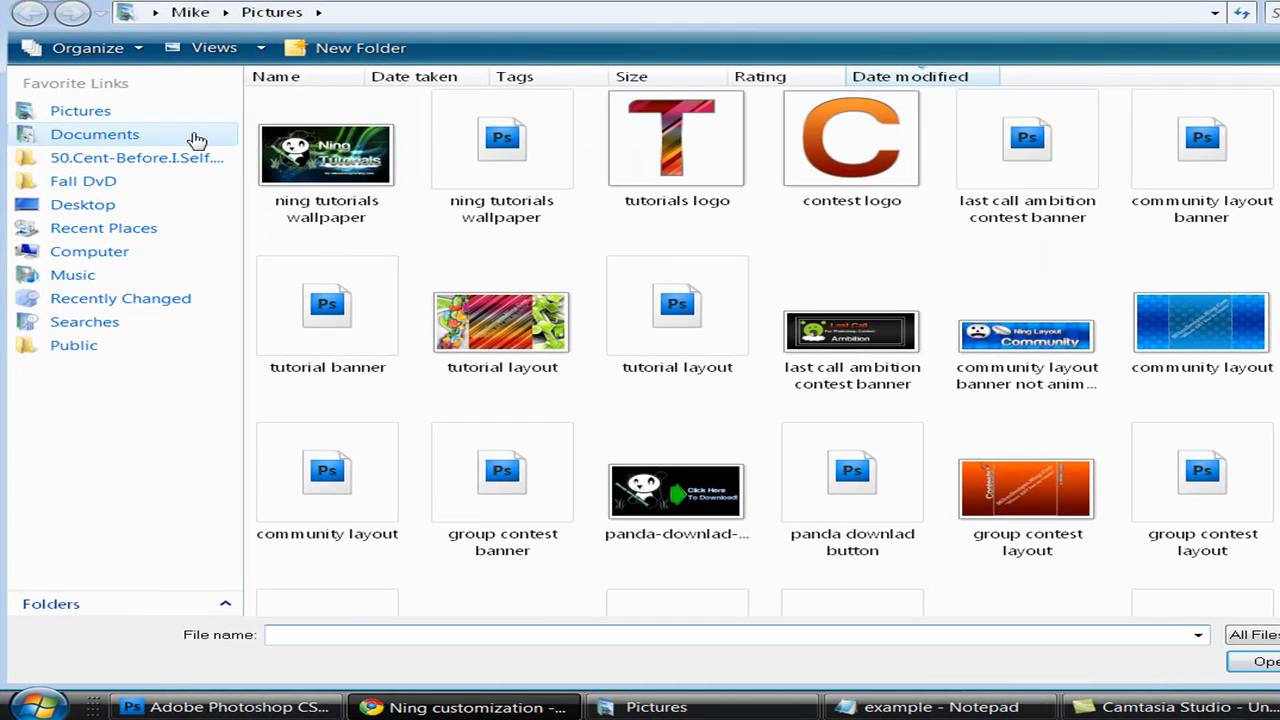
pyautogui.moveTo(1192, 224)
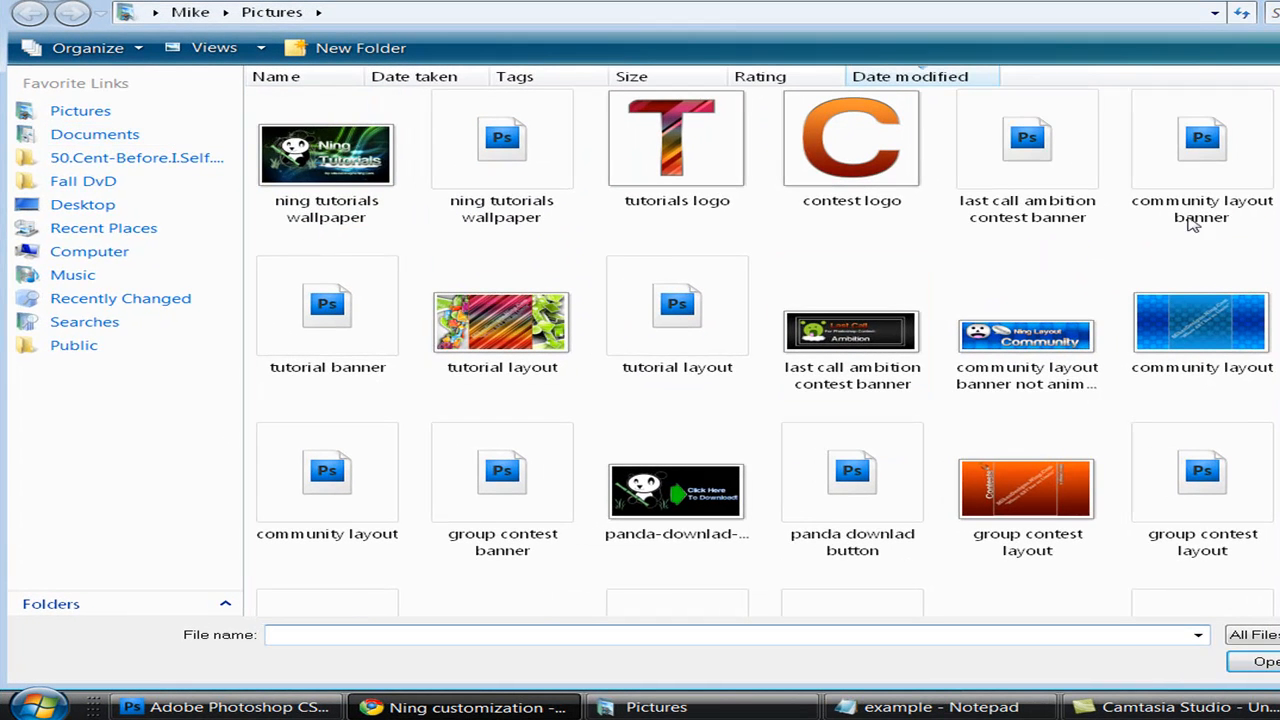
pyautogui.scroll(-3)
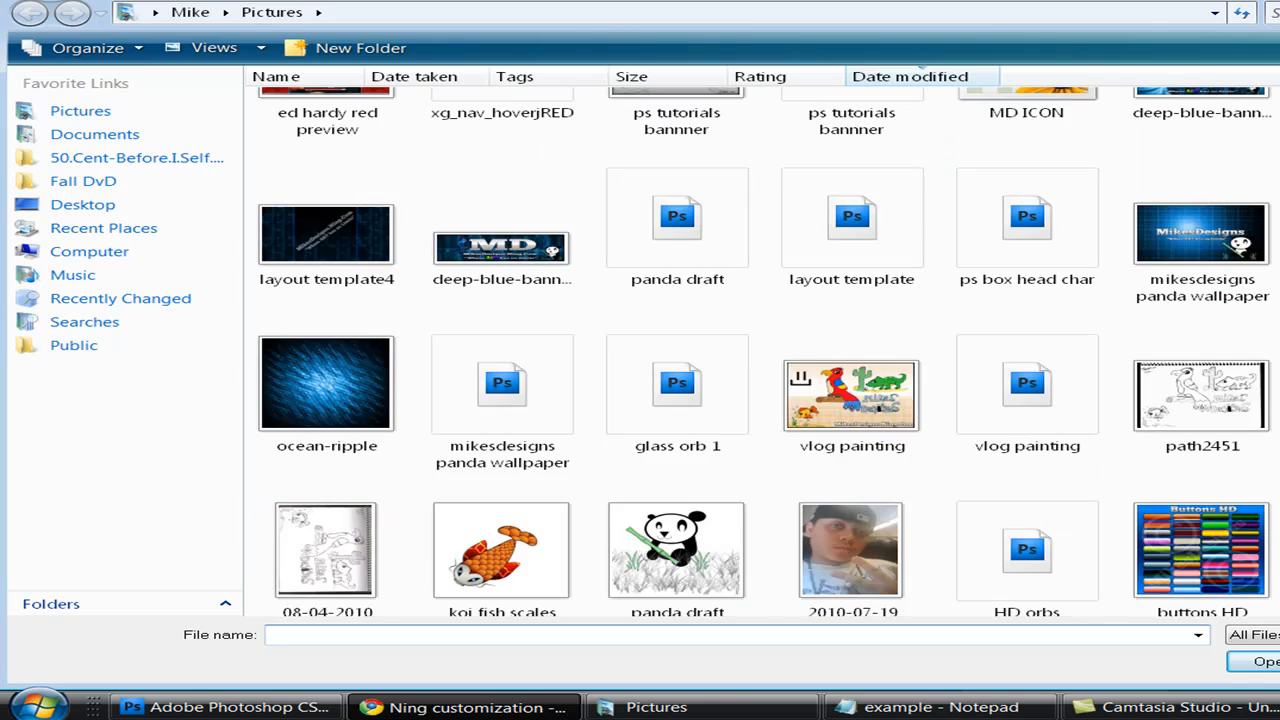
pyautogui.scroll(-3)
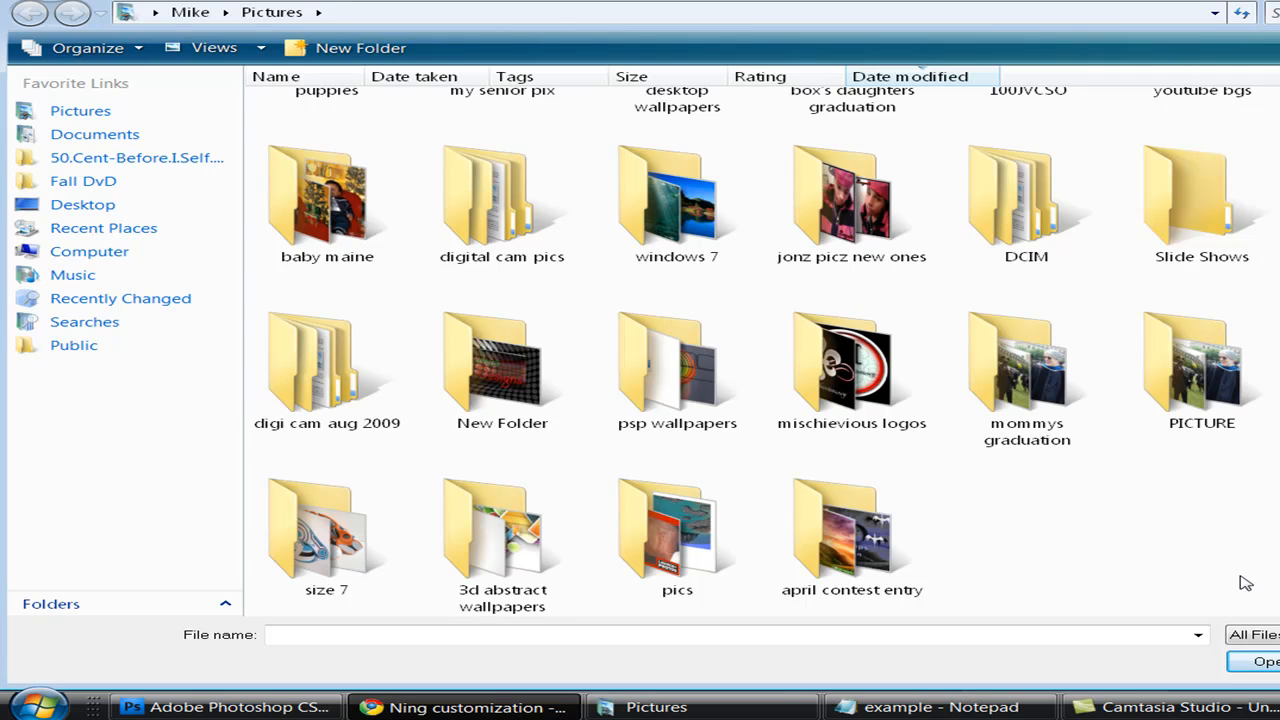
pyautogui.scroll(3)
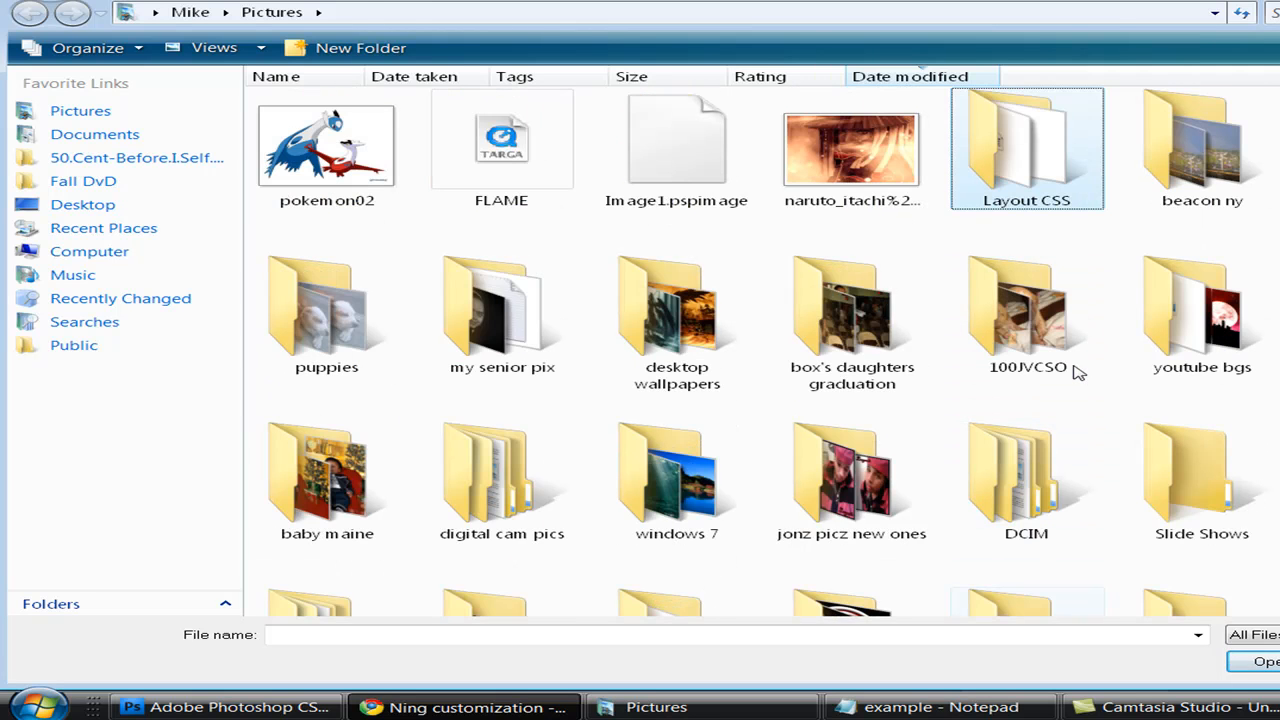
pyautogui.doubleClick(1026, 148)
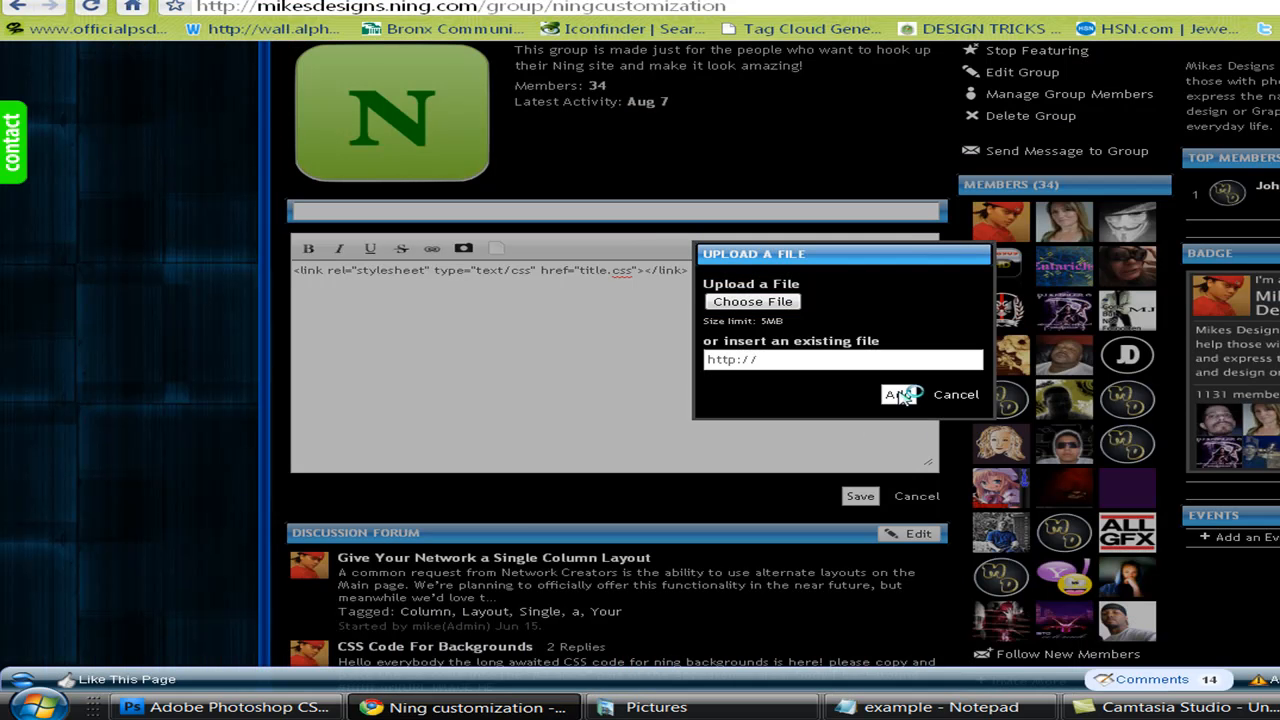
# Upload example.css, swap title.css in the link href for its hosted URL, and save the text box.
pyautogui.click(896, 394)
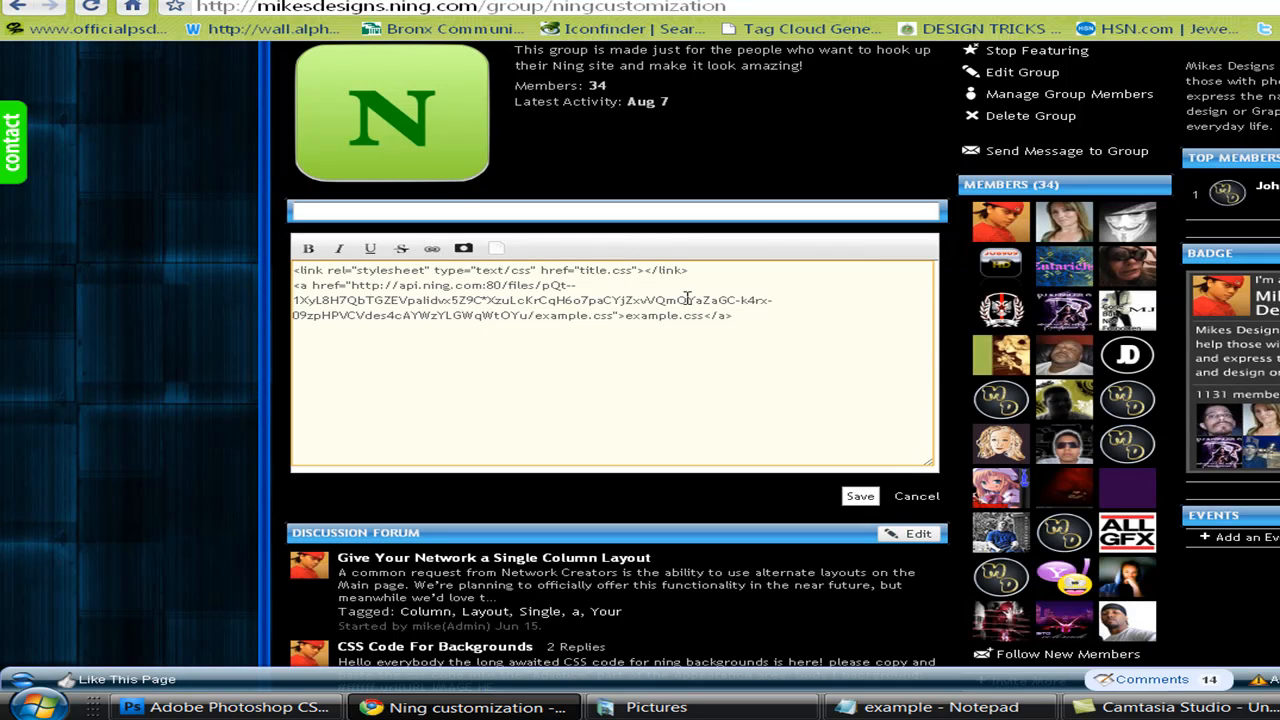
pyautogui.moveTo(352, 284)
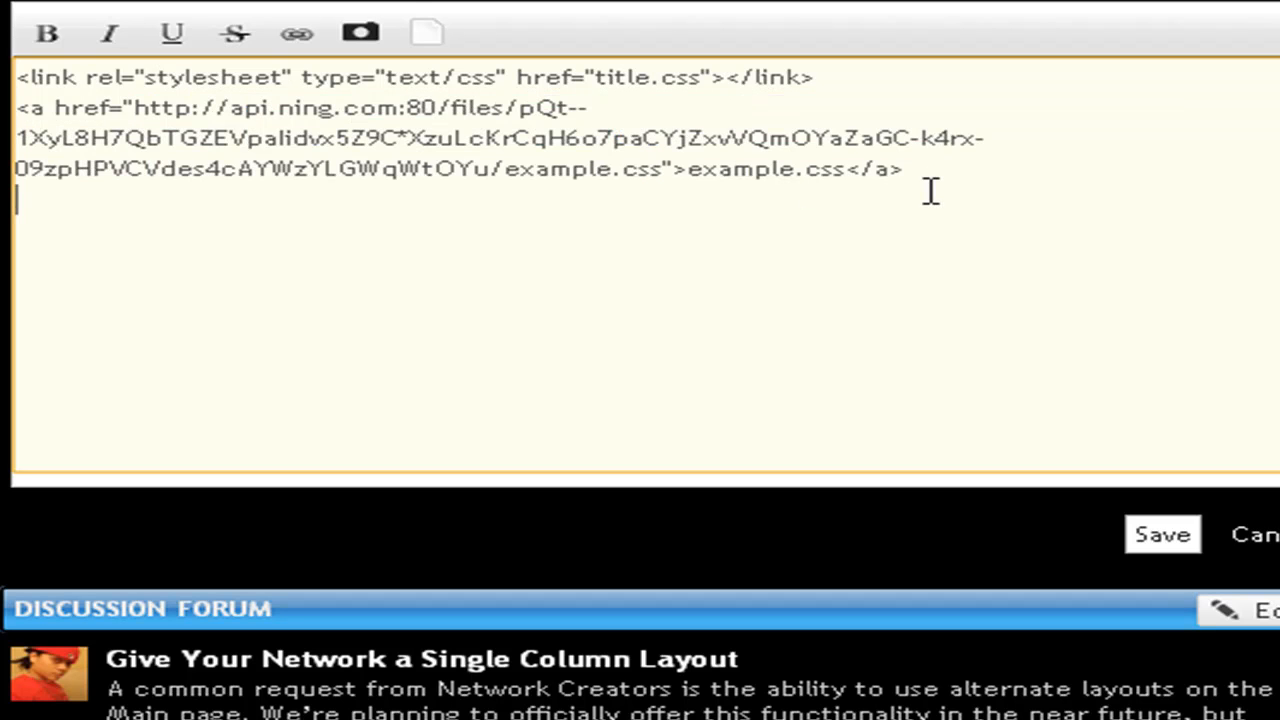
pyautogui.press('ctrl+a')
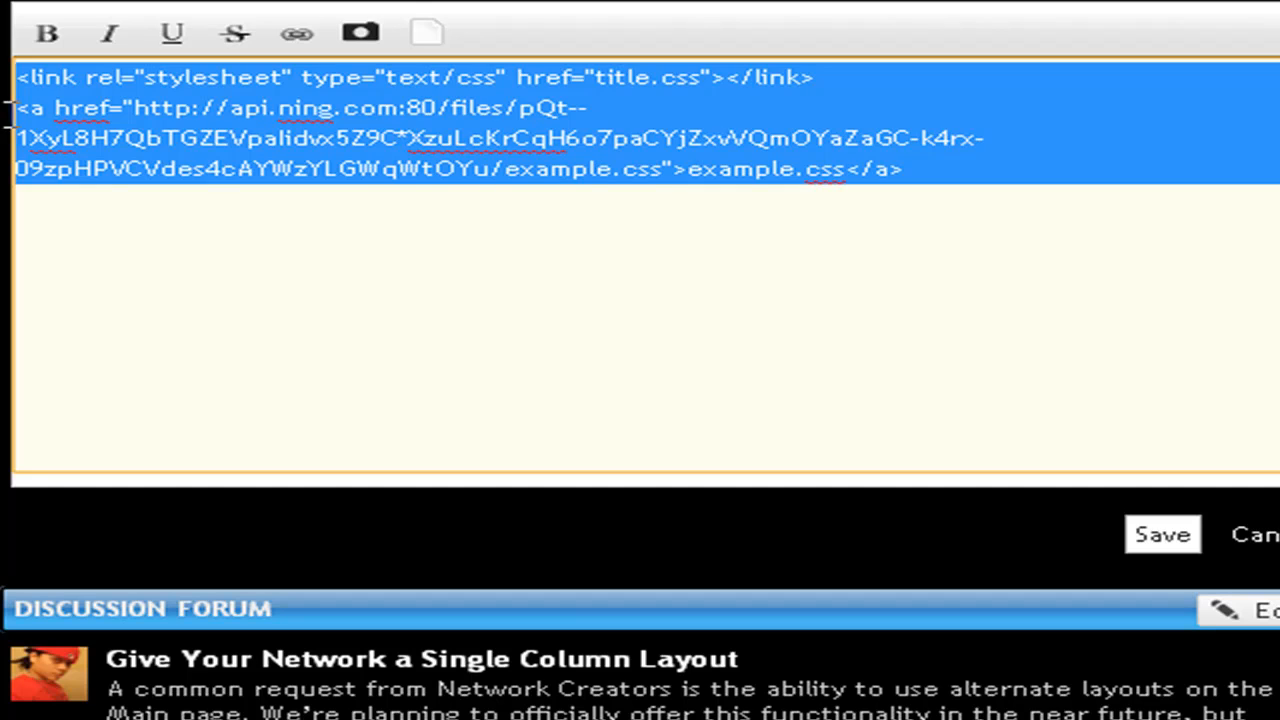
pyautogui.press('Delete')
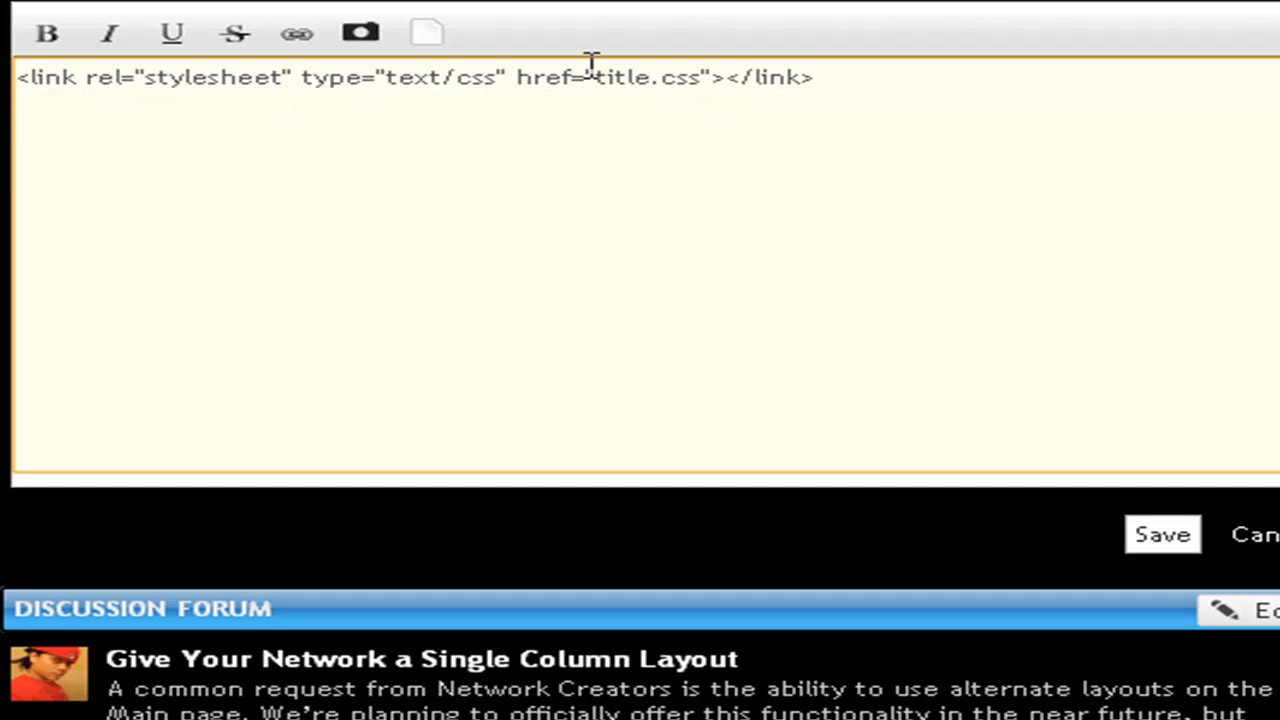
pyautogui.moveTo(600, 76)
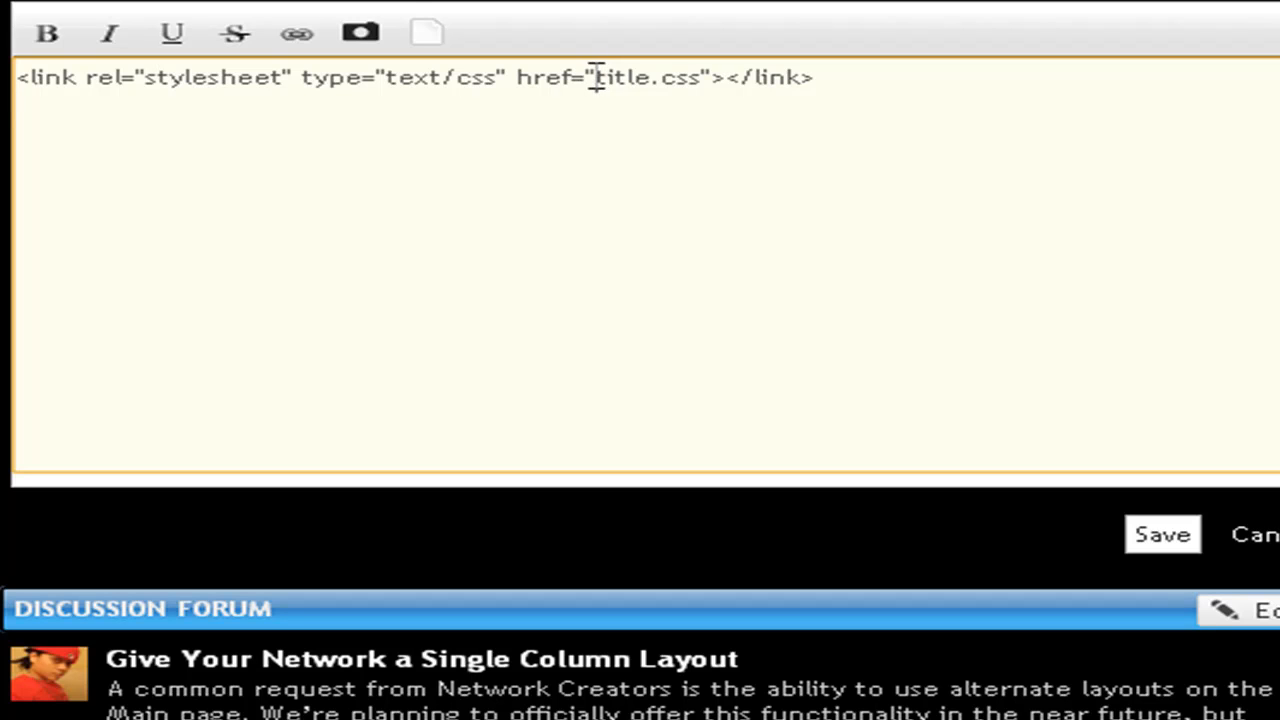
pyautogui.doubleClick(624, 78)
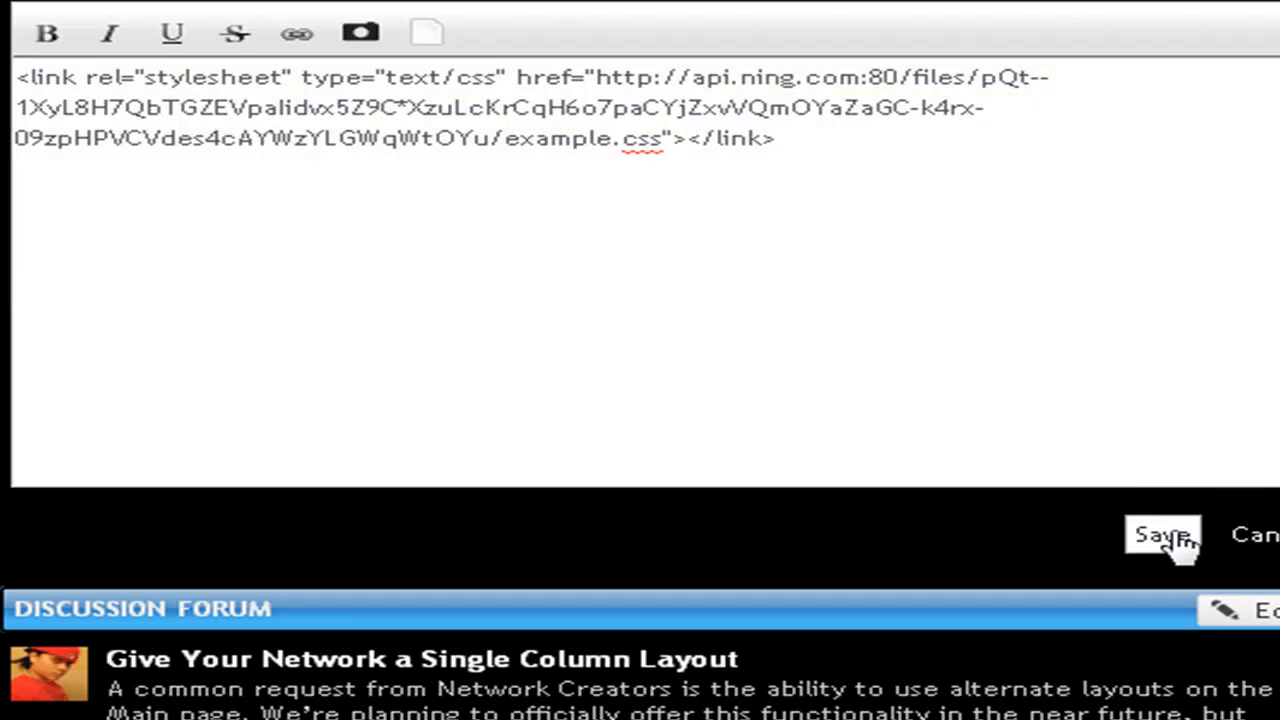
pyautogui.click(1162, 536)
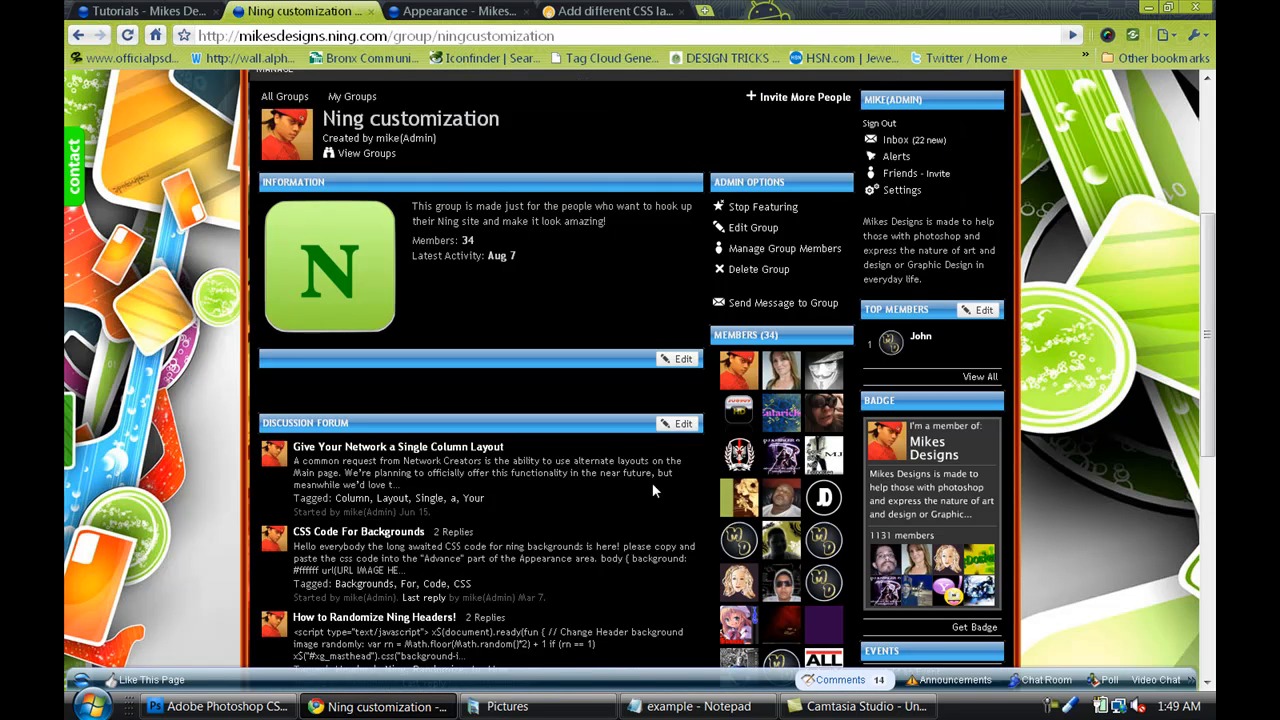
# Review the restyled group page with the Tutorials banner and background, then return to example.css in Notepad.
pyautogui.scroll(3)
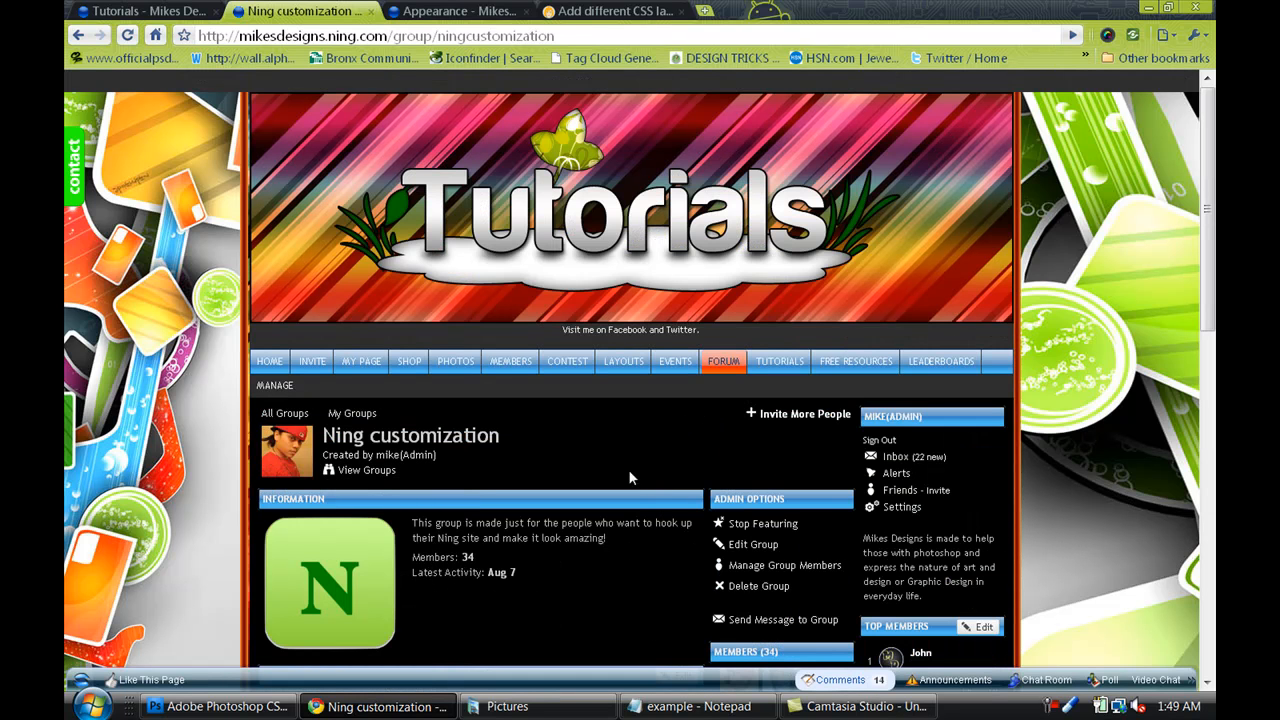
pyautogui.moveTo(292, 348)
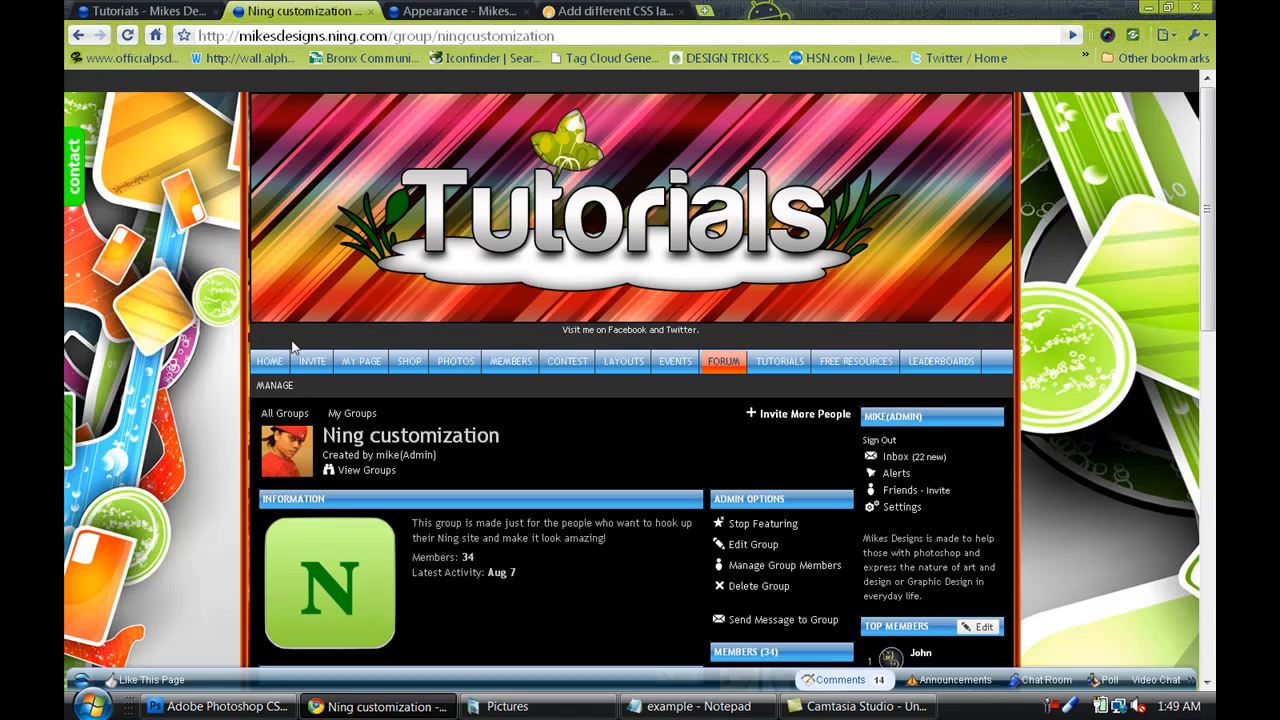
pyautogui.scroll(-3)
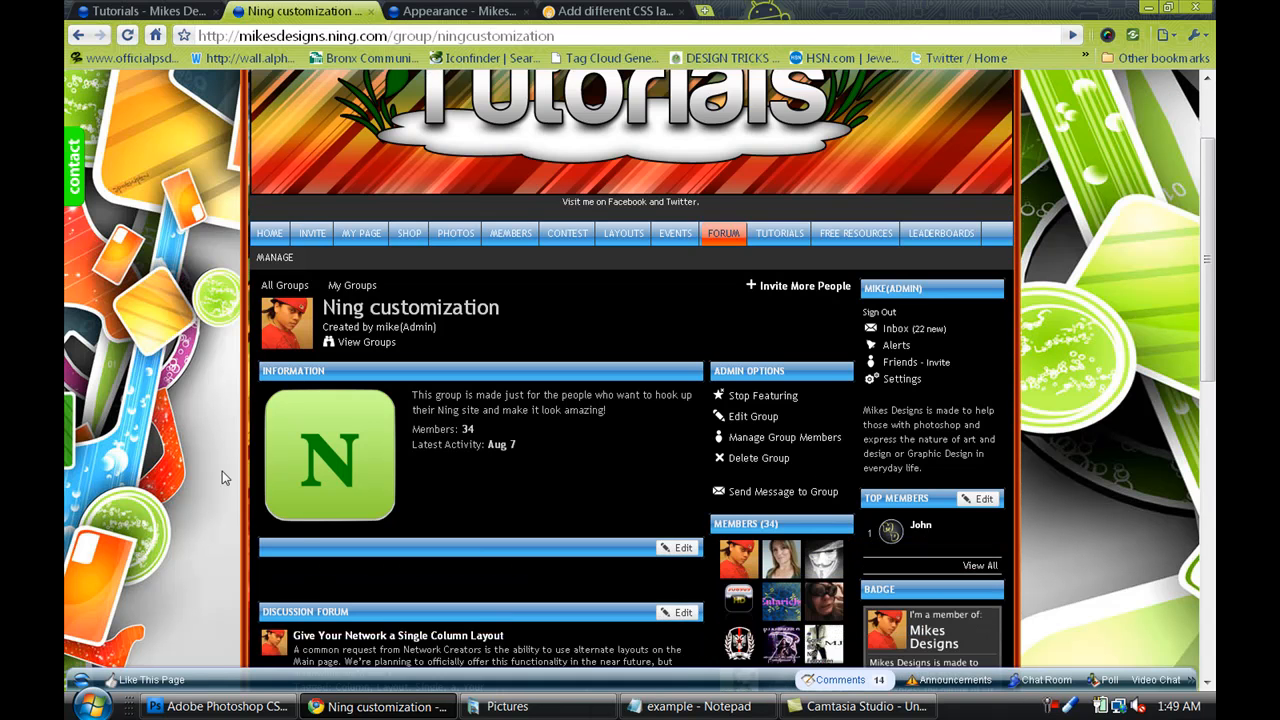
pyautogui.scroll(3)
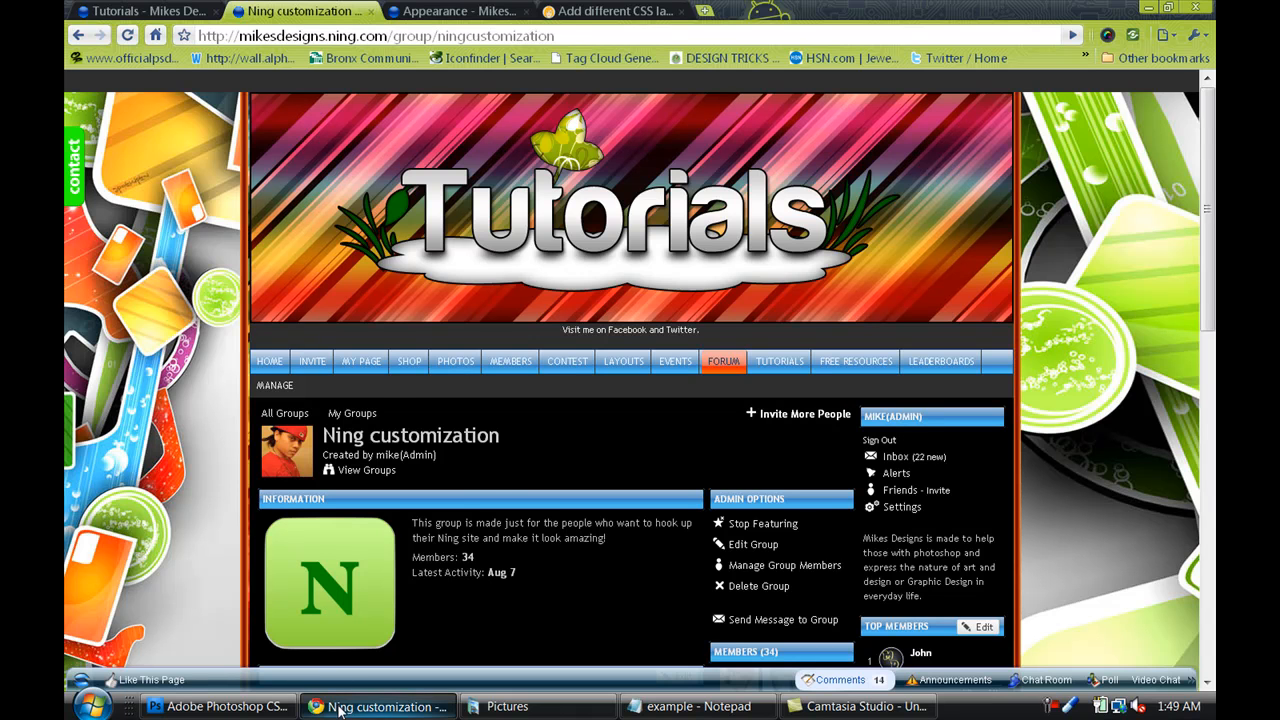
pyautogui.click(696, 706)
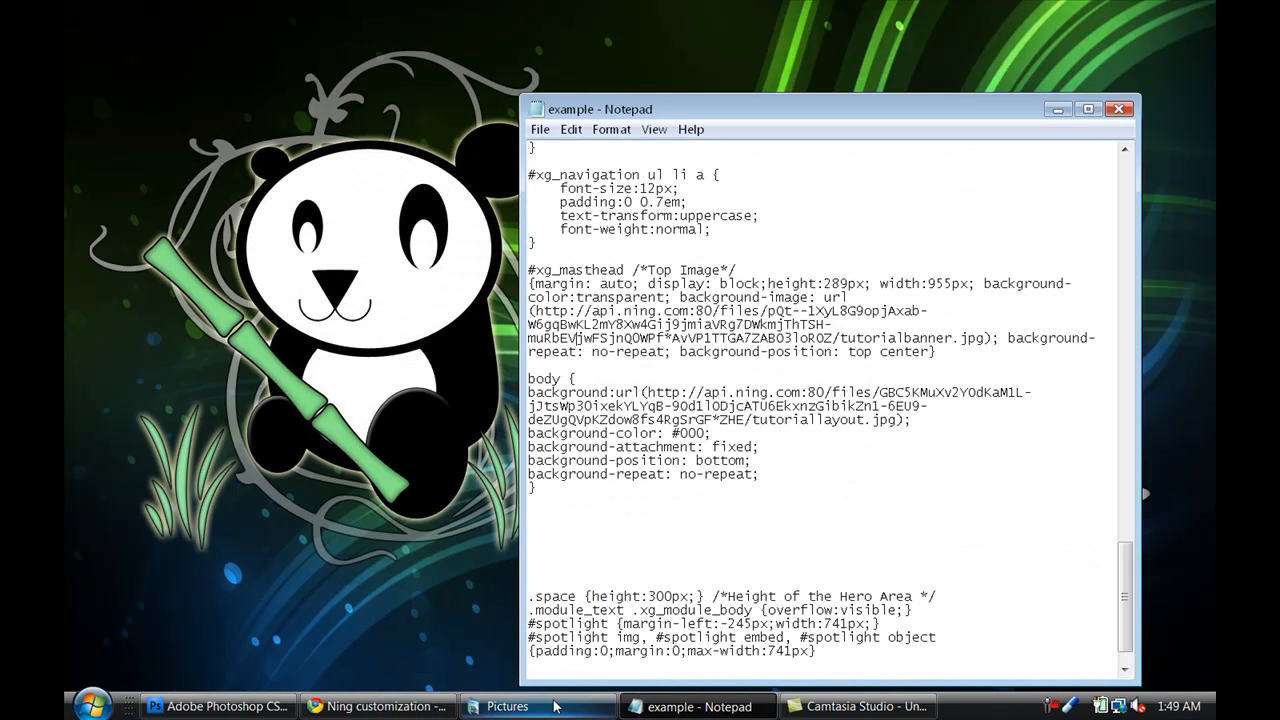